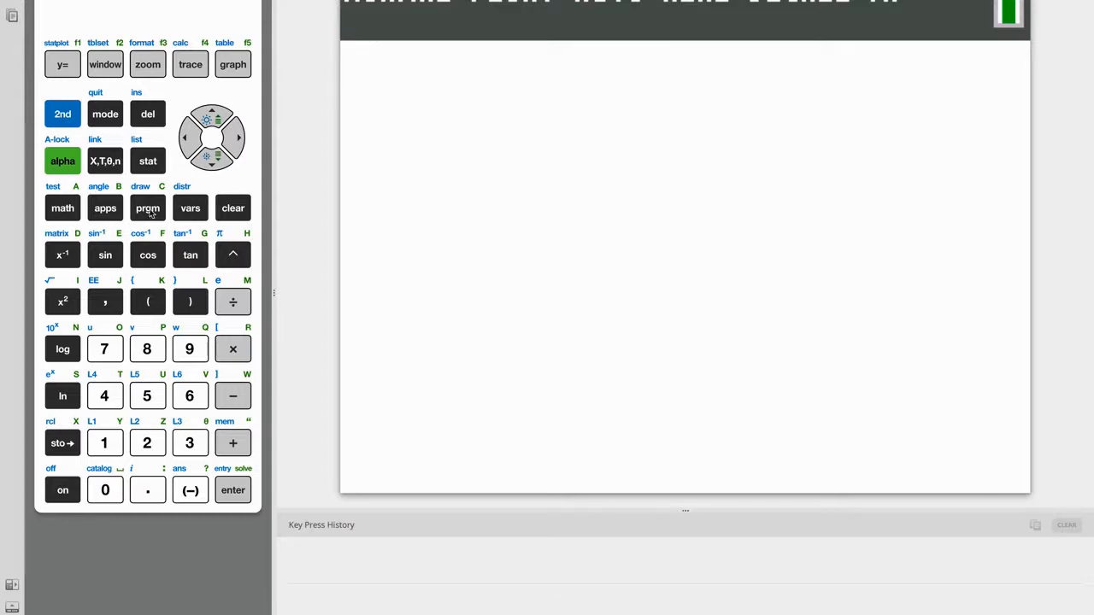
# - Run COSINE's SIDE option with sides 34 and 32 and angle 78, getting 41.56421731
pyautogui.click(147, 208)
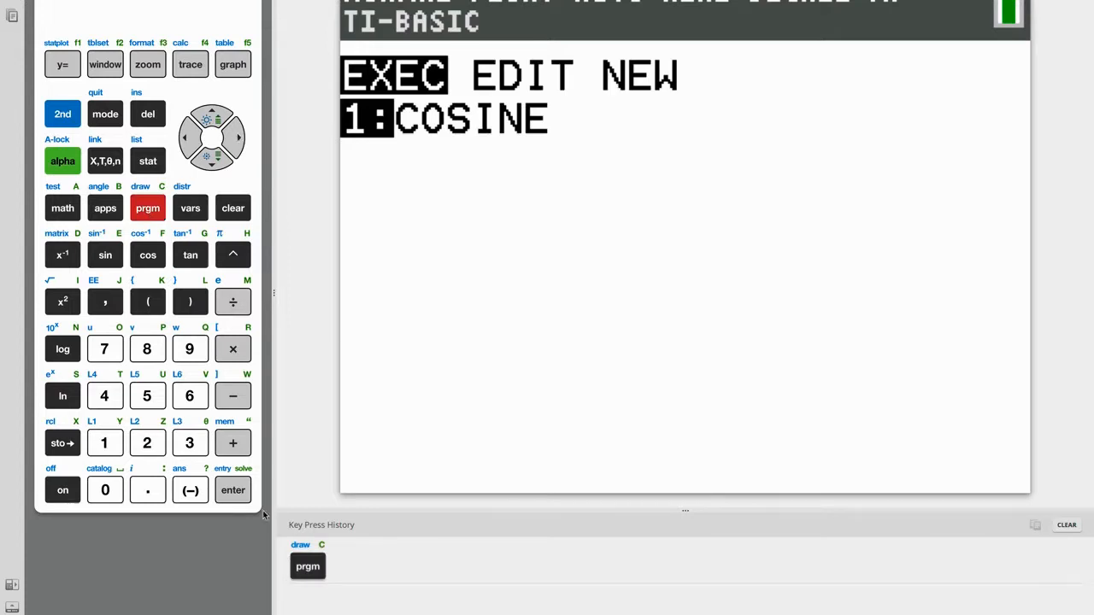
pyautogui.click(233, 490)
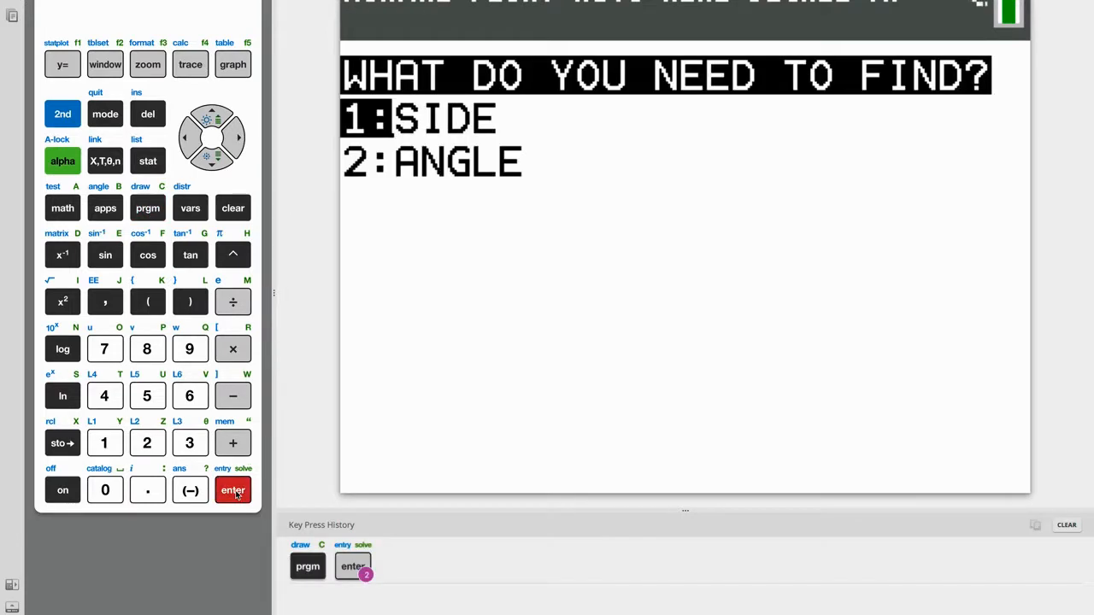
pyautogui.click(232, 489)
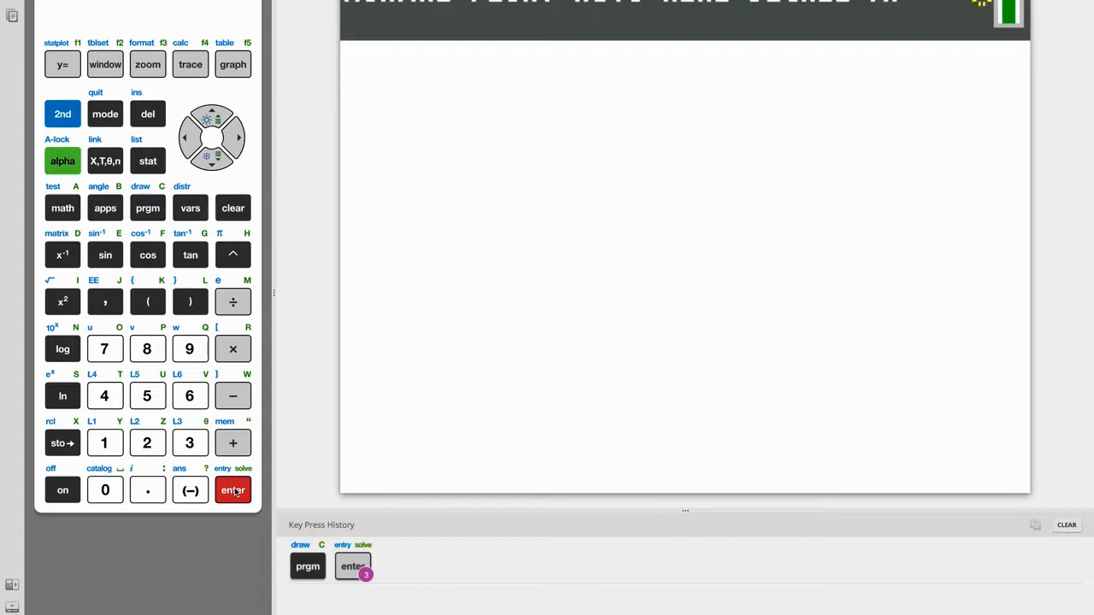
pyautogui.click(233, 489)
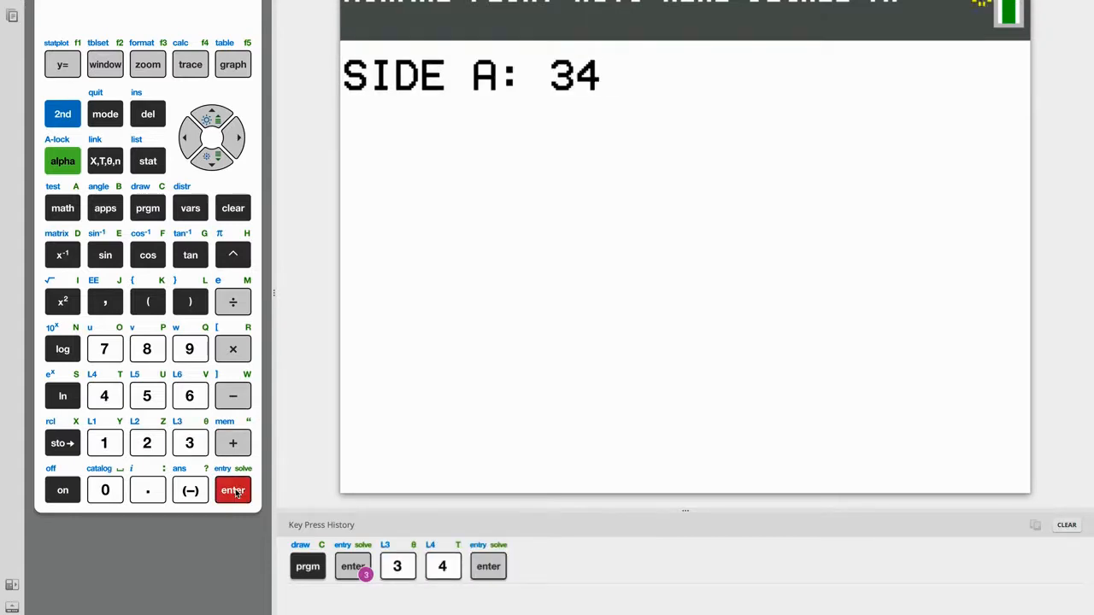
pyautogui.click(189, 442)
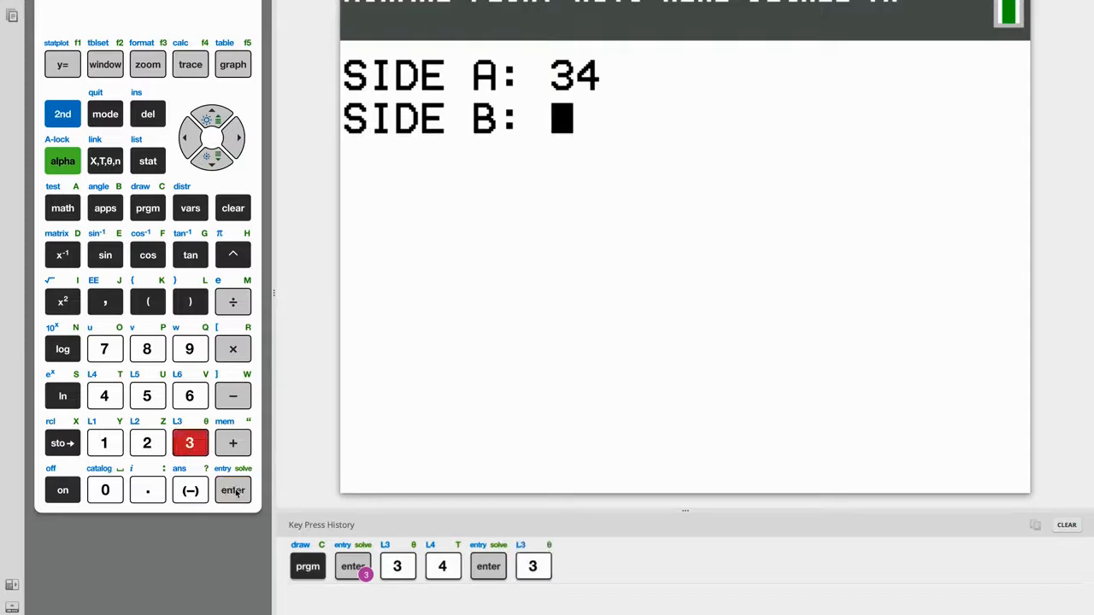
pyautogui.click(147, 443)
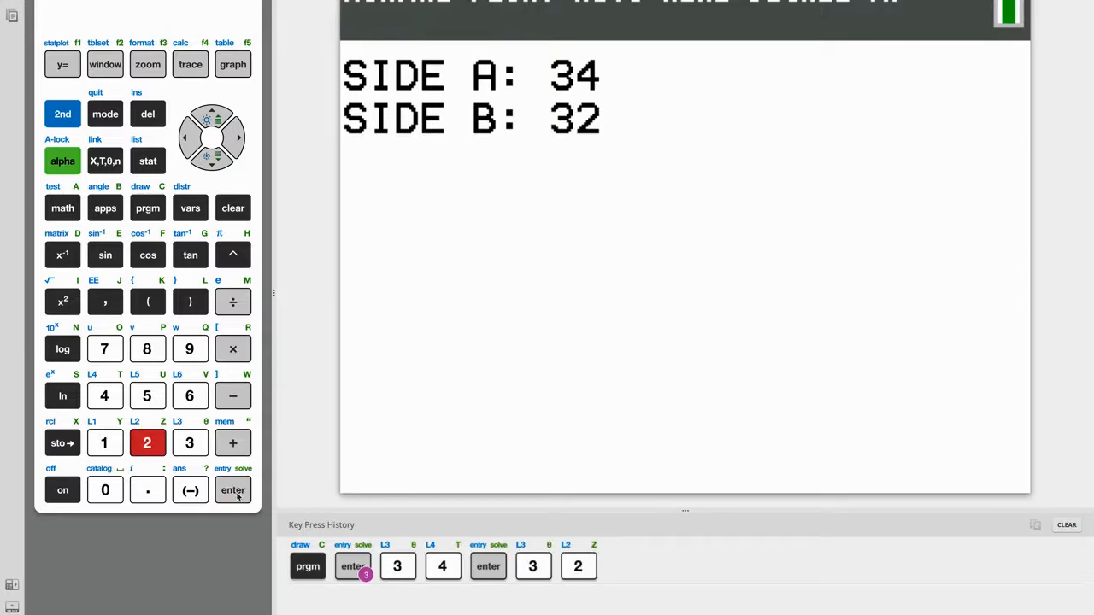
pyautogui.click(233, 489)
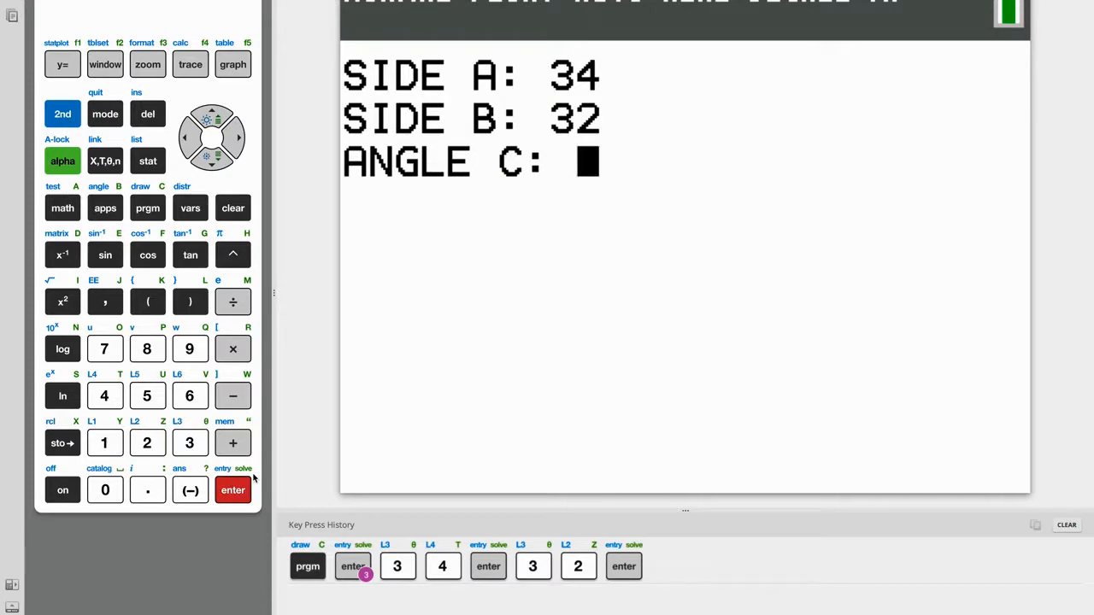
pyautogui.click(147, 349)
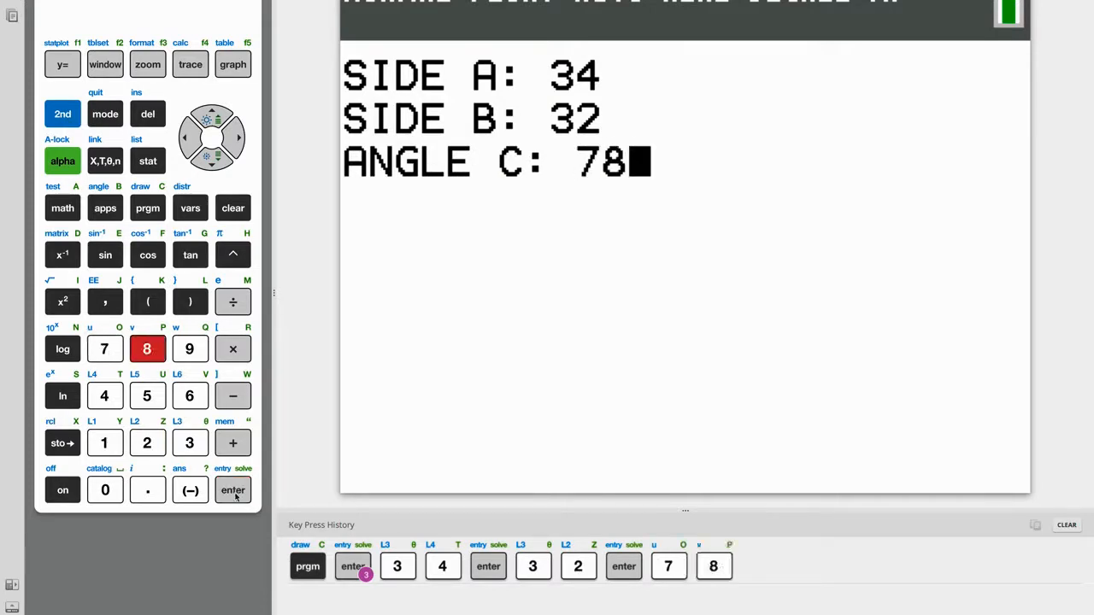
pyautogui.click(232, 489)
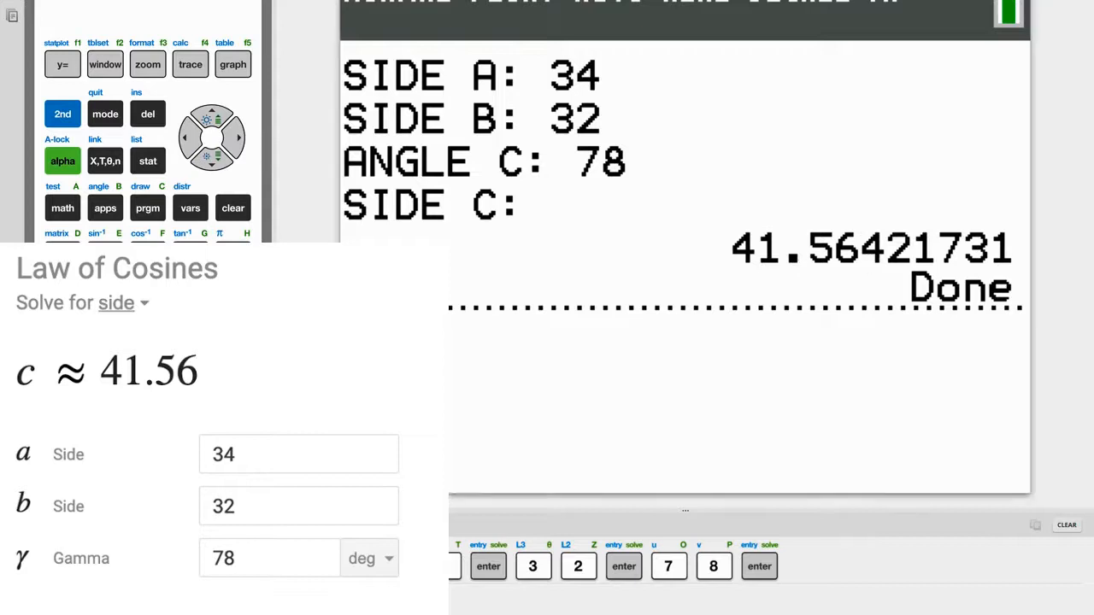
# - Run COSINE's ANGLE option with sides 12.7, 23 and 19.3, getting 57.04420745
pyautogui.click(147, 208)
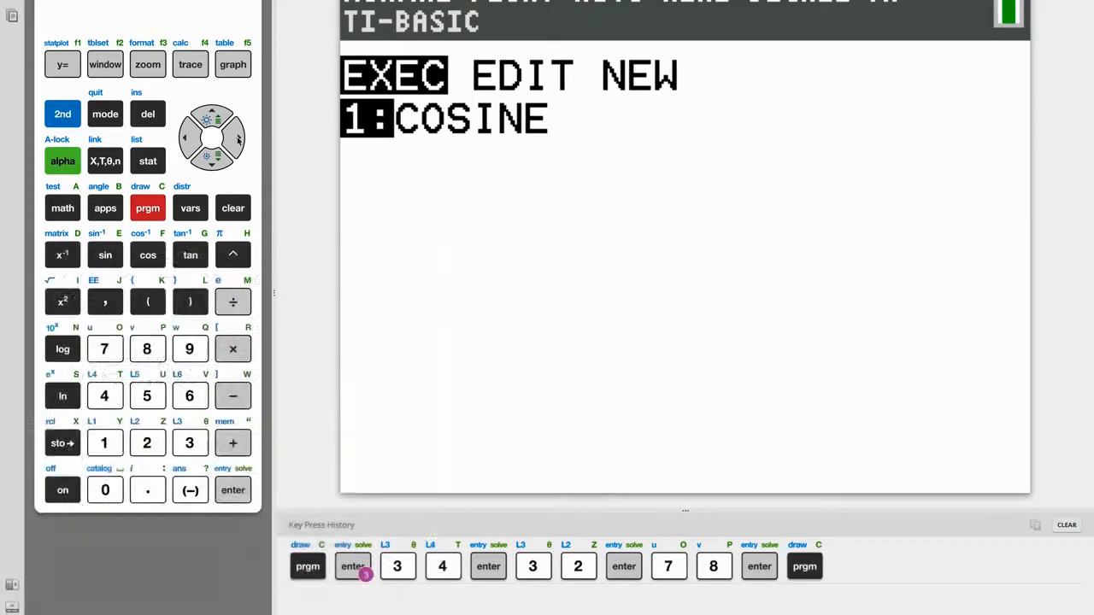
pyautogui.click(232, 490)
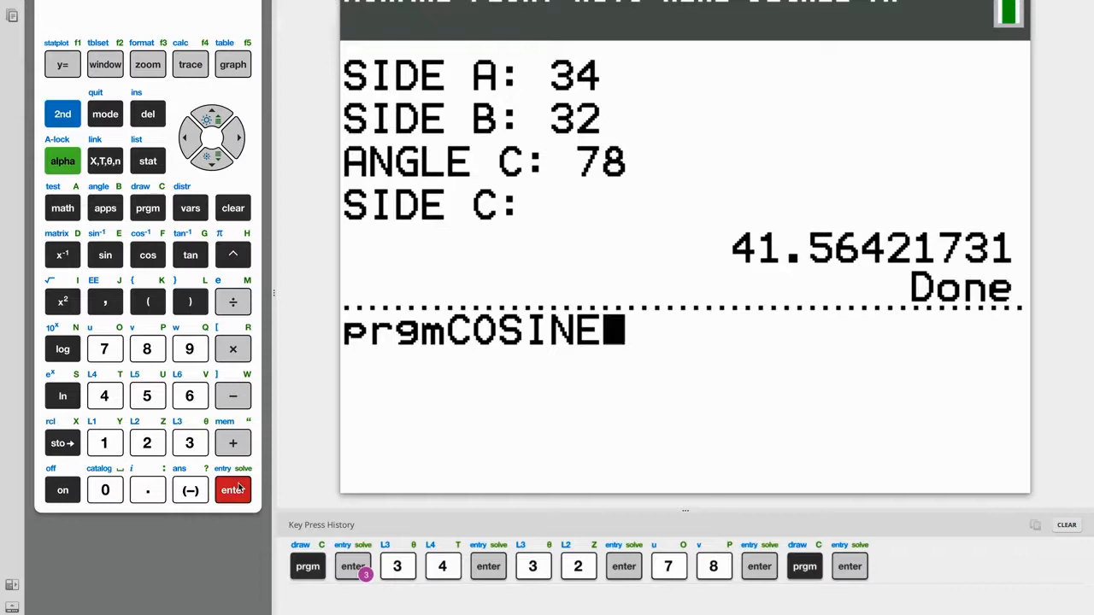
pyautogui.click(233, 489)
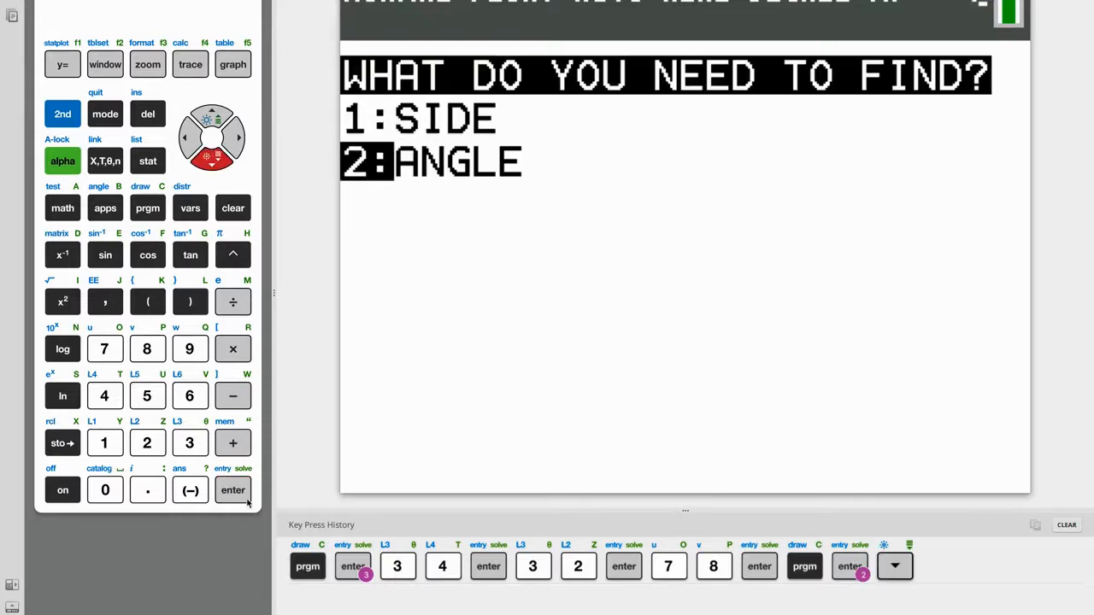
pyautogui.click(232, 490)
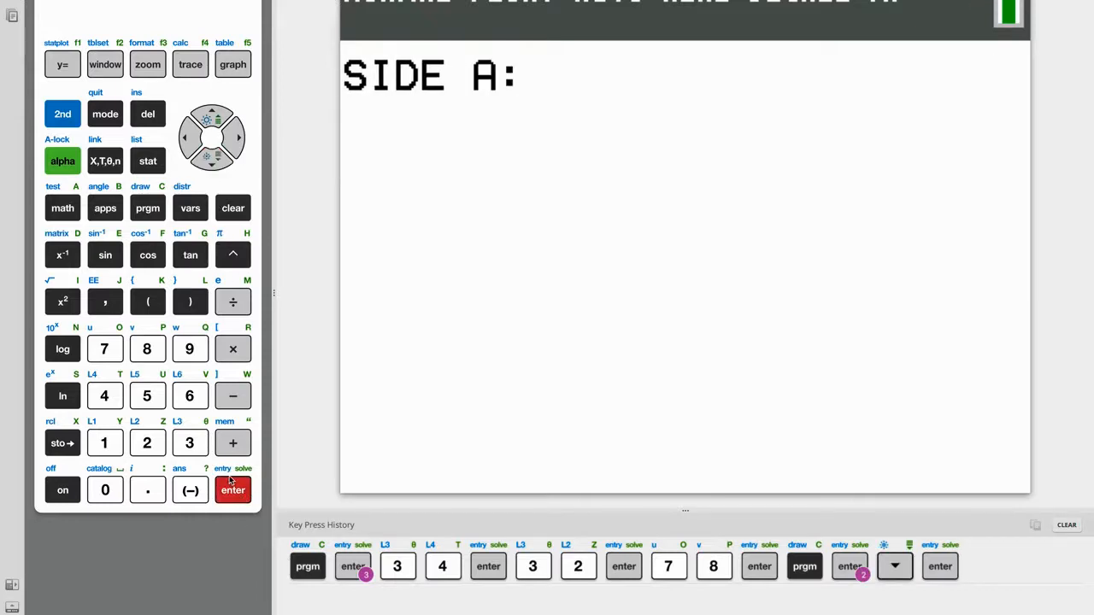
pyautogui.click(148, 443)
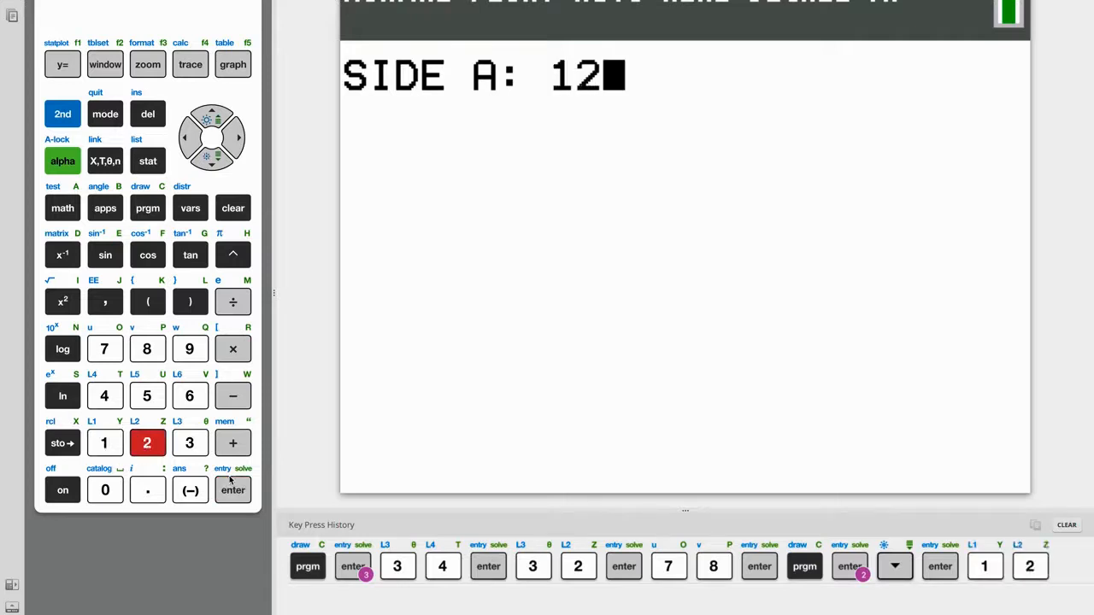
pyautogui.click(232, 490)
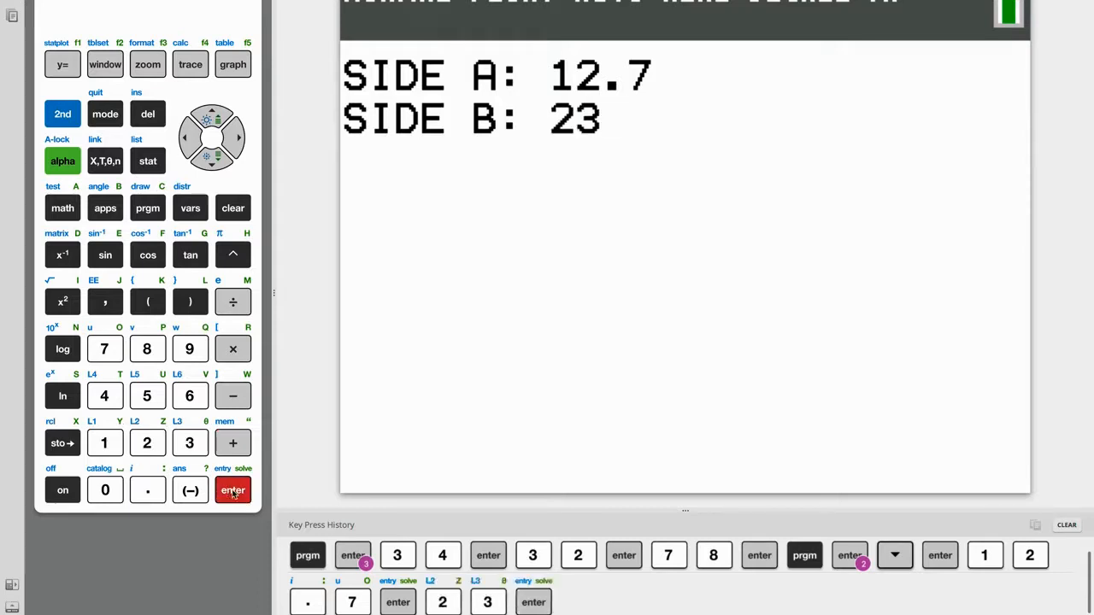
pyautogui.click(190, 349)
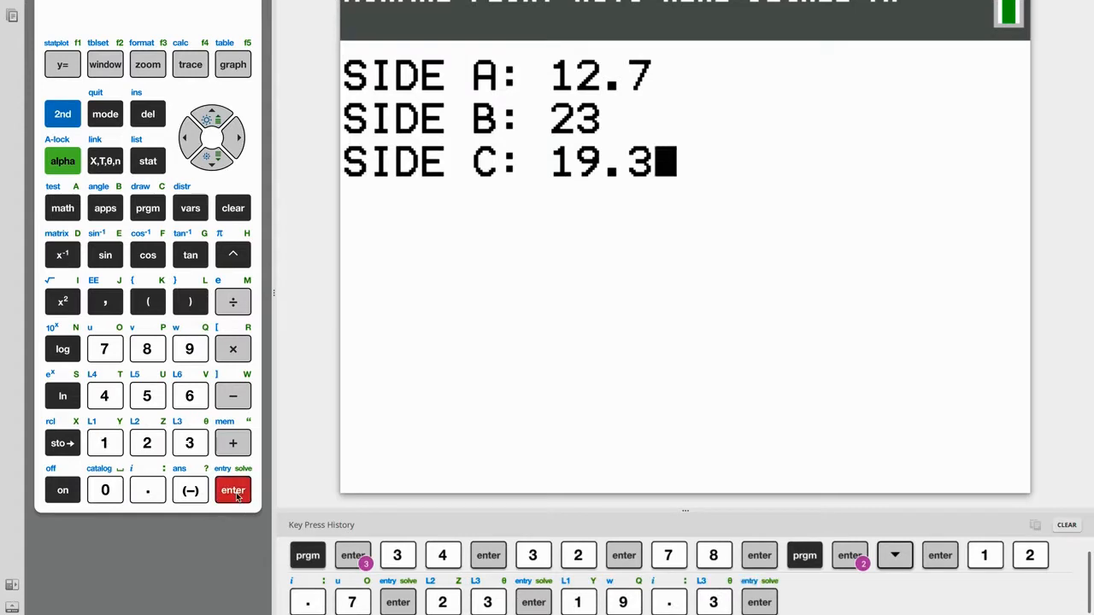
pyautogui.click(232, 490)
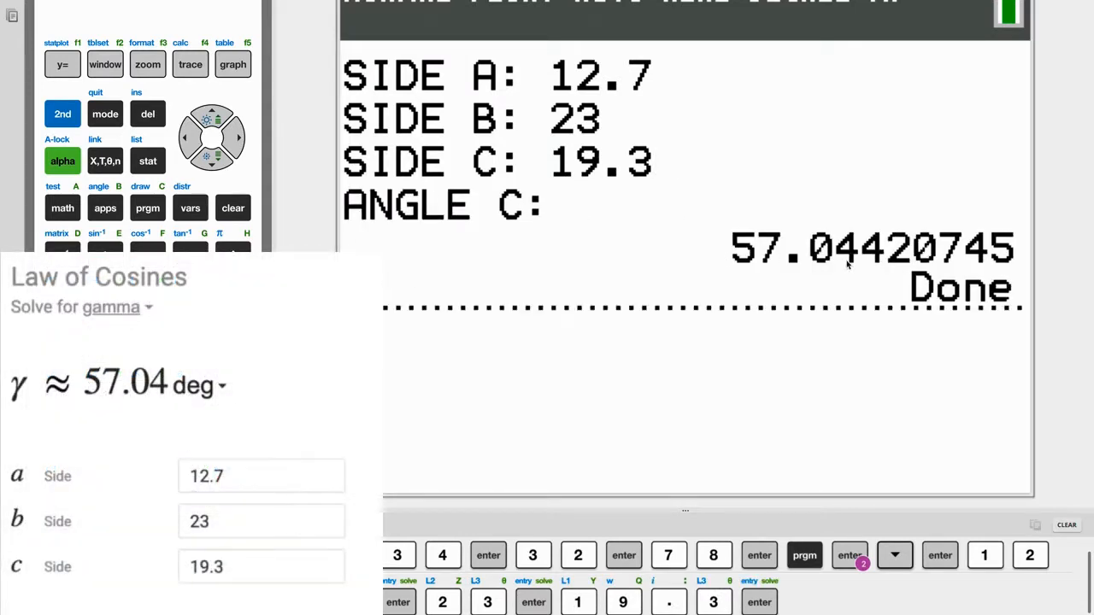
pyautogui.moveTo(445, 430)
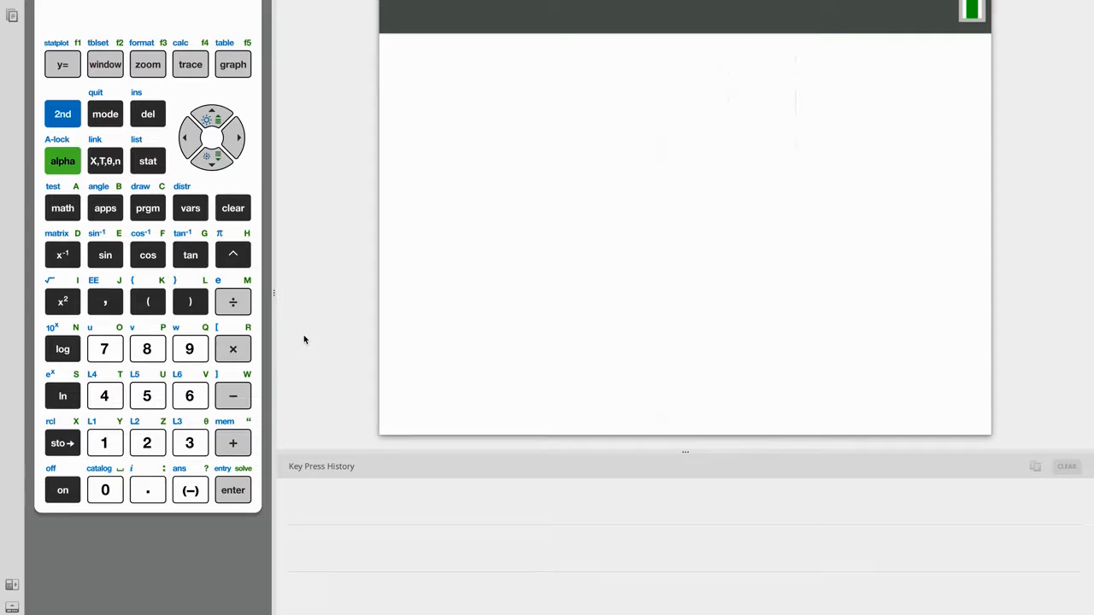
# - Use the NEW program menu's Create New to make a program named COSINE
pyautogui.click(147, 208)
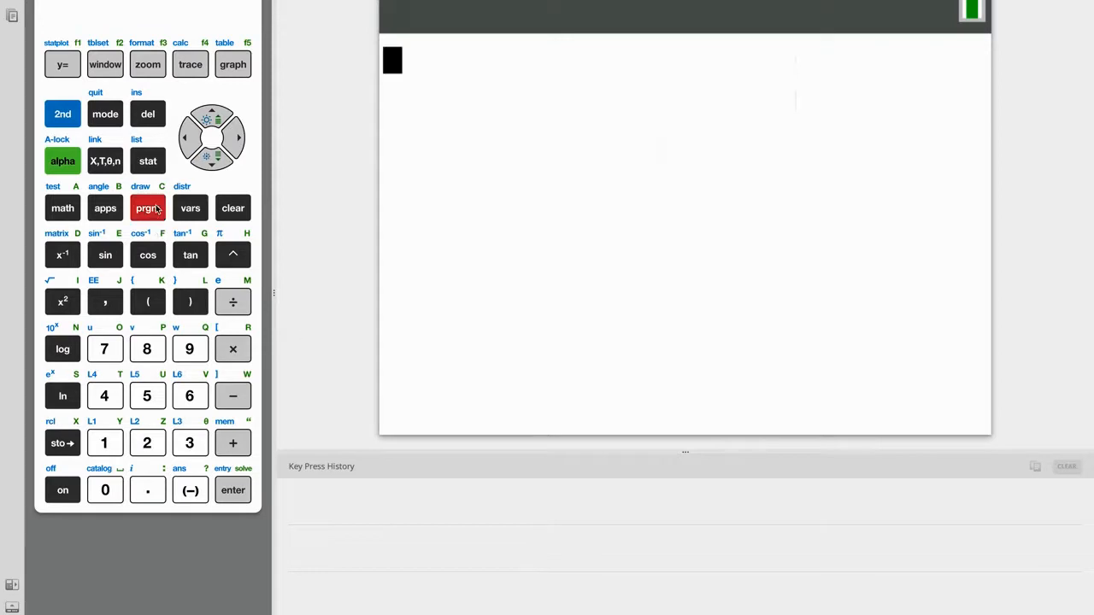
pyautogui.click(147, 207)
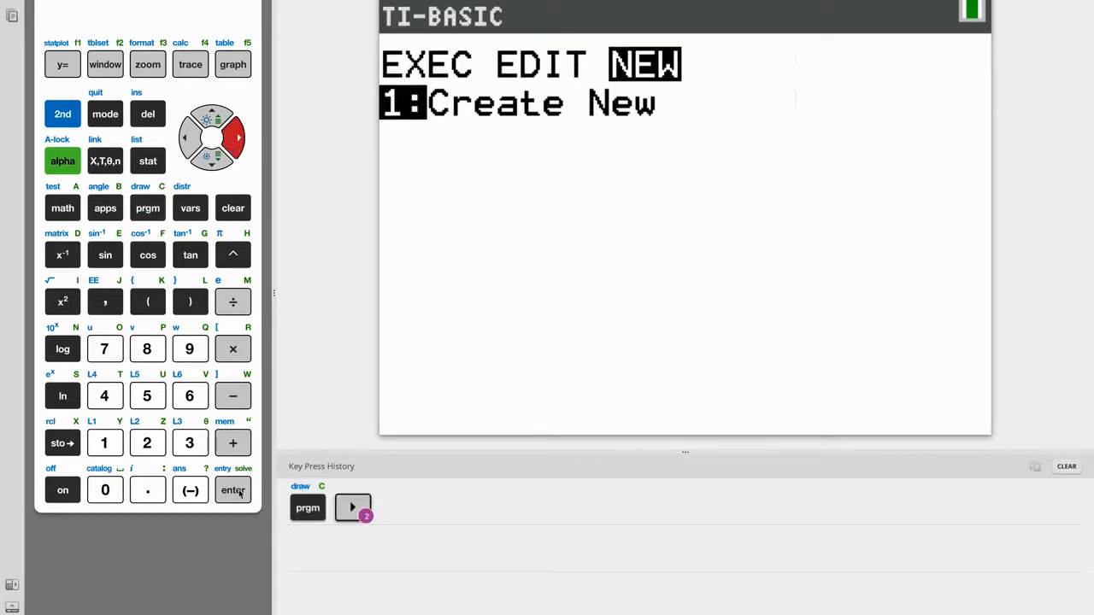
pyautogui.click(233, 490)
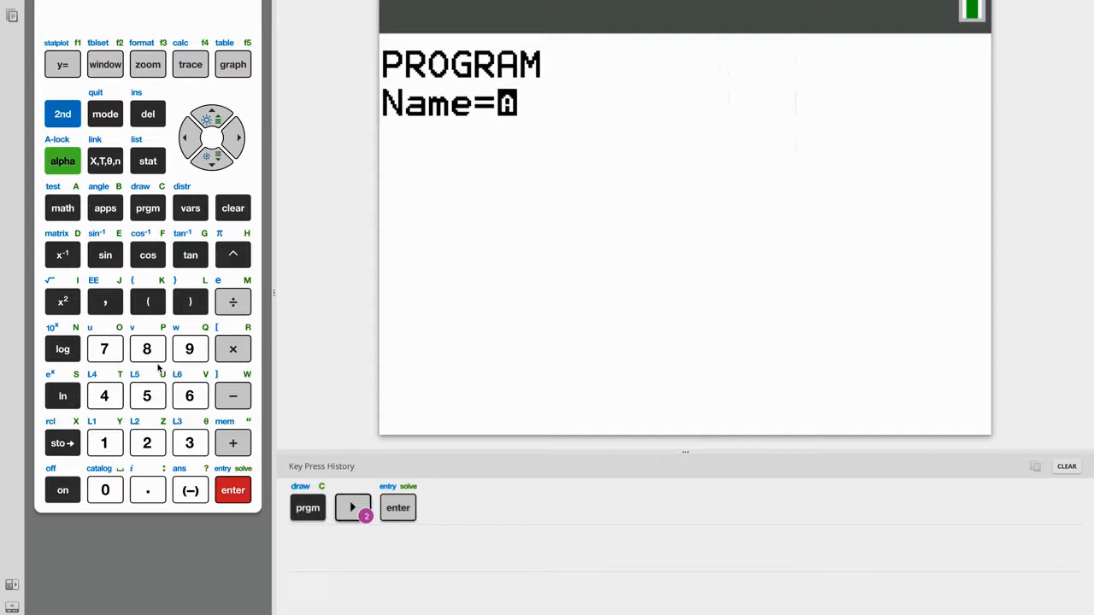
pyautogui.click(147, 207)
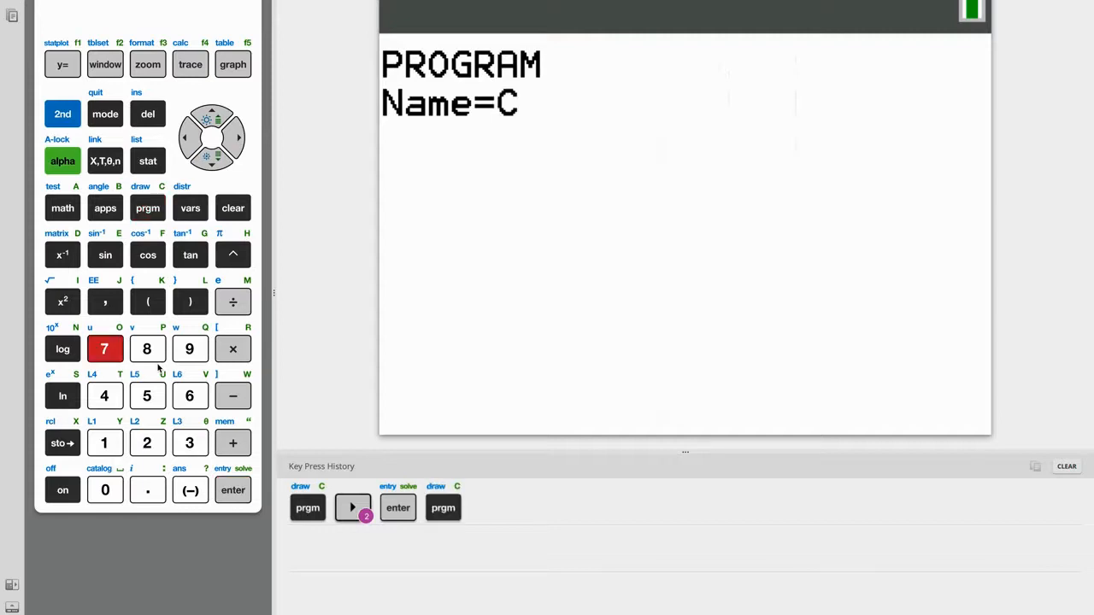
pyautogui.click(63, 301)
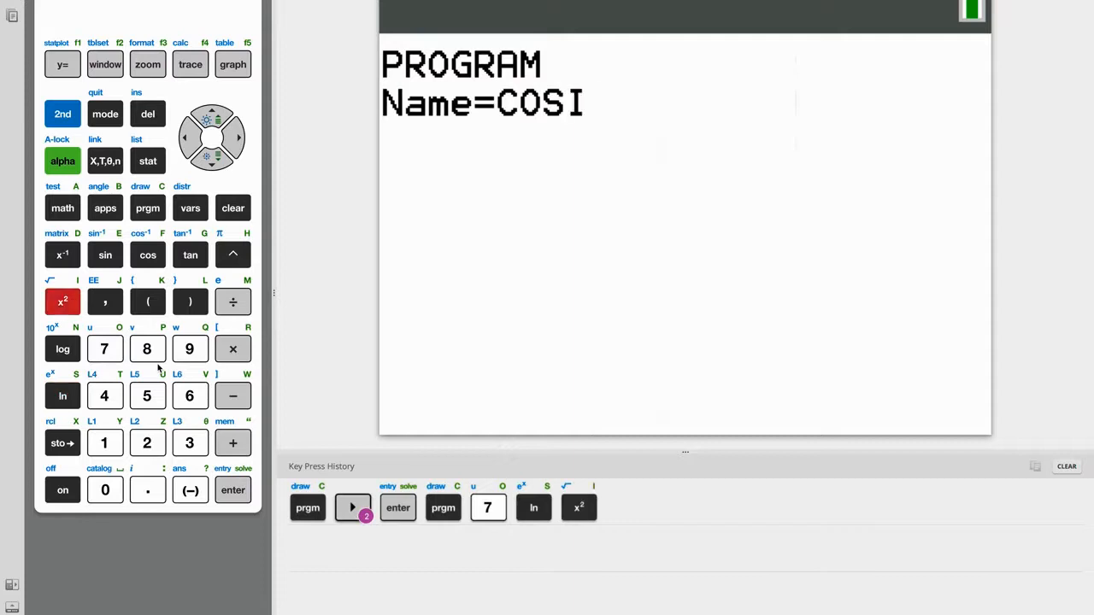
pyautogui.click(233, 490)
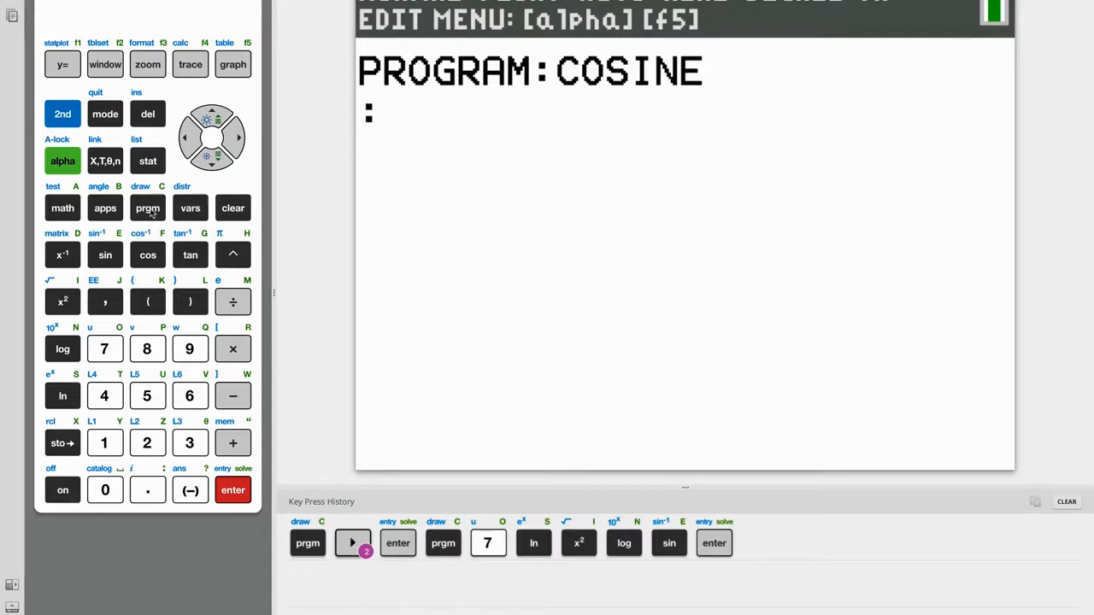
# - Start a new line after ClrHome and insert the Menu( command from CTL
pyautogui.click(147, 207)
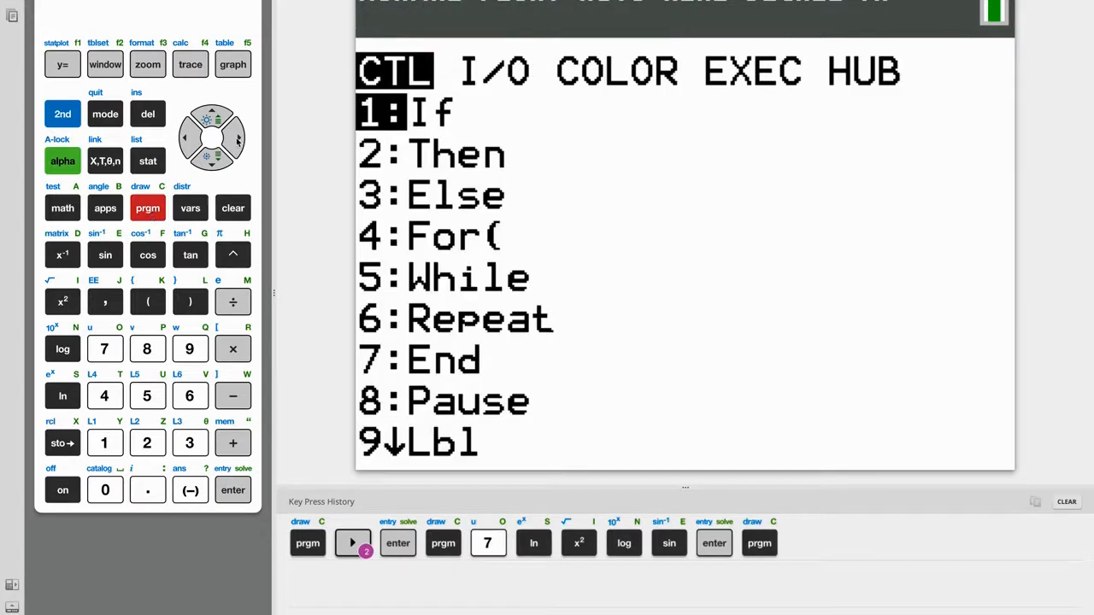
pyautogui.click(237, 137)
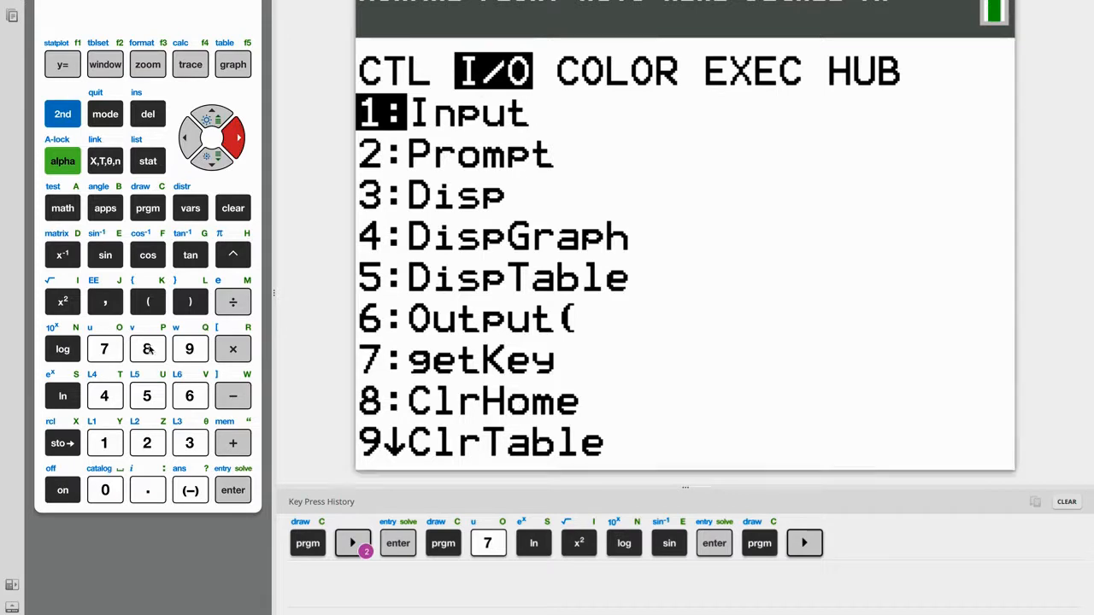
pyautogui.click(233, 490)
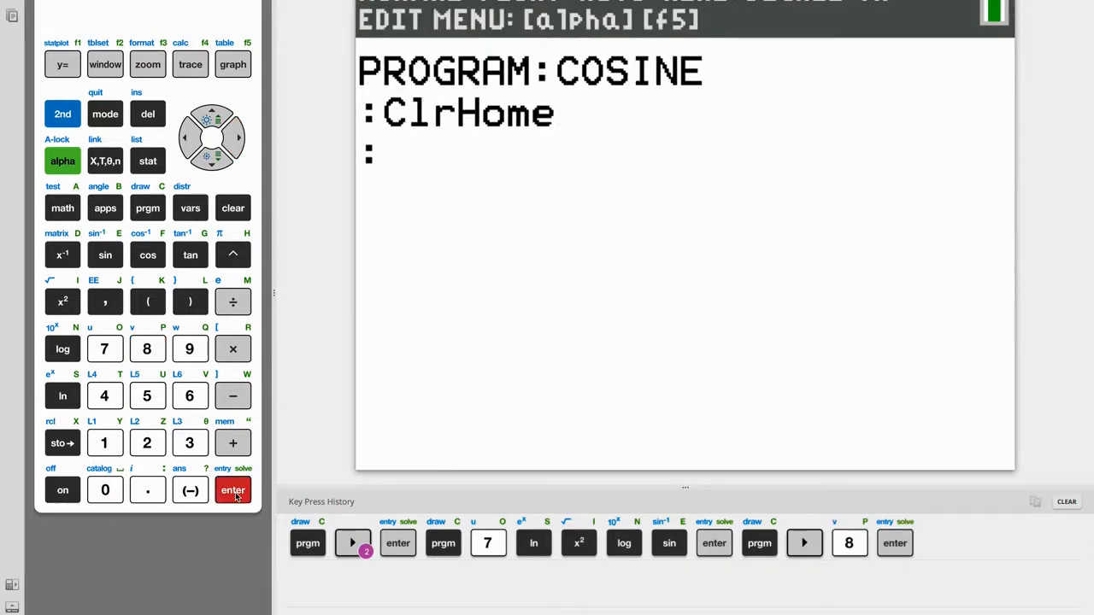
pyautogui.click(147, 208)
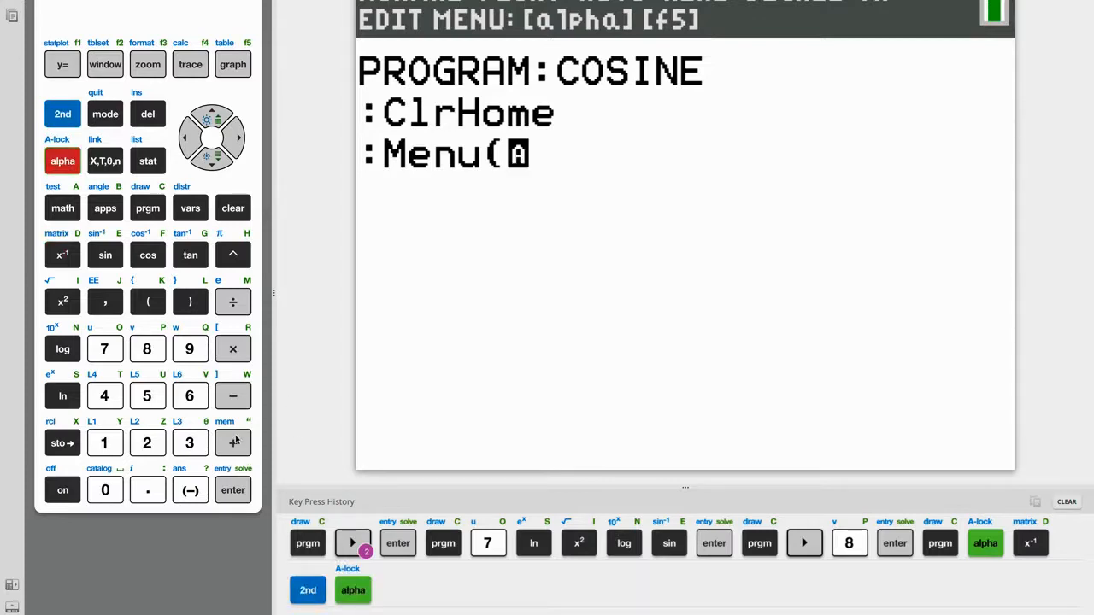
# - Enter the quoted title "WHAT DO YOU NEED TO FIND?" in Menu(
pyautogui.click(233, 442)
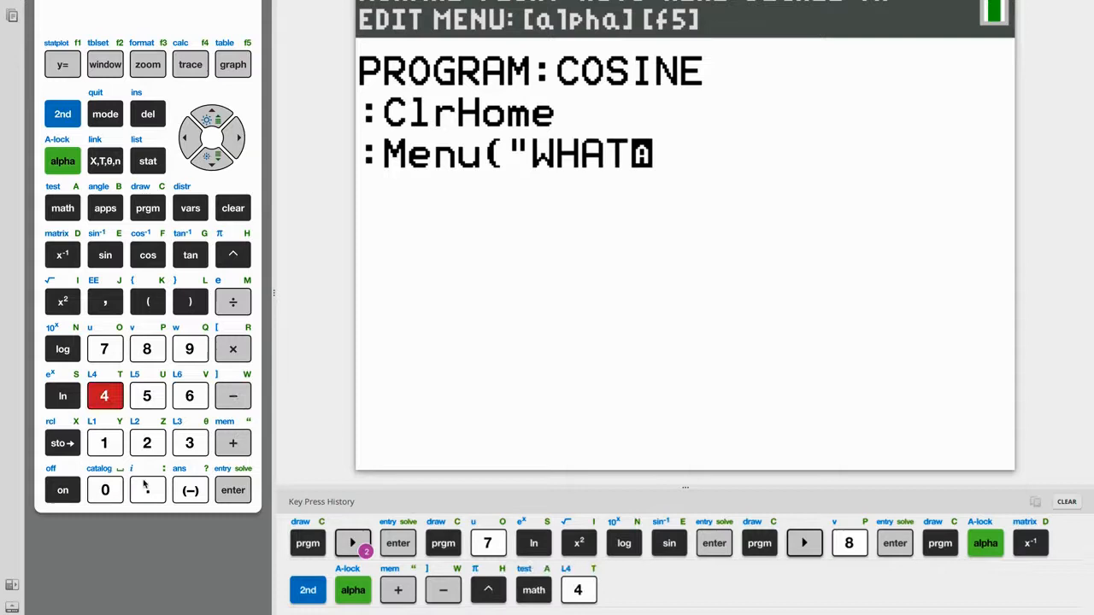
pyautogui.click(105, 349)
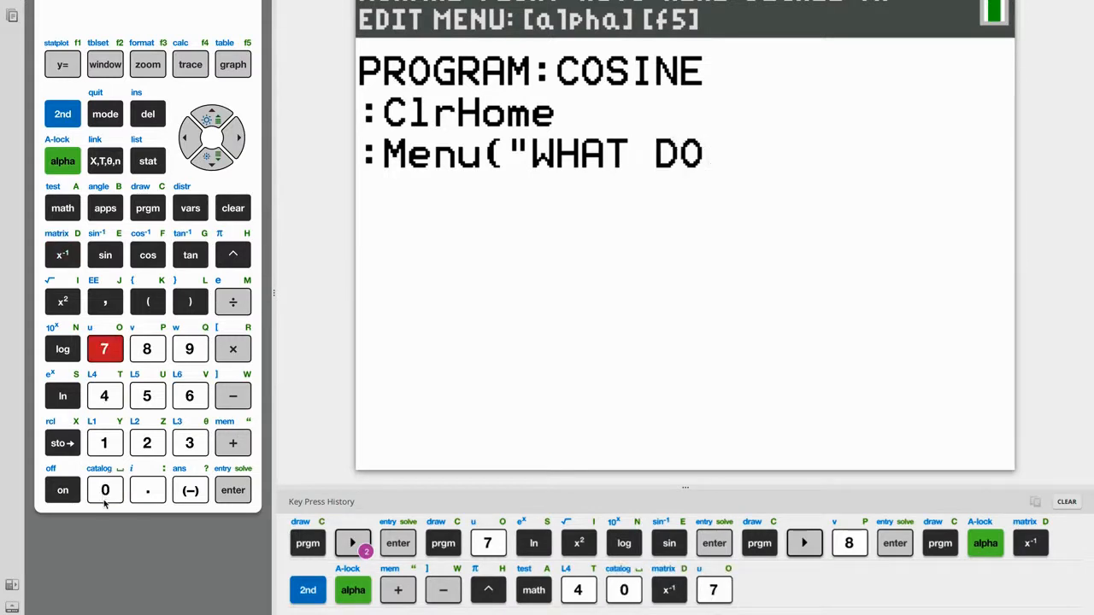
pyautogui.click(147, 396)
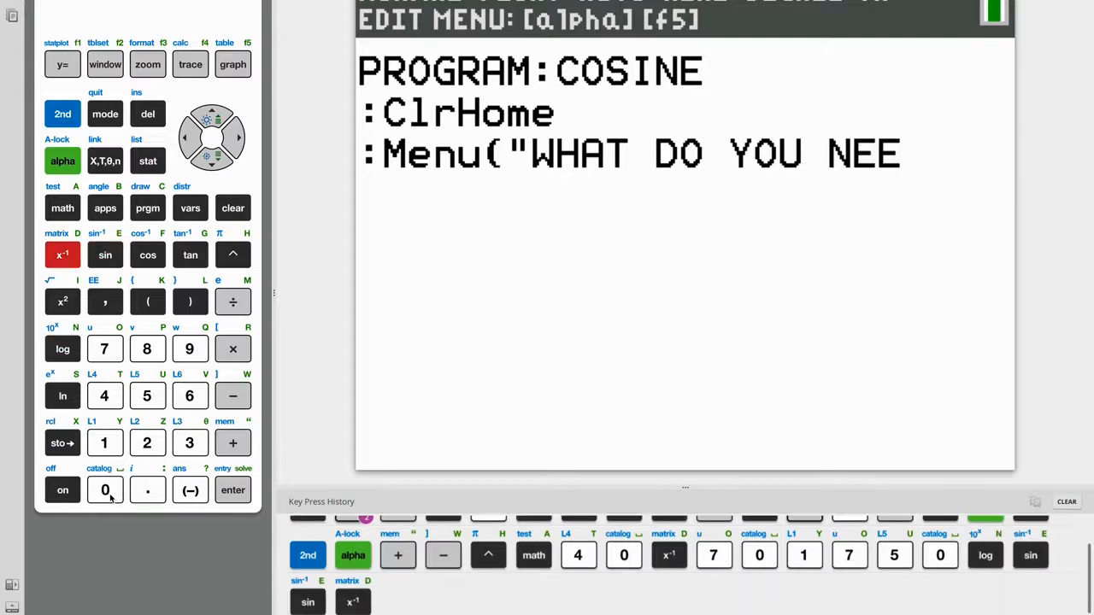
pyautogui.click(104, 349)
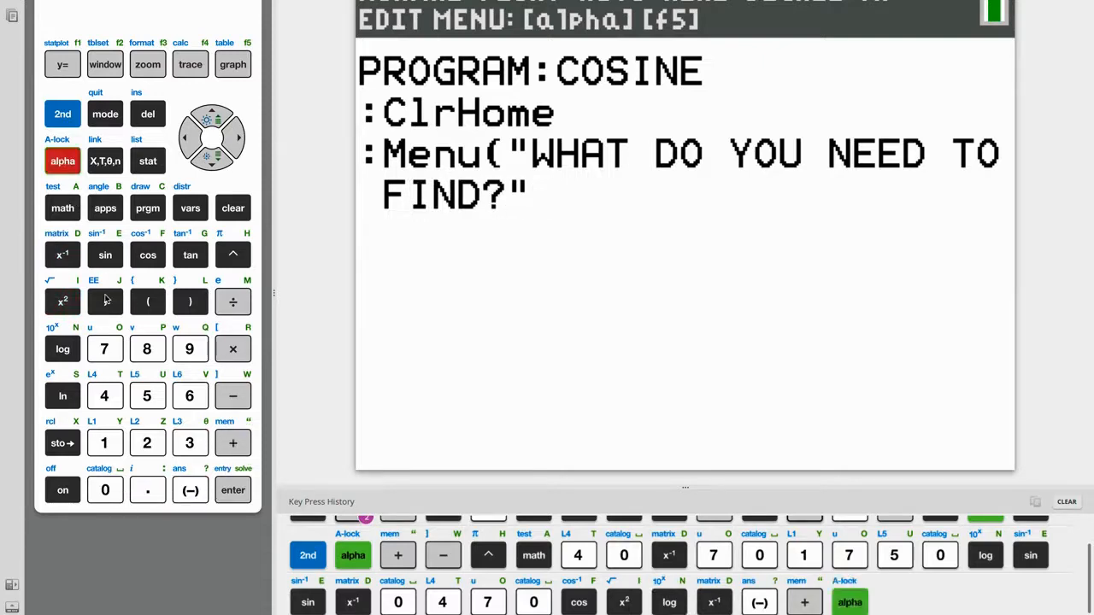
# - Add the menu option "SIDE" leading to label 1
pyautogui.click(106, 302)
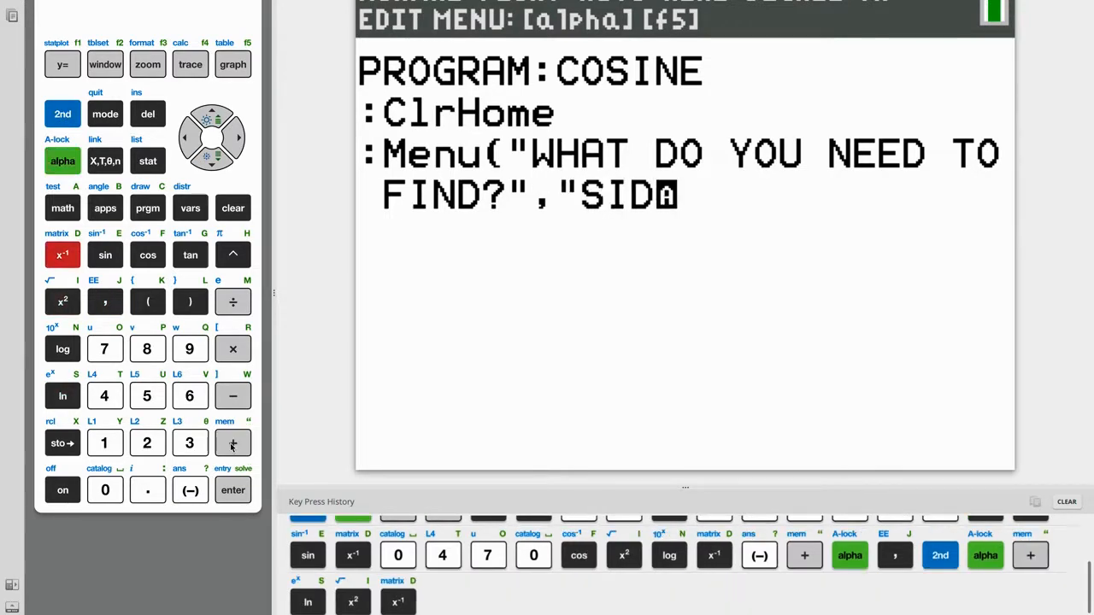
pyautogui.click(233, 442)
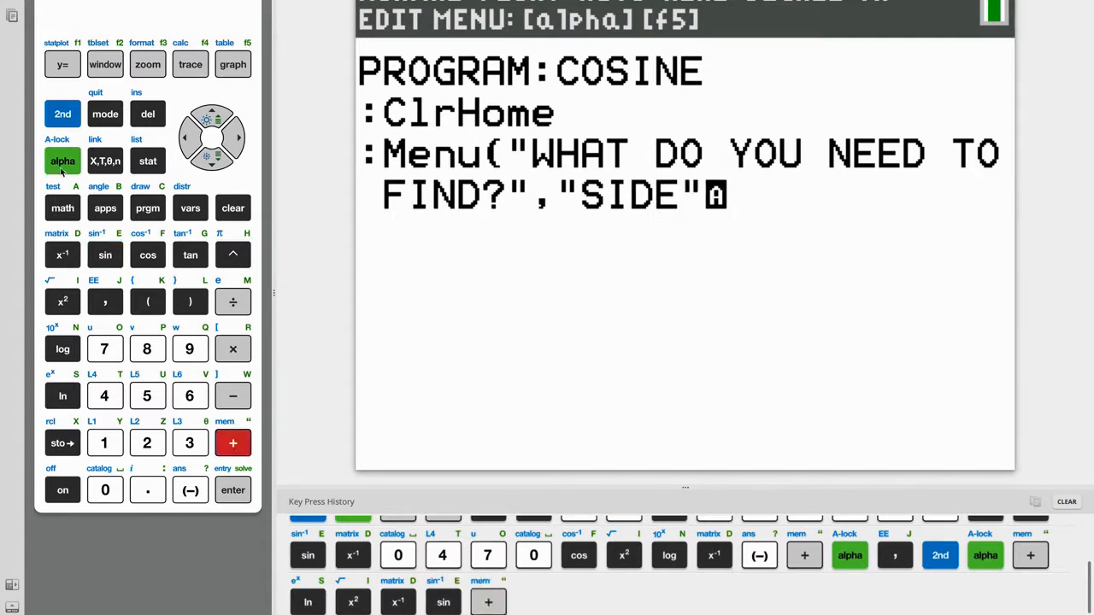
pyautogui.click(104, 301)
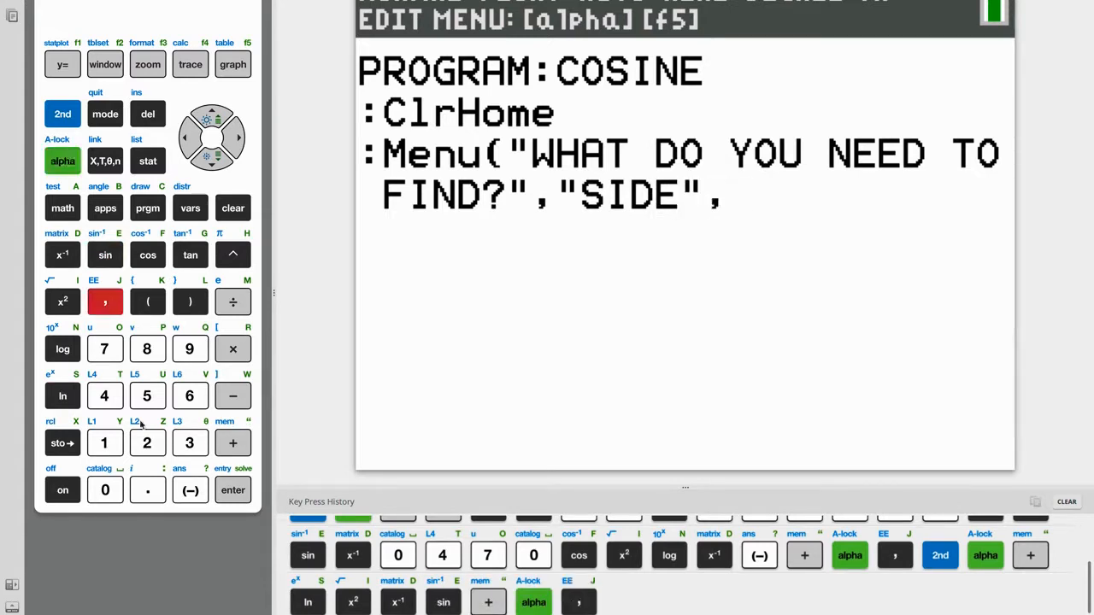
pyautogui.click(105, 301)
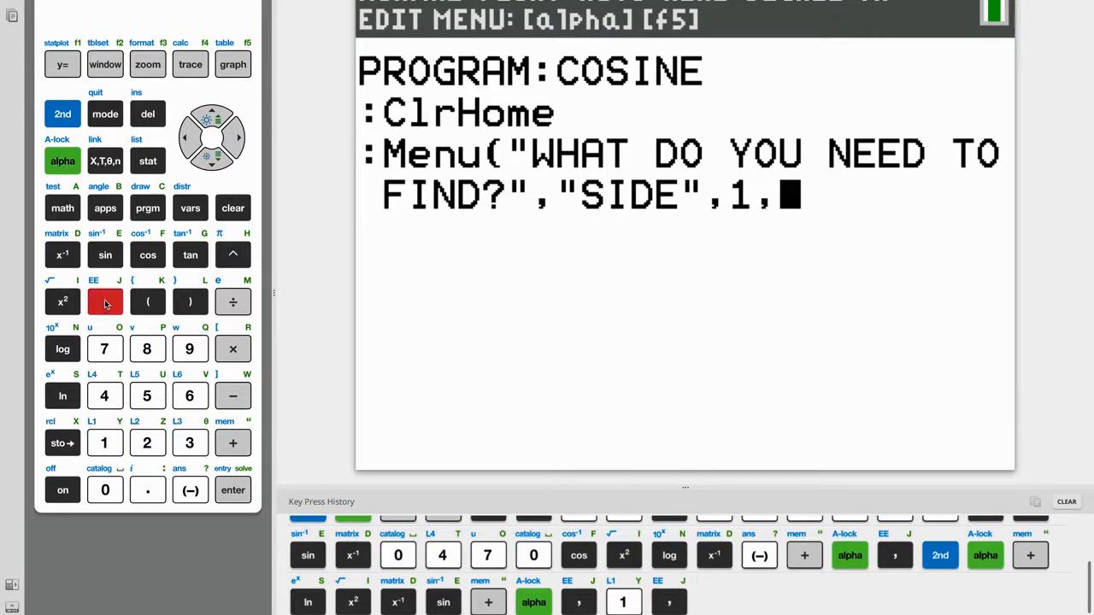
# - Add the option "ANGLE" leading to label 2, then start a new line
pyautogui.click(63, 161)
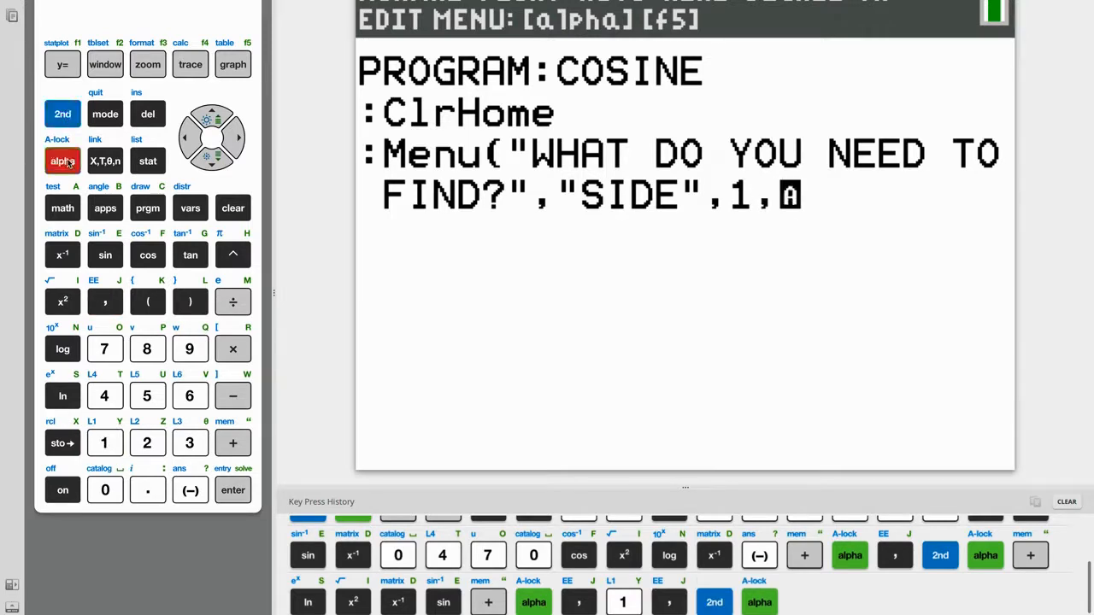
pyautogui.click(232, 443)
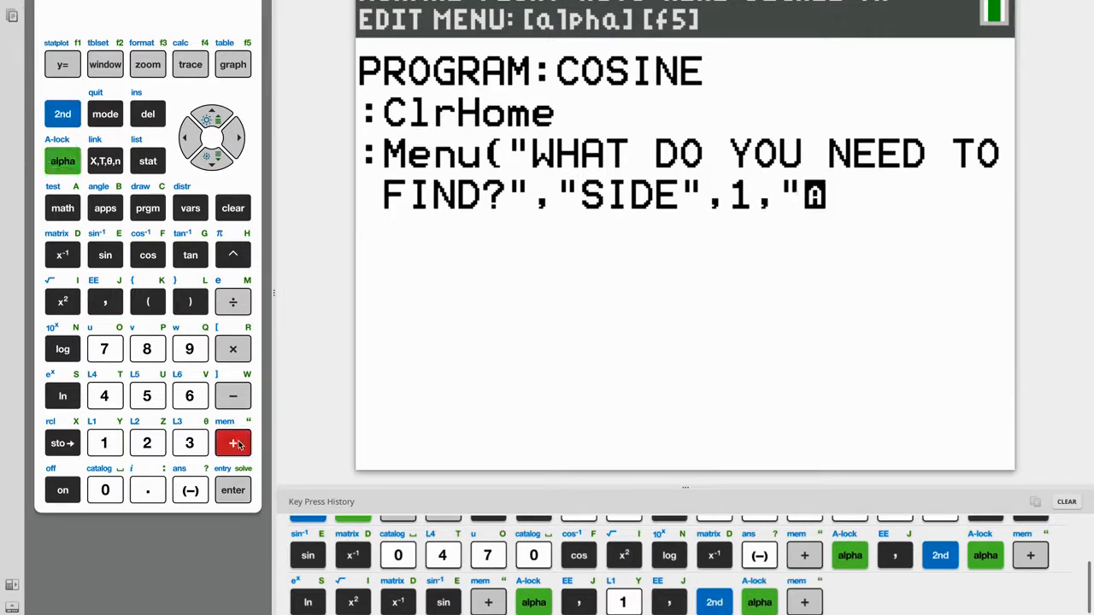
pyautogui.click(104, 254)
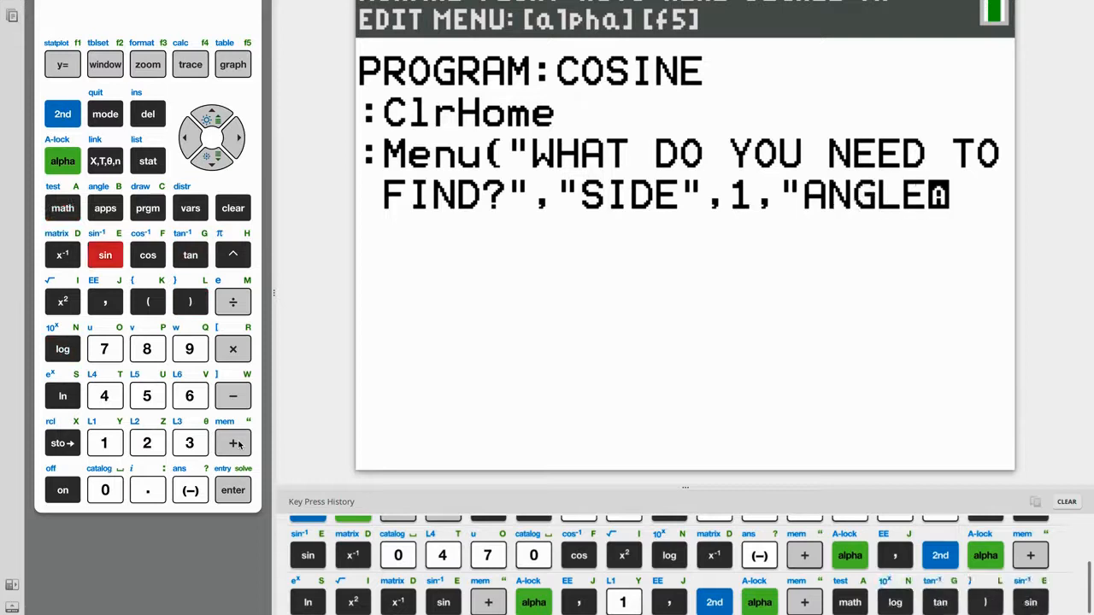
pyautogui.click(232, 443)
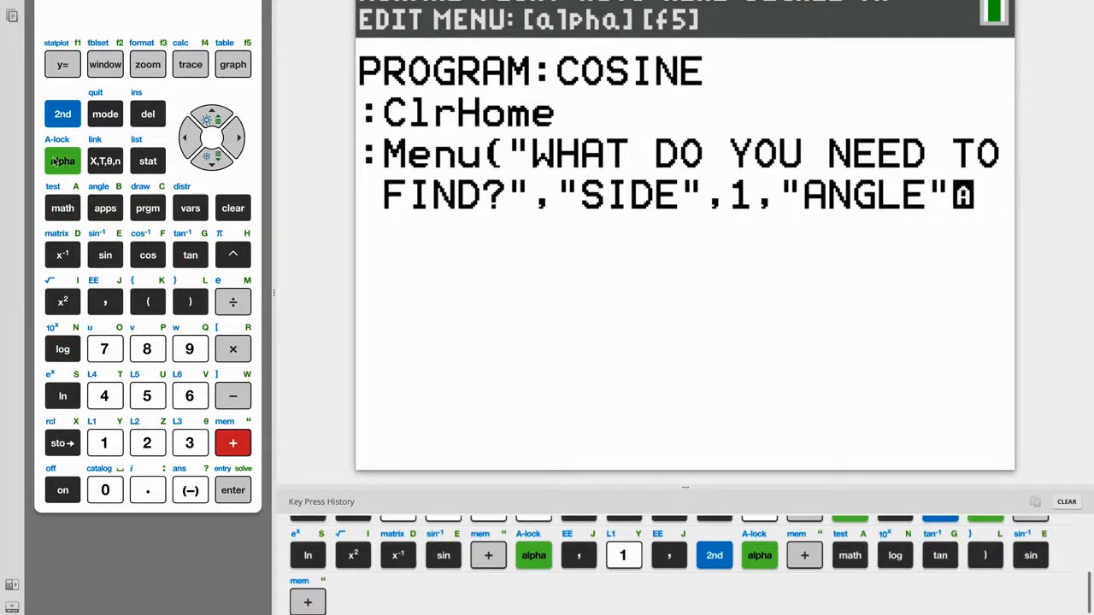
pyautogui.click(106, 302)
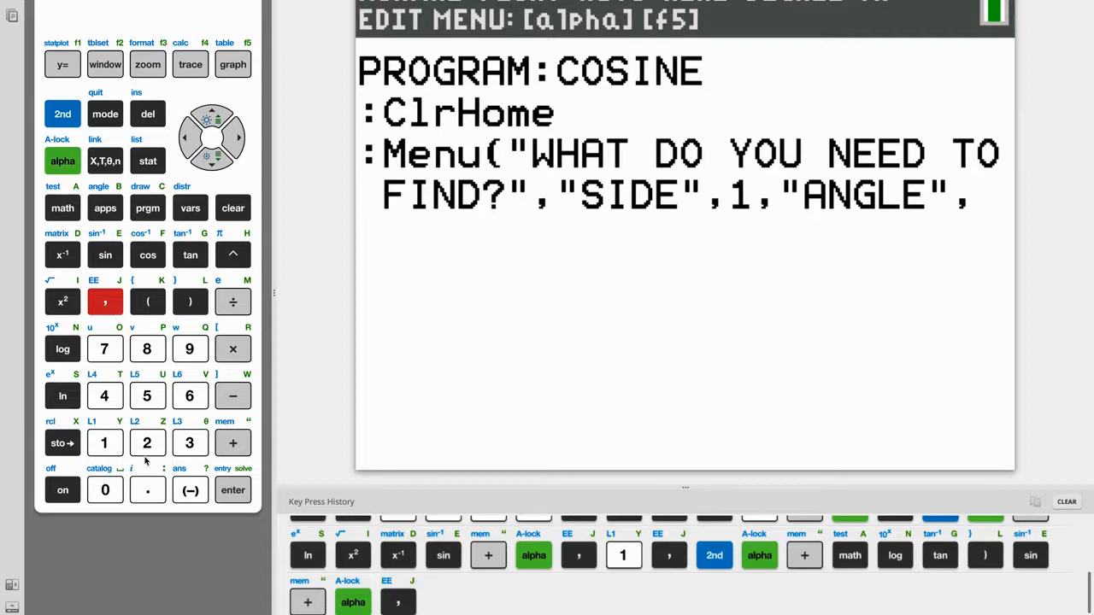
pyautogui.click(147, 442)
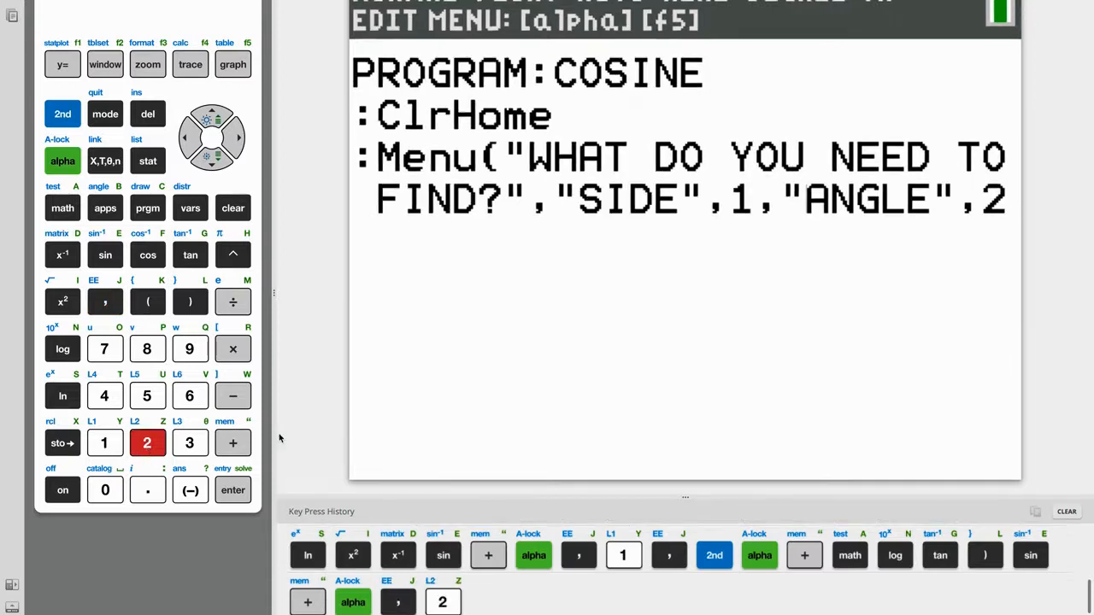
pyautogui.click(233, 490)
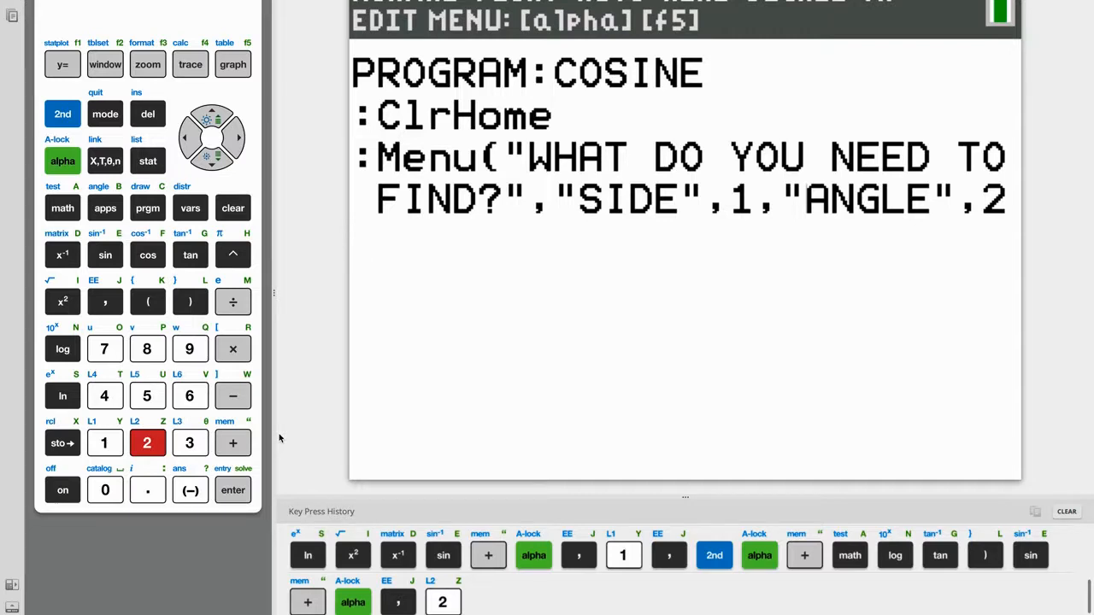
pyautogui.click(233, 490)
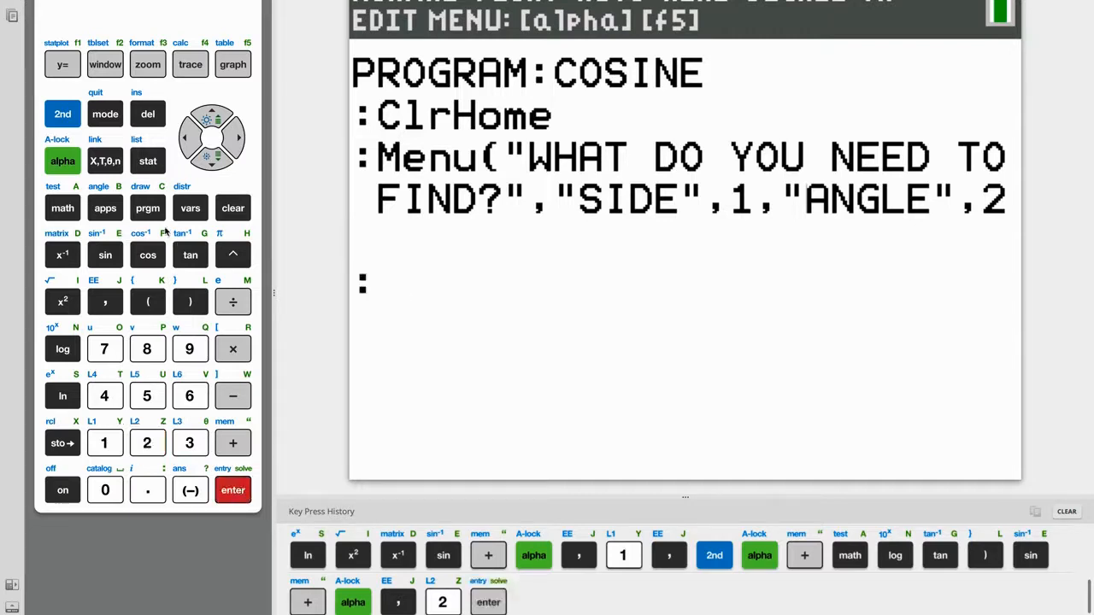
# - Insert a Lbl 1 line from the CTL menu below the Menu( line
pyautogui.click(147, 208)
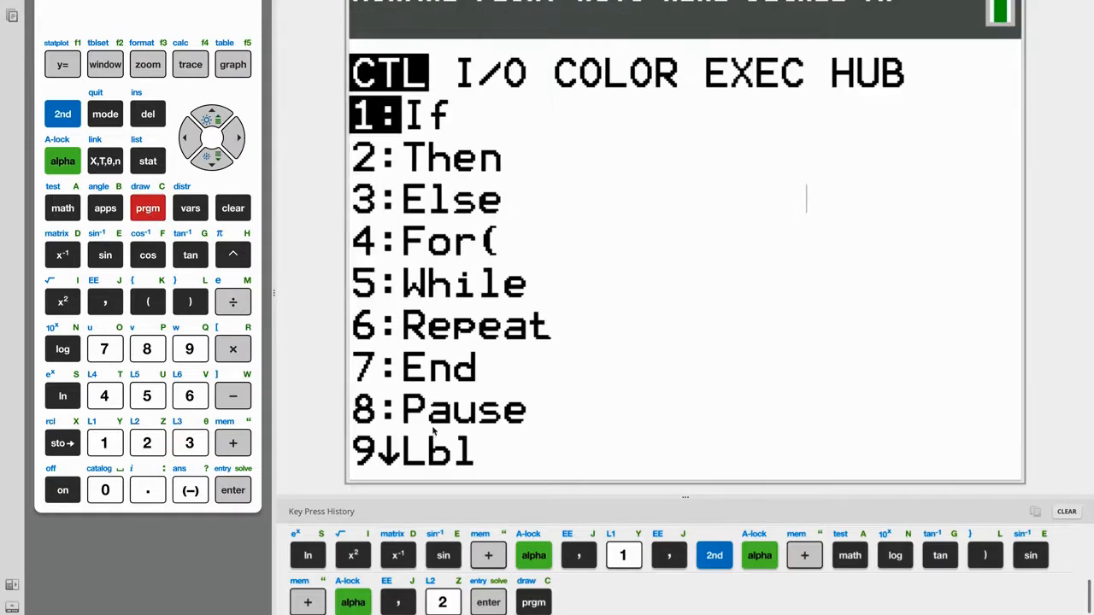
pyautogui.click(190, 348)
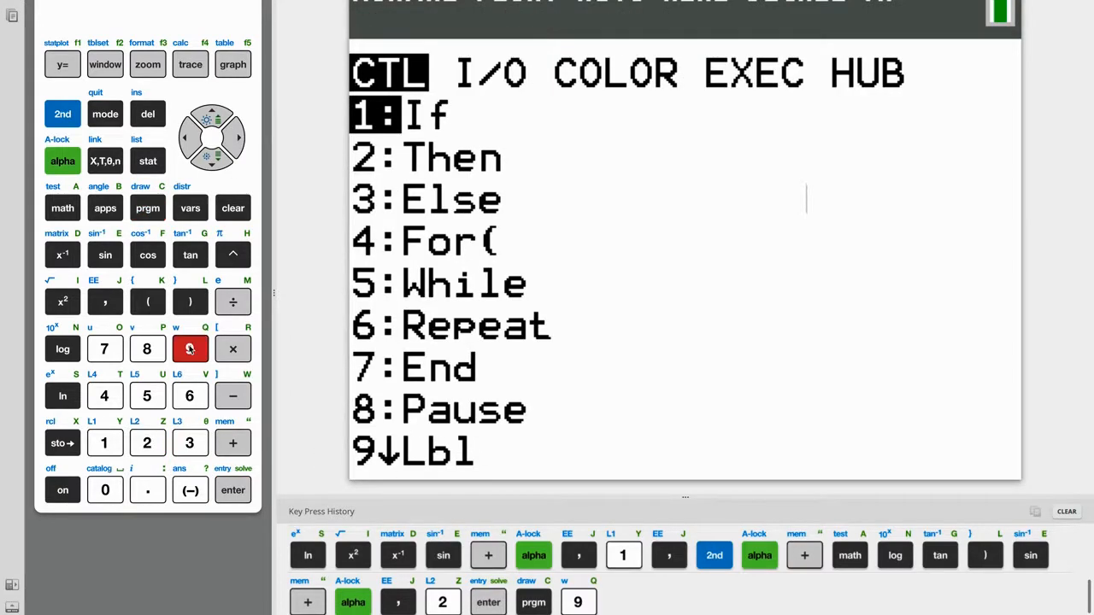
pyautogui.click(232, 490)
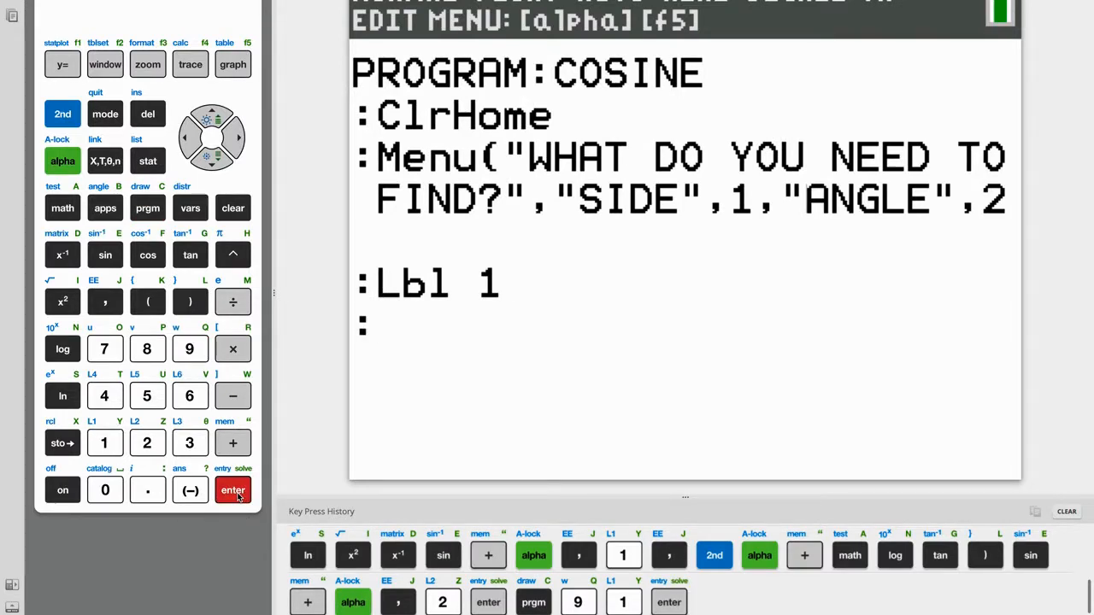
# - Under Lbl 1, add an Input command with the prompt "SIDE A: " and a comma
pyautogui.click(147, 207)
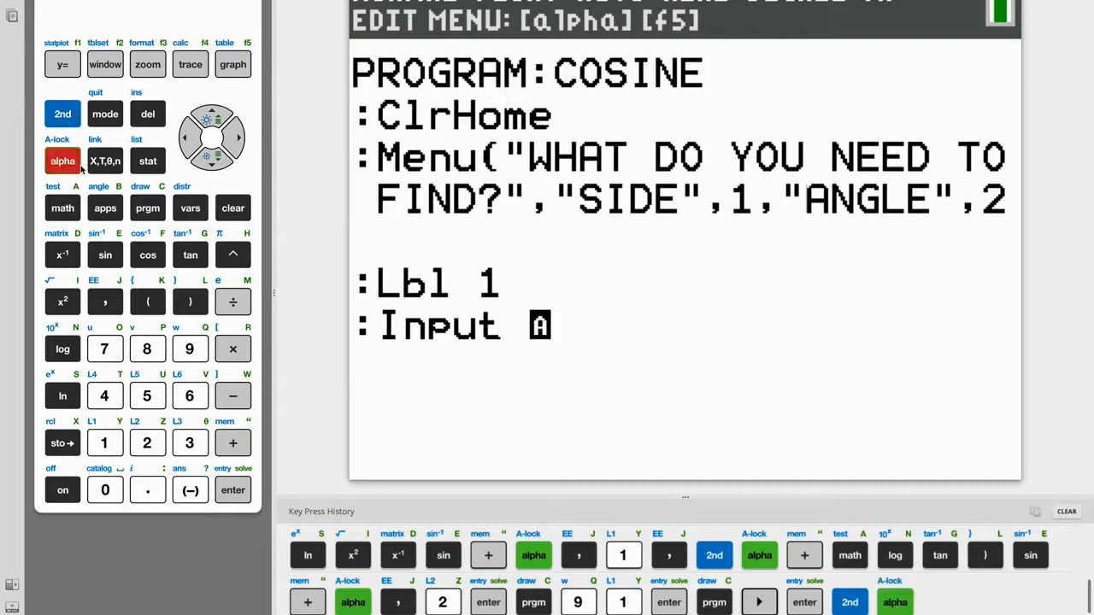
pyautogui.click(232, 443)
pyautogui.write(' "SIDE')
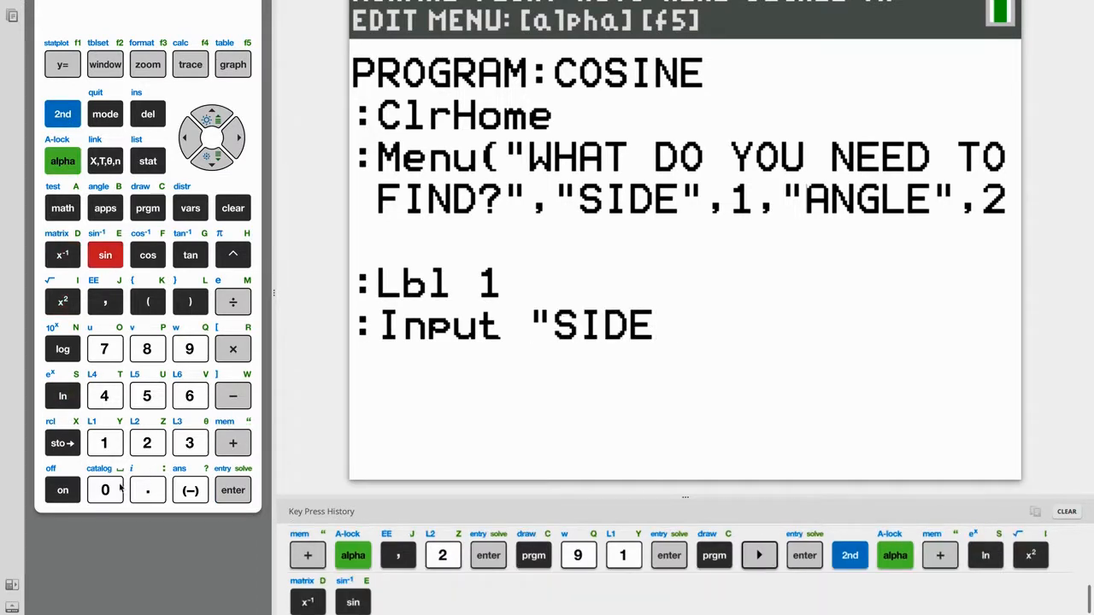
pyautogui.click(63, 208)
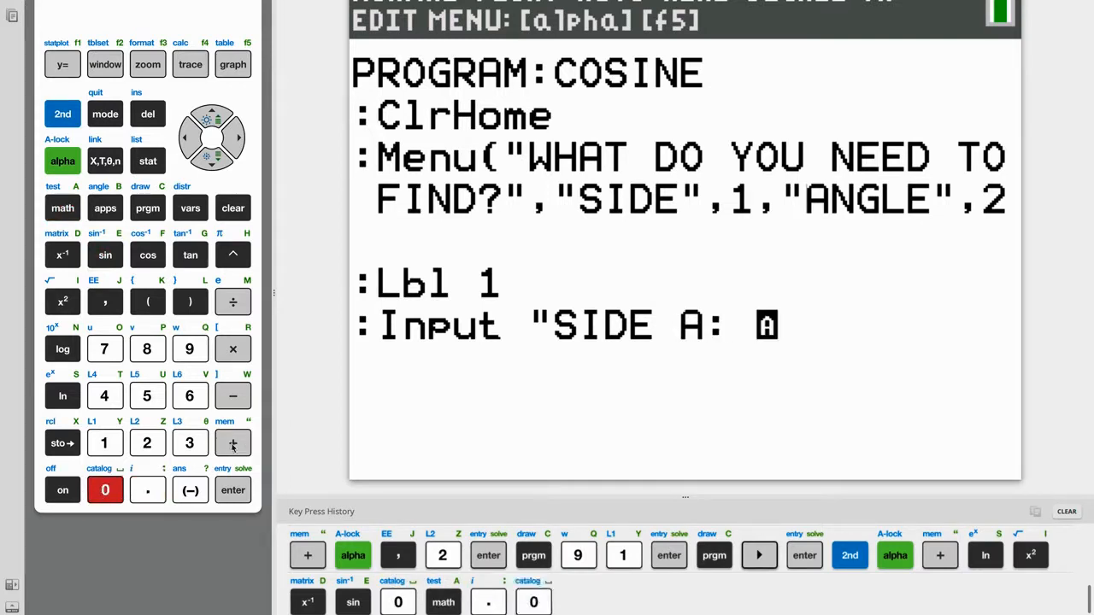
pyautogui.click(231, 442)
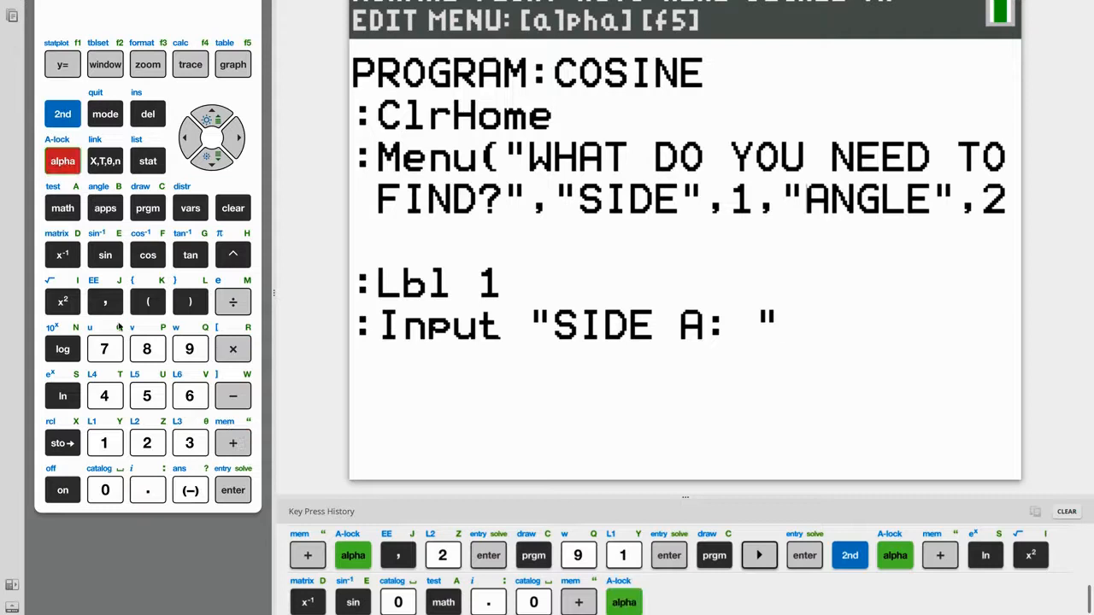
pyautogui.click(105, 301)
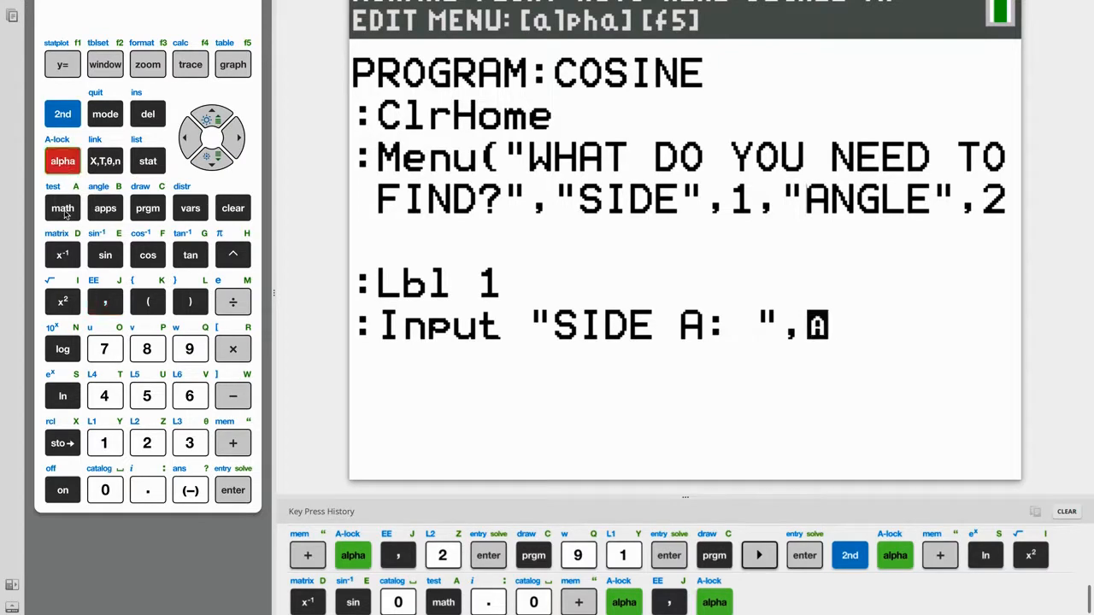
pyautogui.click(233, 490)
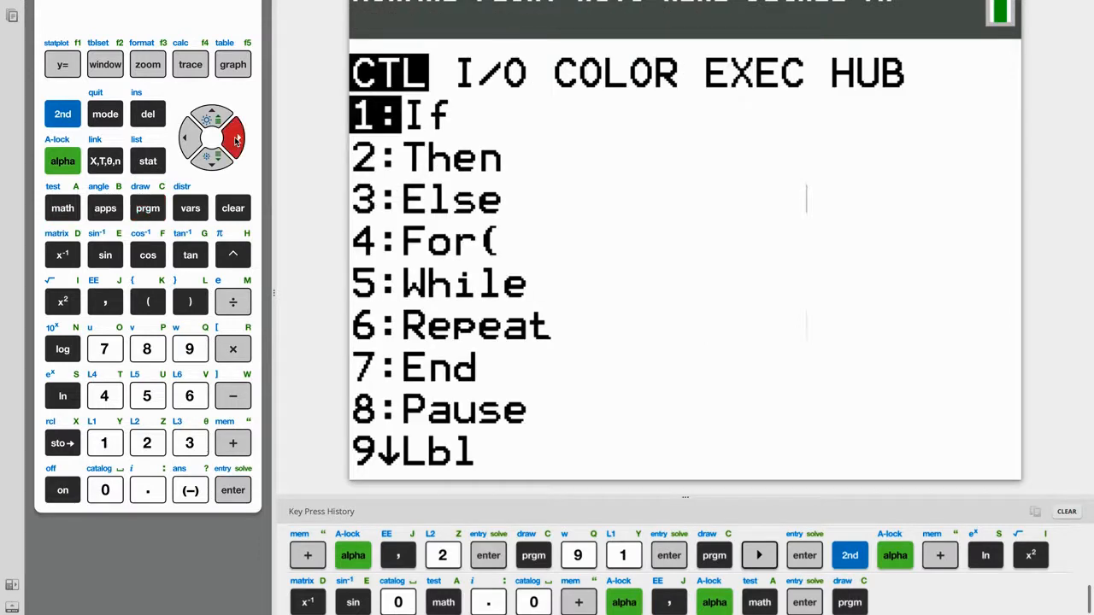
# - Add Input "SIDE B: ",B storing side B, and start a new line
pyautogui.click(232, 490)
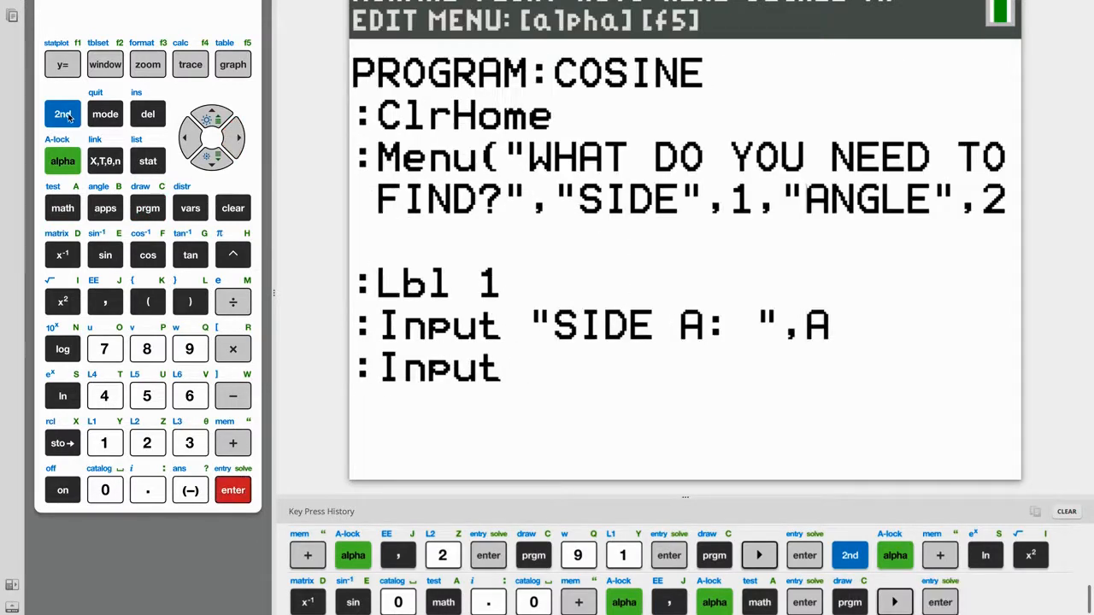
pyautogui.click(62, 160)
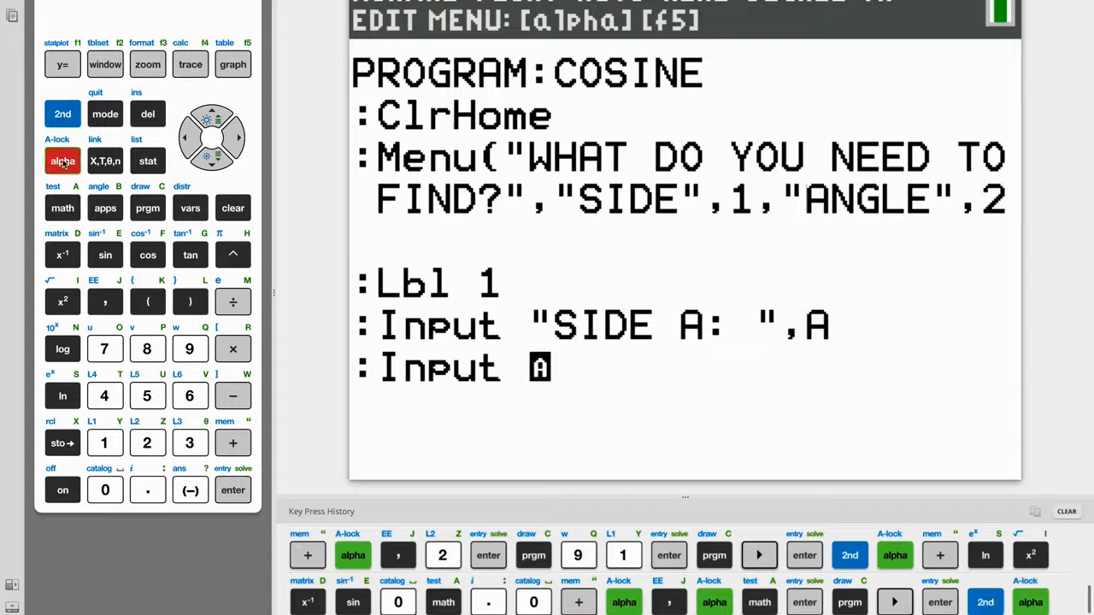
pyautogui.click(63, 395)
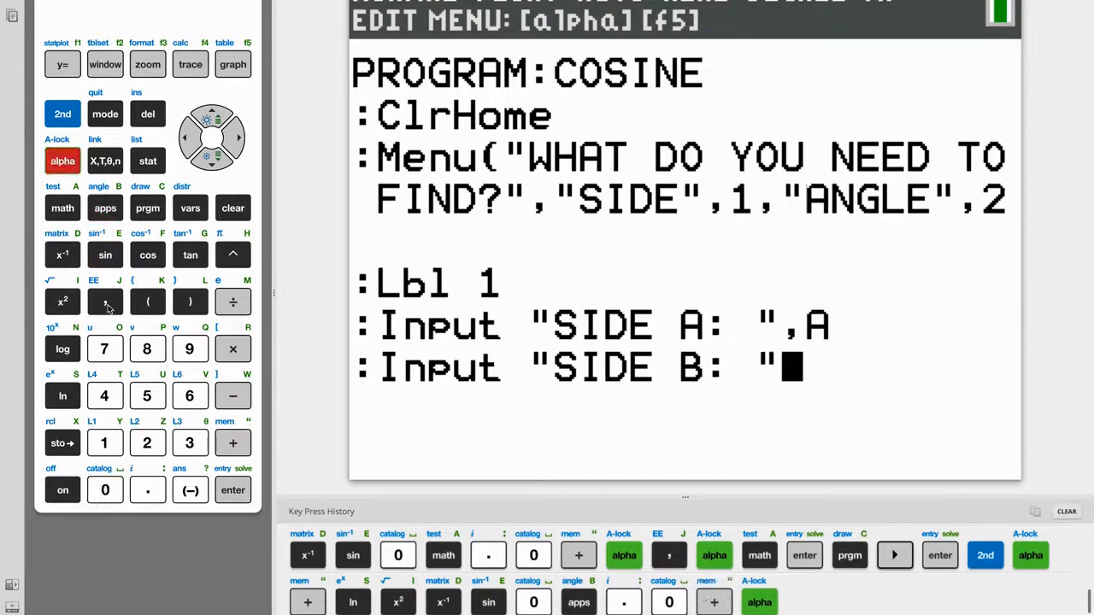
pyautogui.click(105, 208)
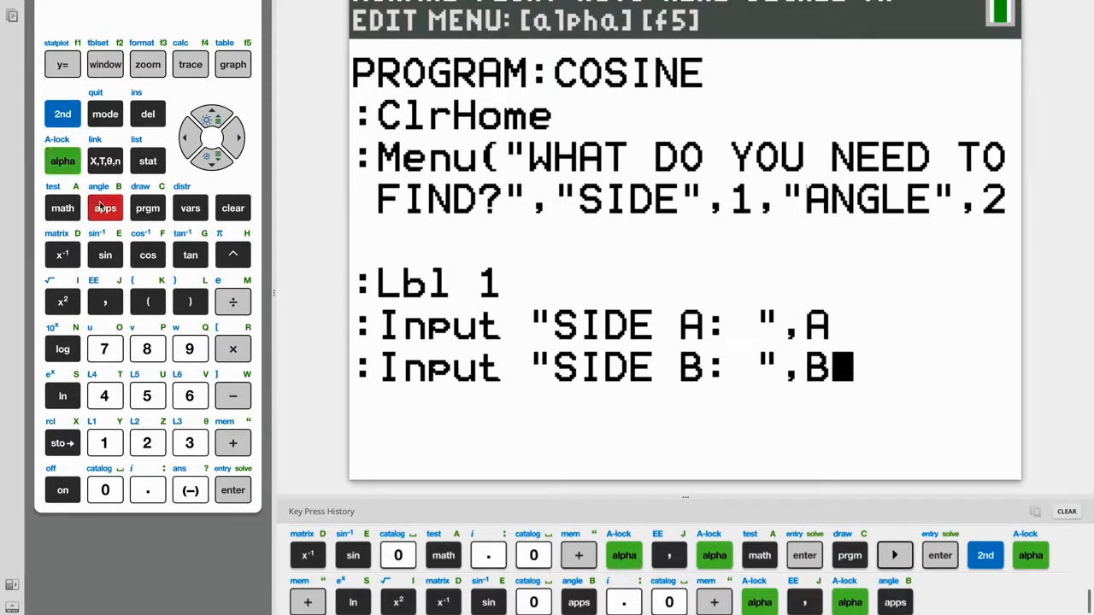
pyautogui.click(232, 490)
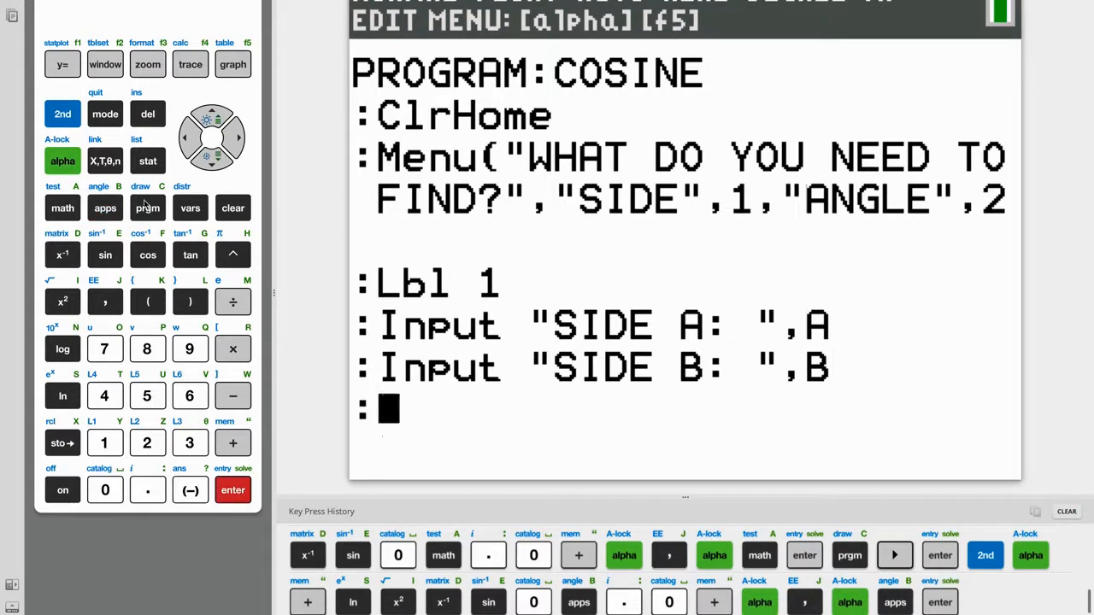
# - Add Input "ANGLE C: ",Z to store the angle in Z
pyautogui.click(147, 208)
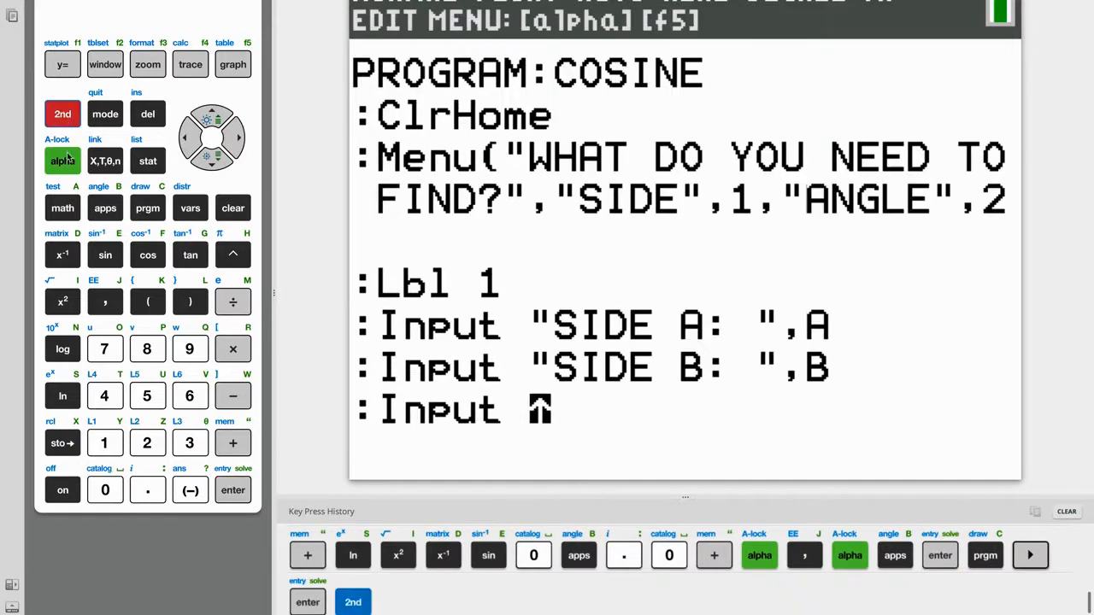
pyautogui.click(232, 442)
pyautogui.write(' "ANGLE')
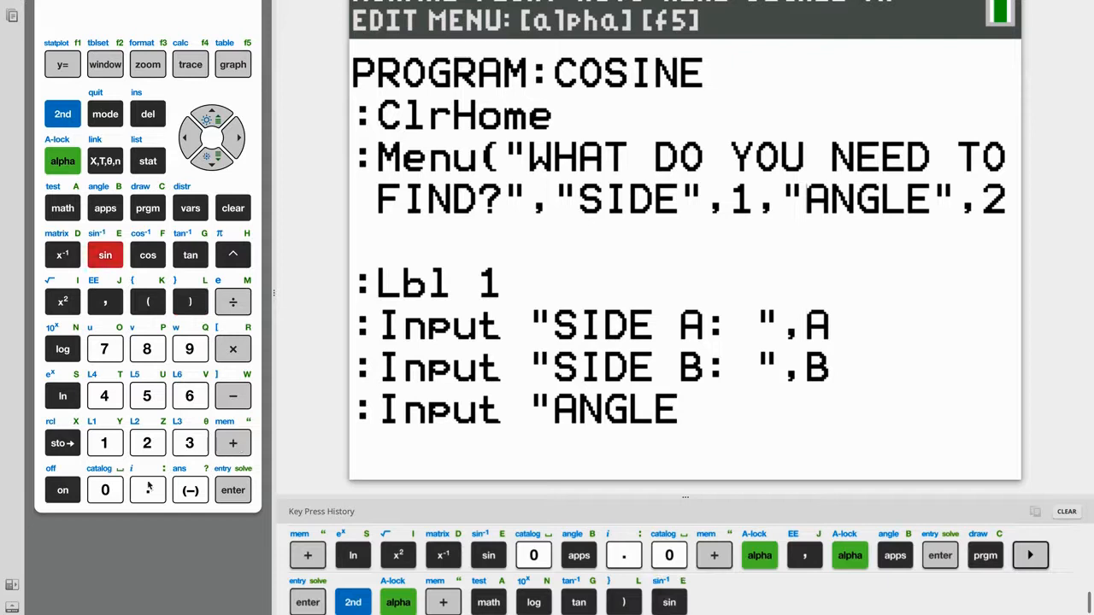
pyautogui.click(147, 208)
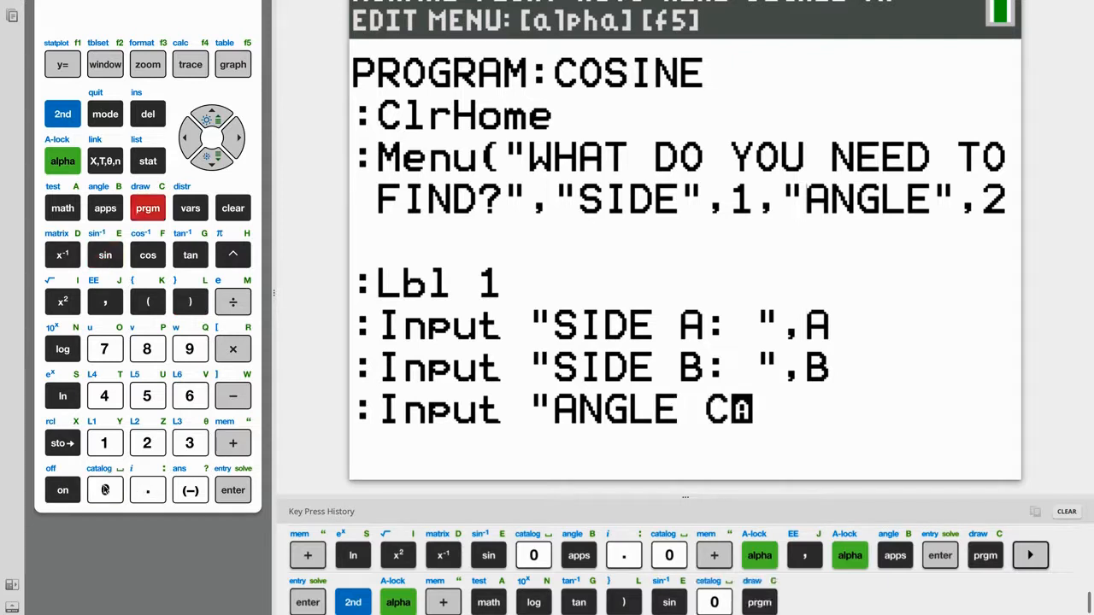
pyautogui.click(105, 490)
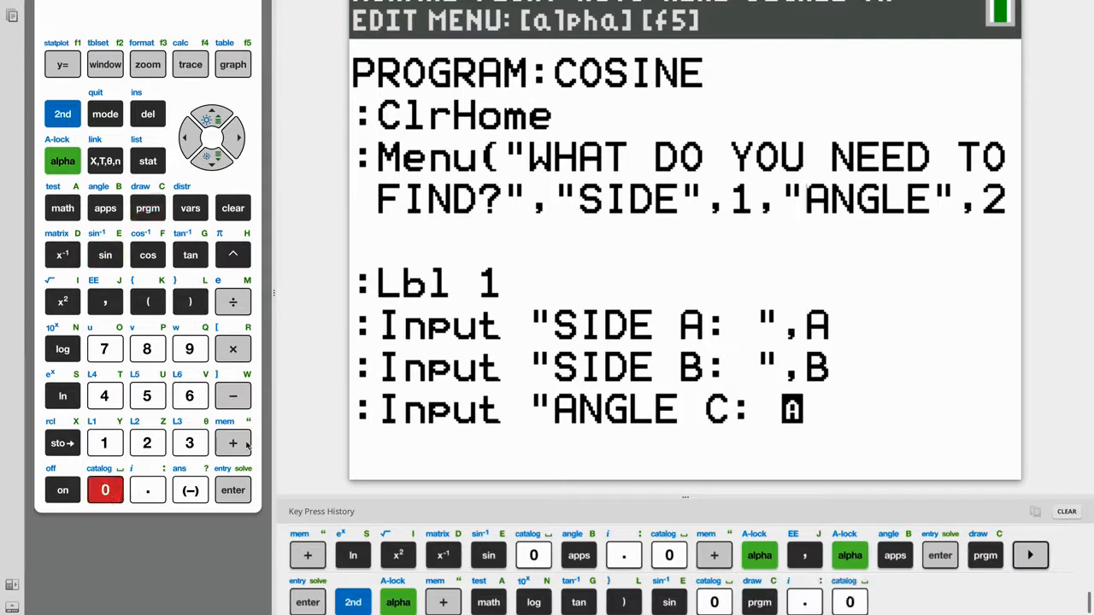
pyautogui.click(63, 161)
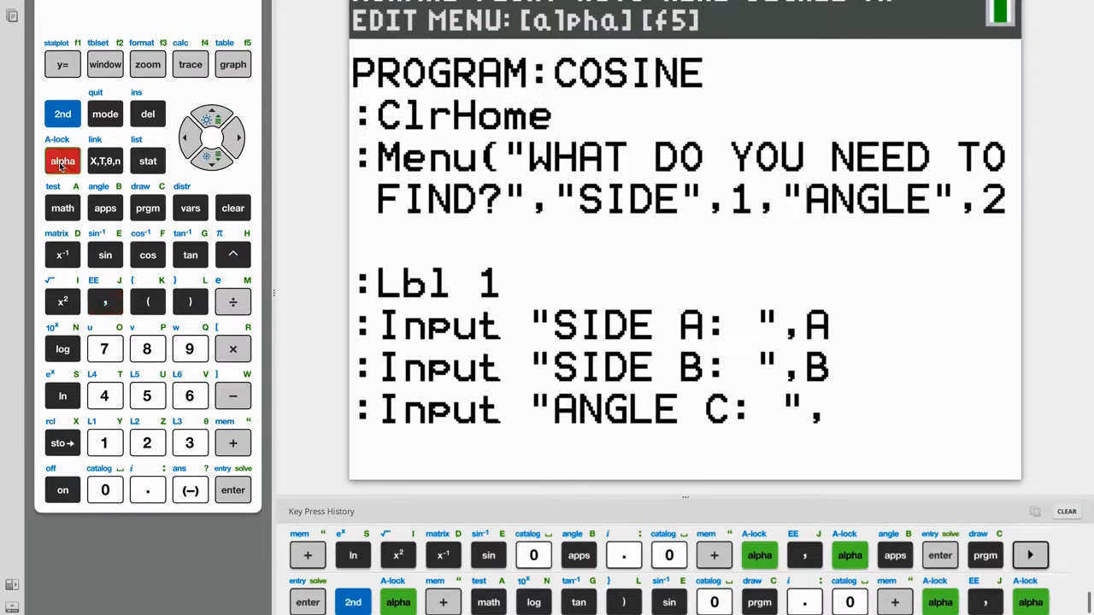
pyautogui.click(146, 442)
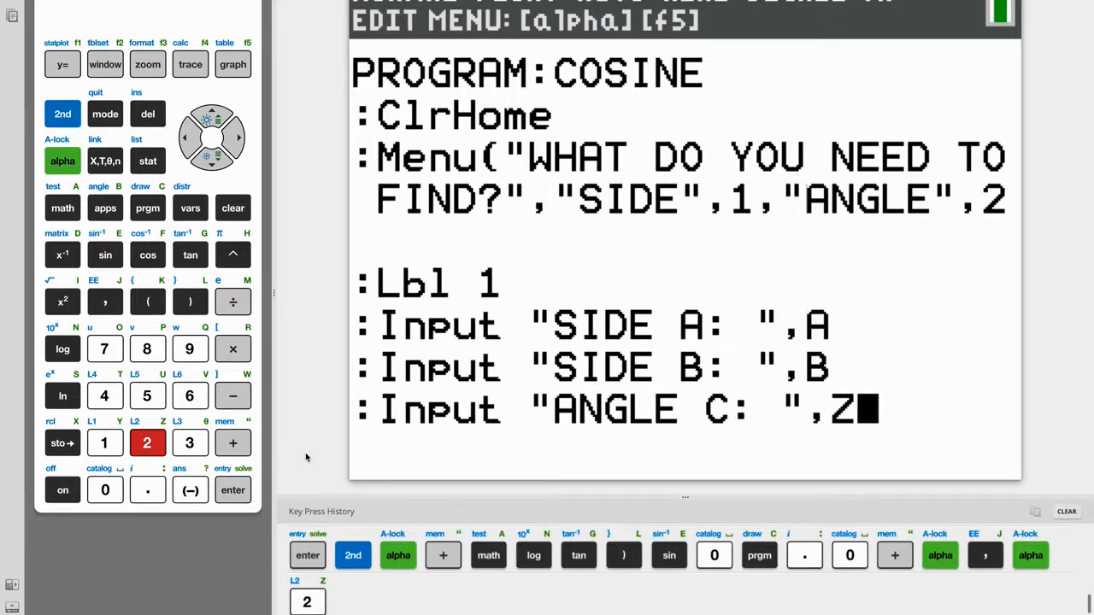
# - On a new line, enter the side C formula √(A²+B²−2ABcos(Z))
pyautogui.click(232, 490)
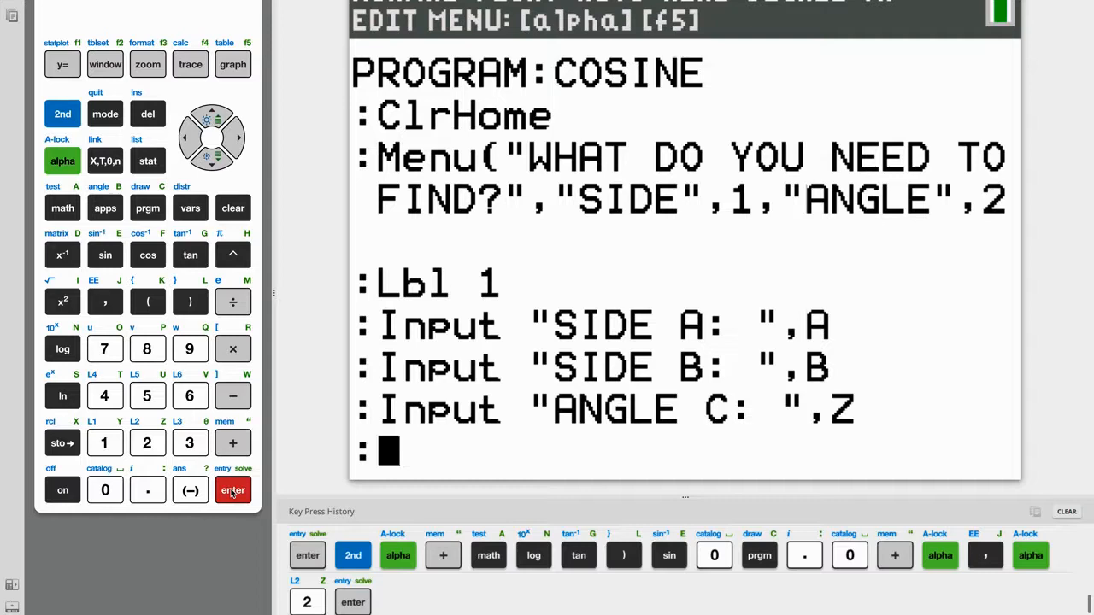
pyautogui.moveTo(159, 245)
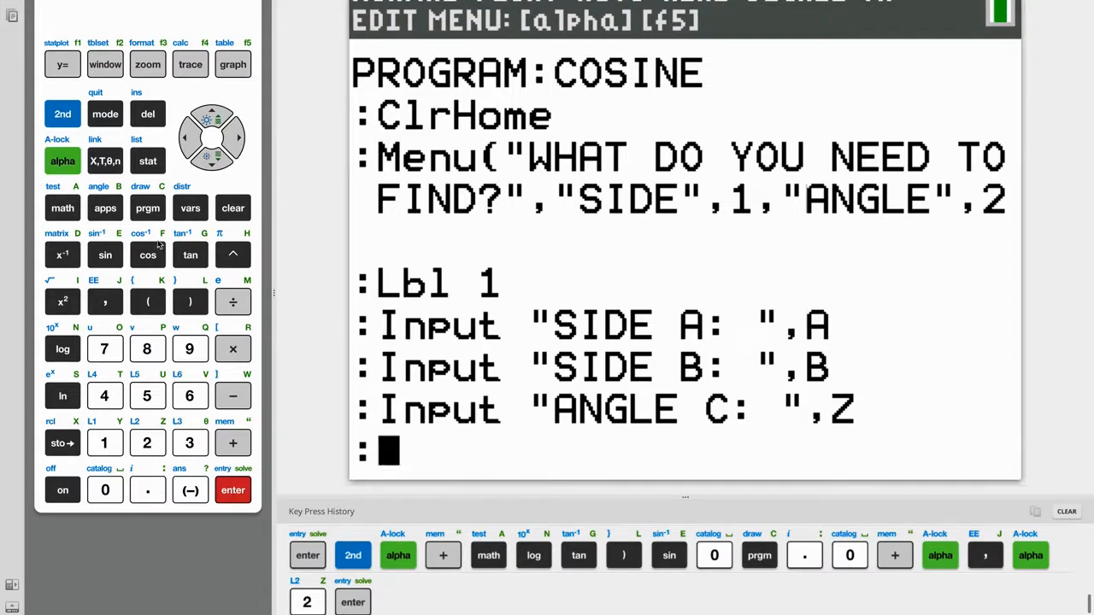
pyautogui.click(61, 302)
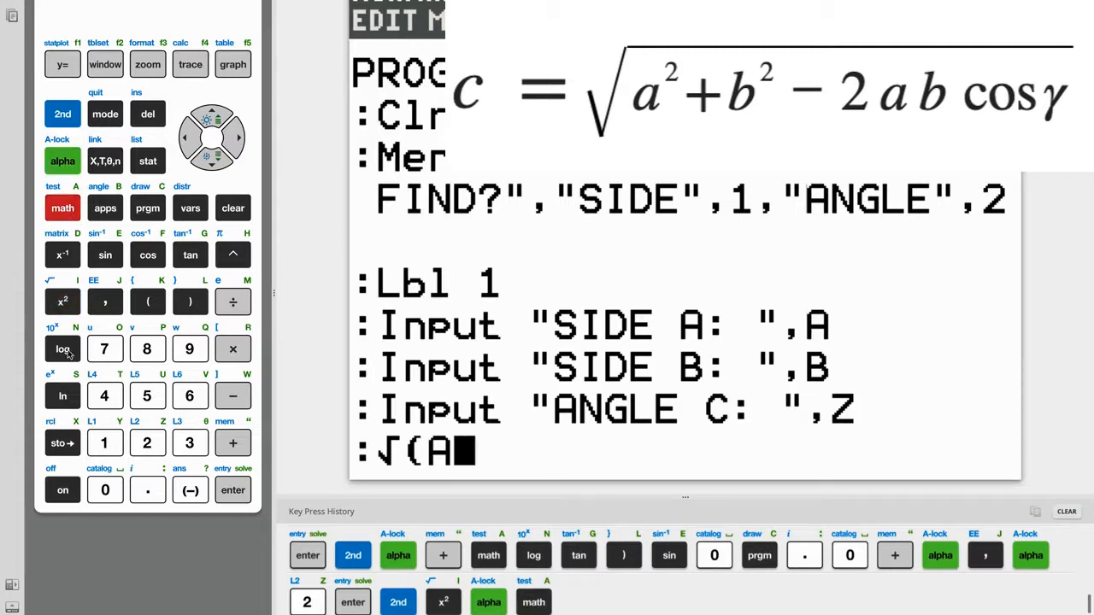
pyautogui.click(232, 441)
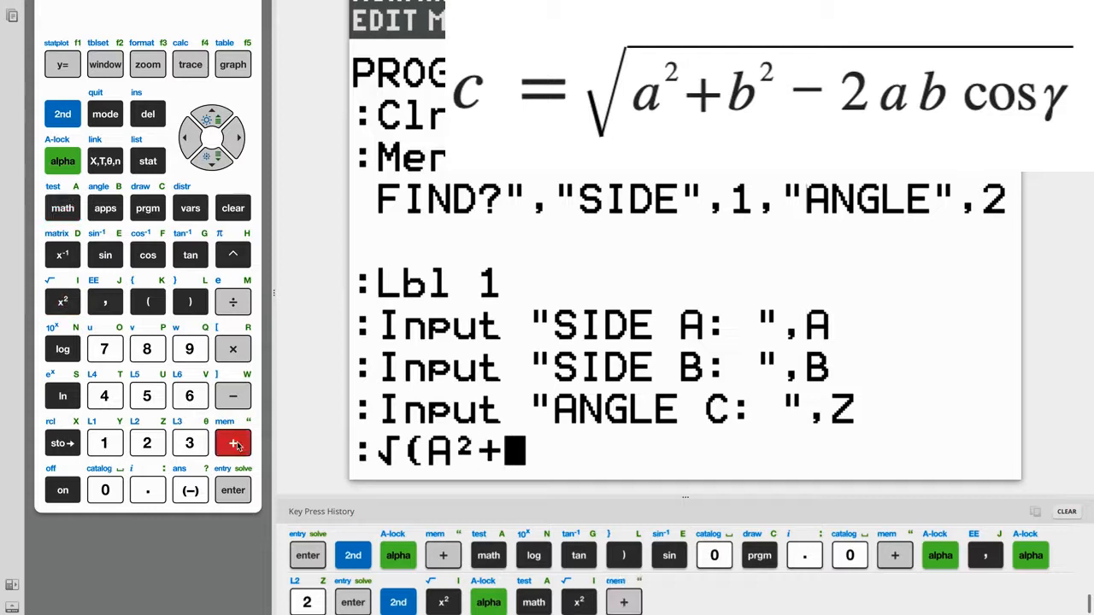
pyautogui.click(105, 207)
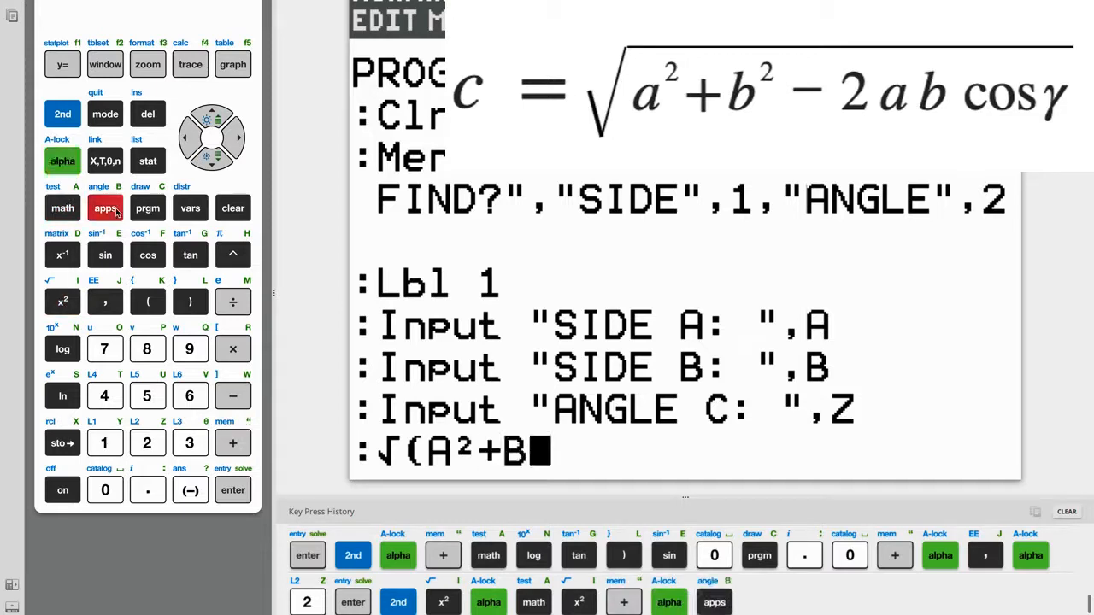
pyautogui.click(61, 301)
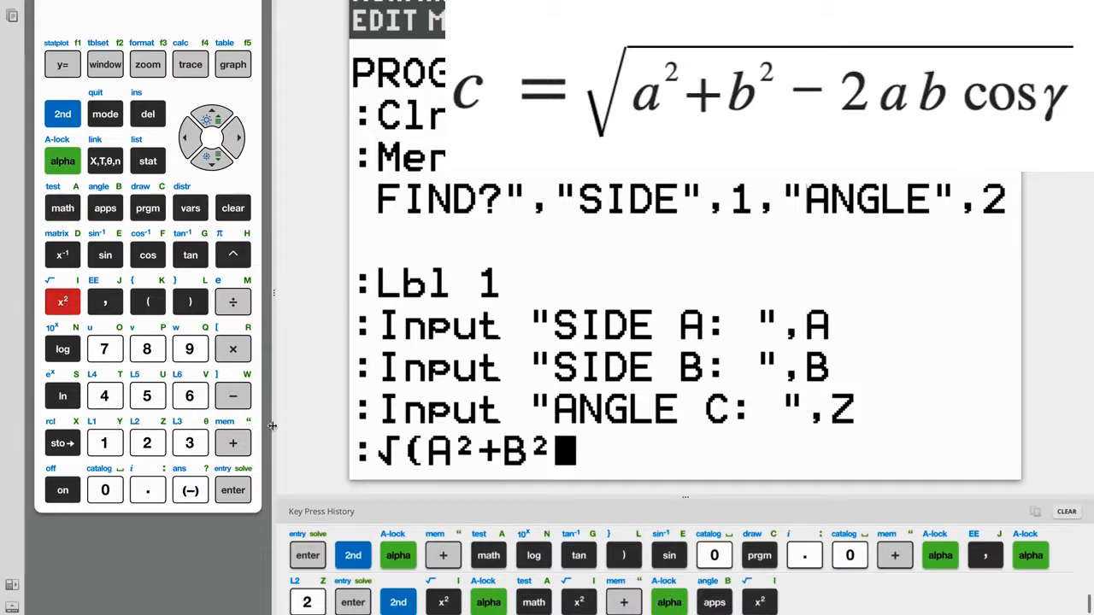
pyautogui.click(146, 442)
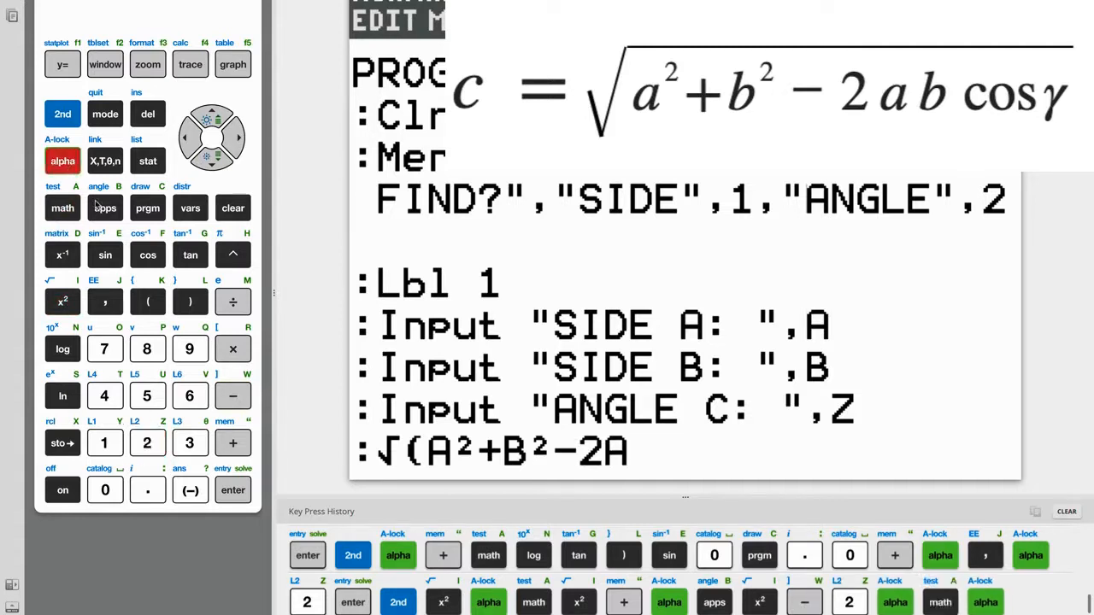
pyautogui.click(105, 208)
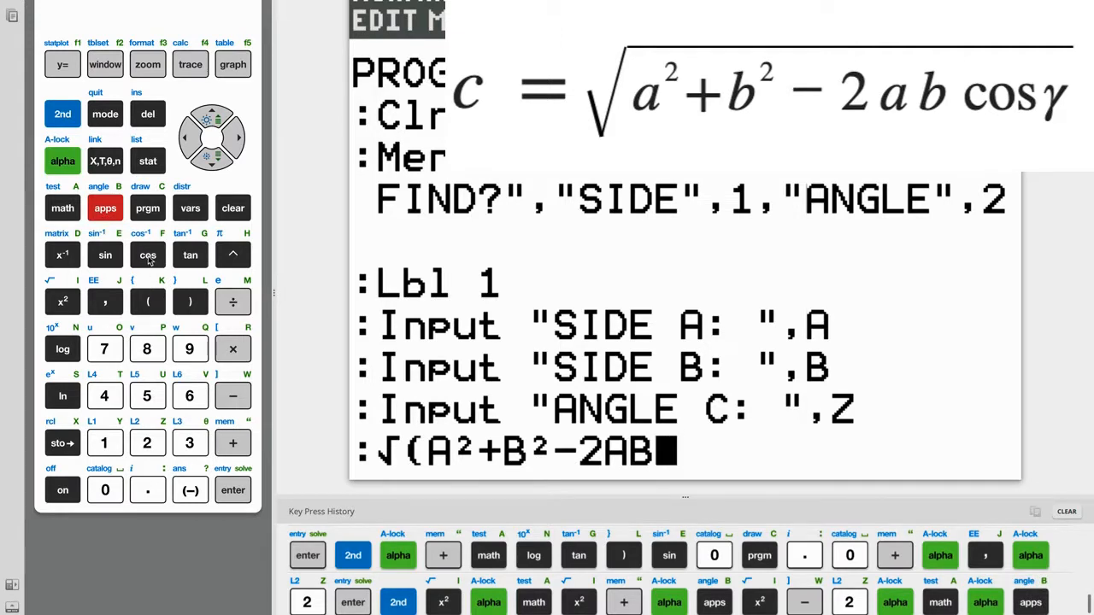
pyautogui.click(147, 255)
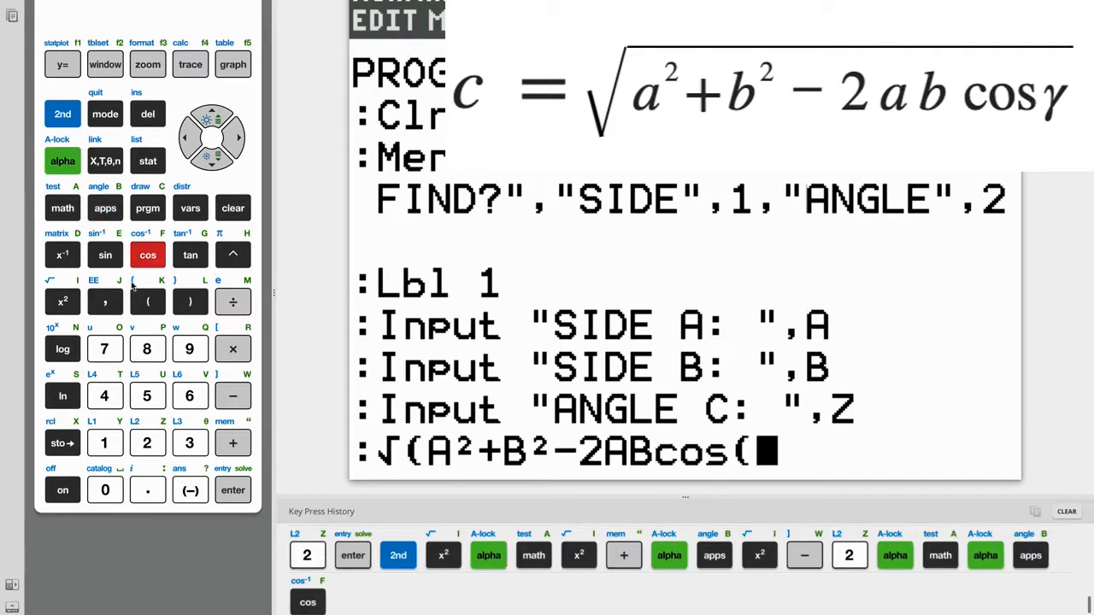
pyautogui.click(62, 161)
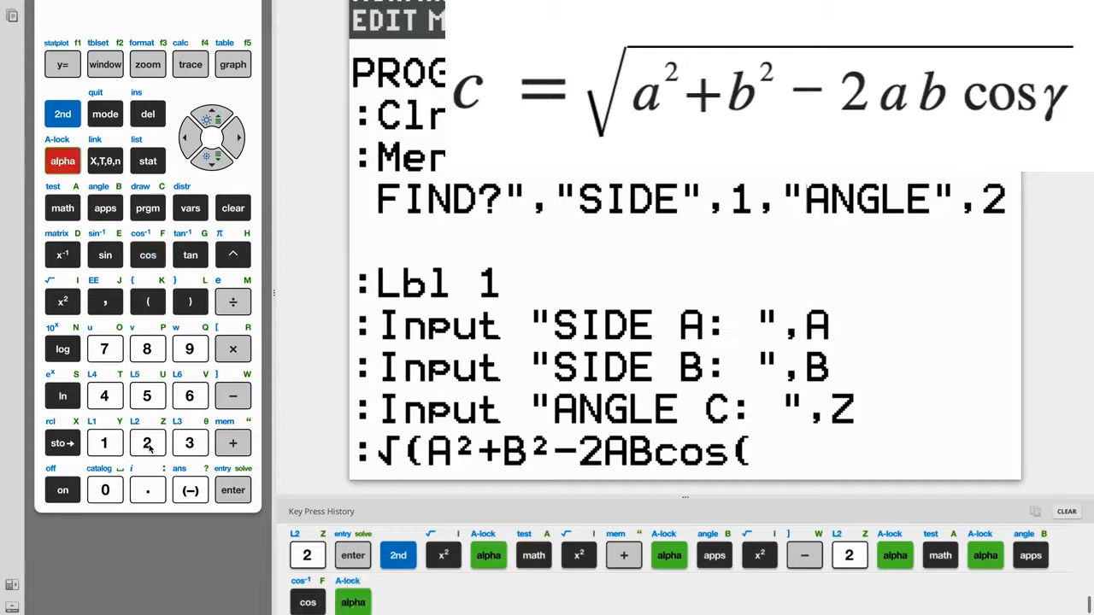
pyautogui.click(147, 442)
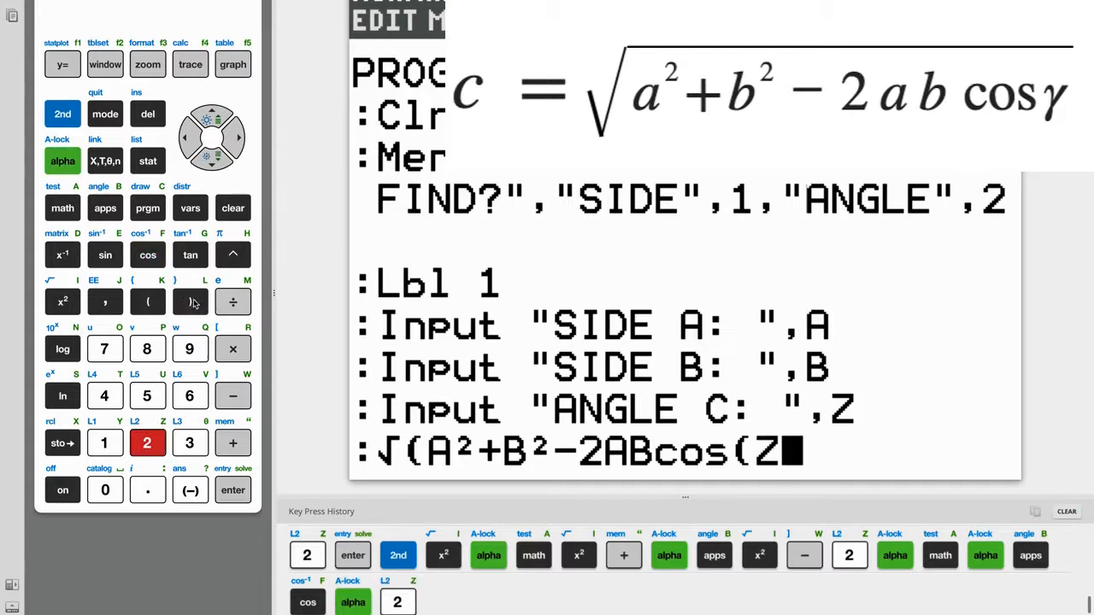
pyautogui.click(190, 301)
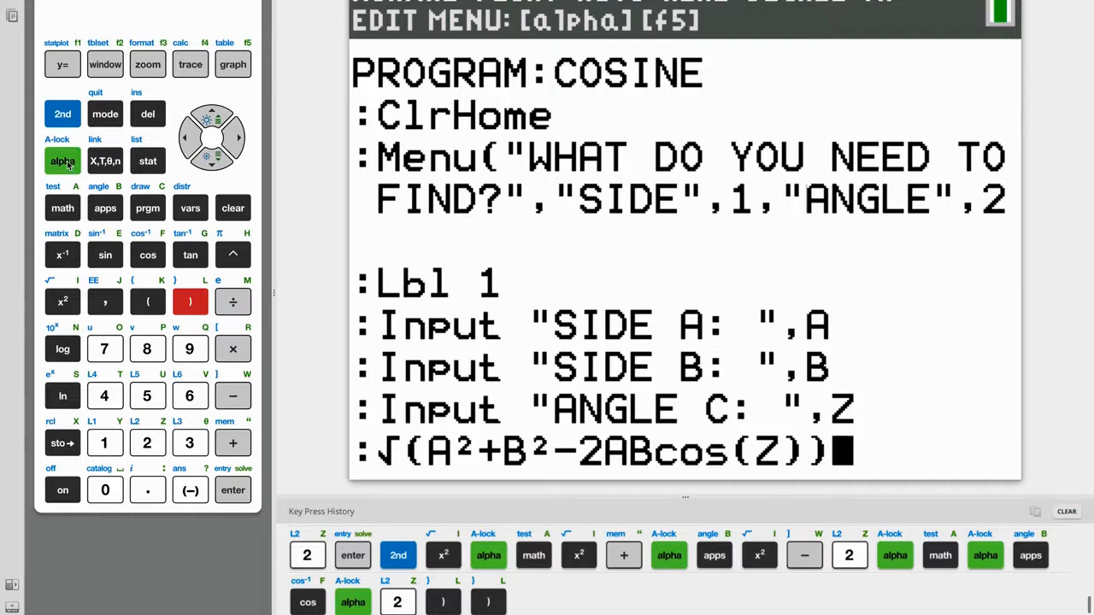
# - Store √(A²+B²−2ABcos(Z)) into C with →C and begin a new program line
pyautogui.click(62, 160)
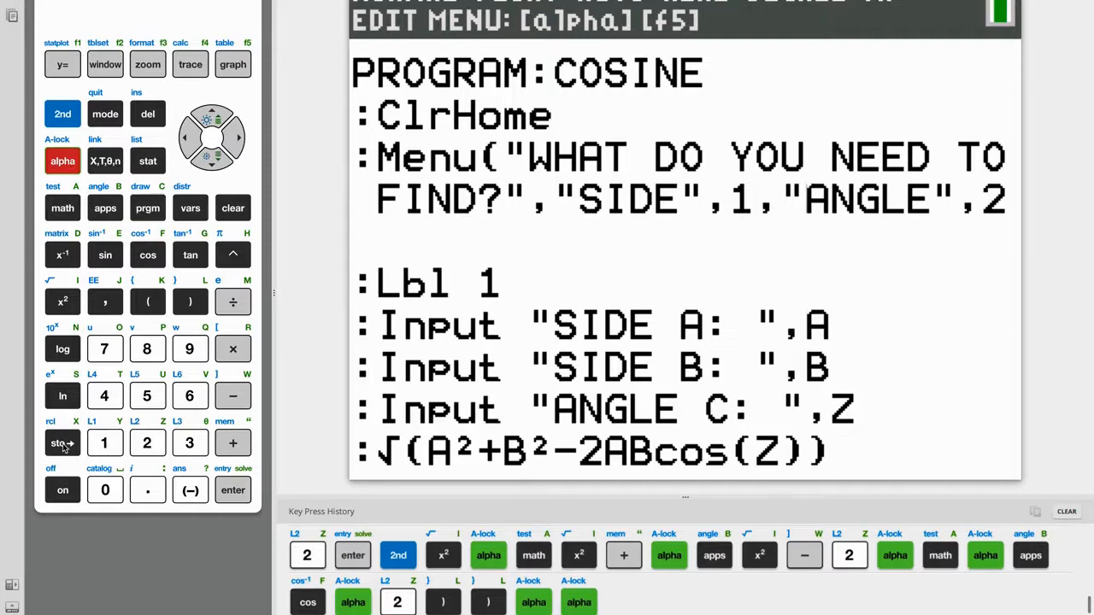
pyautogui.click(61, 442)
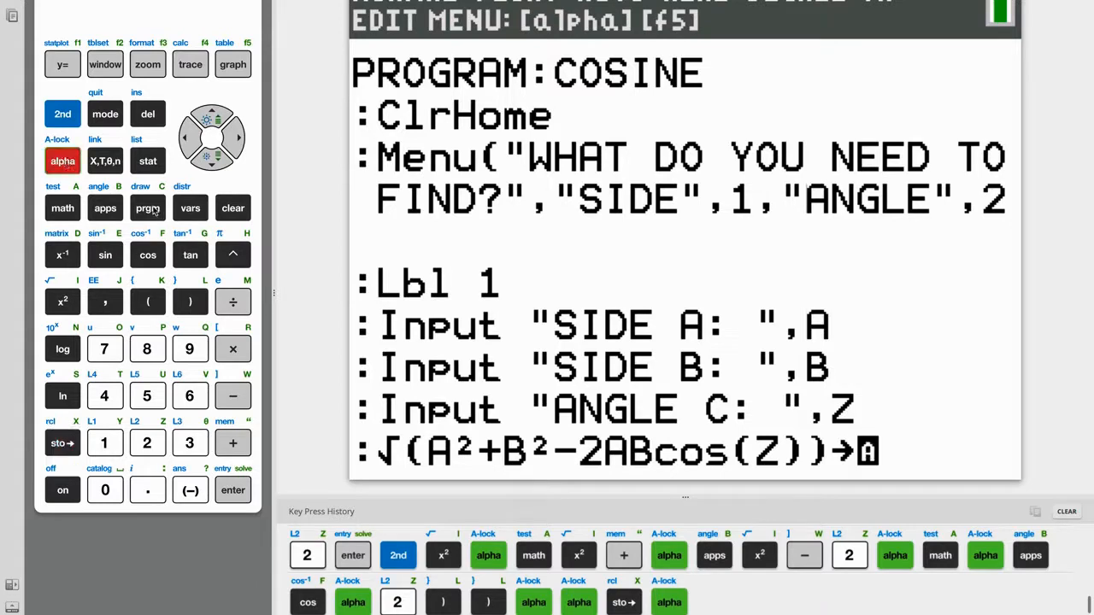
pyautogui.click(147, 207)
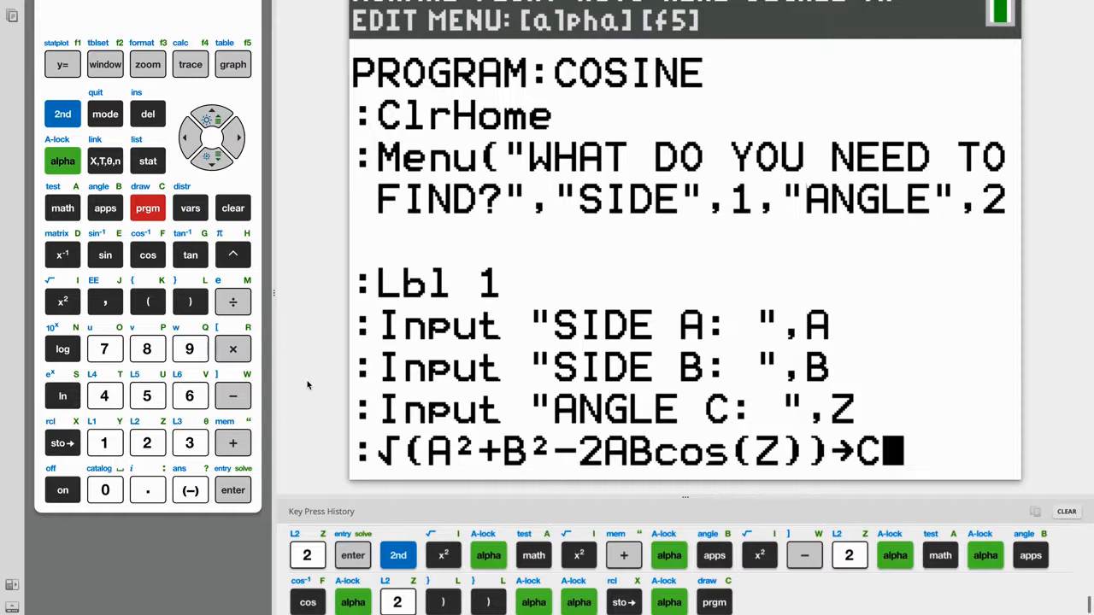
pyautogui.click(233, 490)
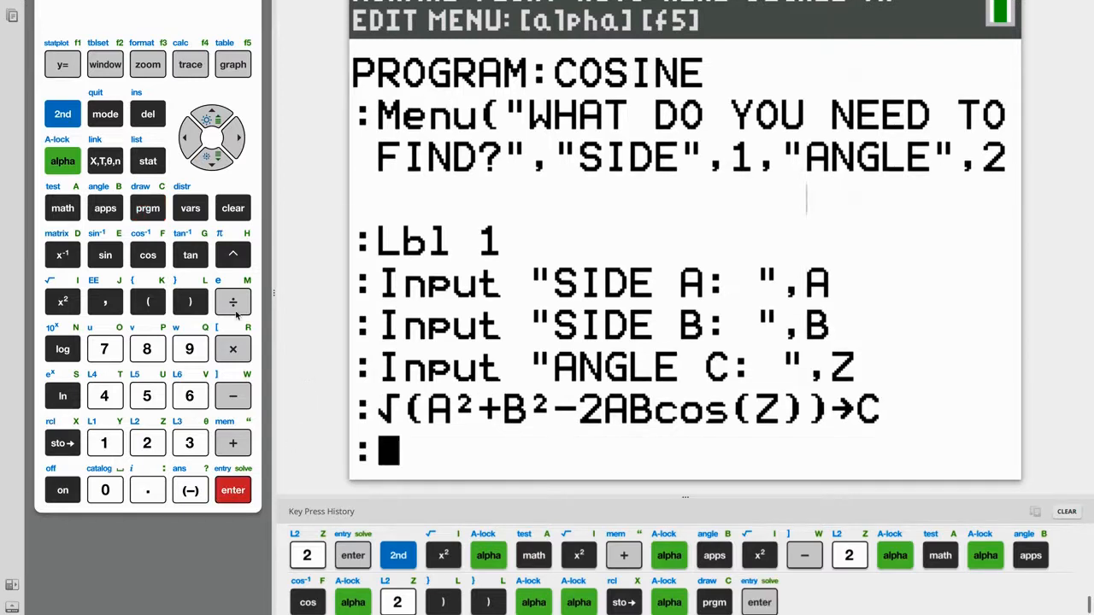
# - Add the line Disp "SIDE C: ",C to the COSINE program
pyautogui.click(147, 207)
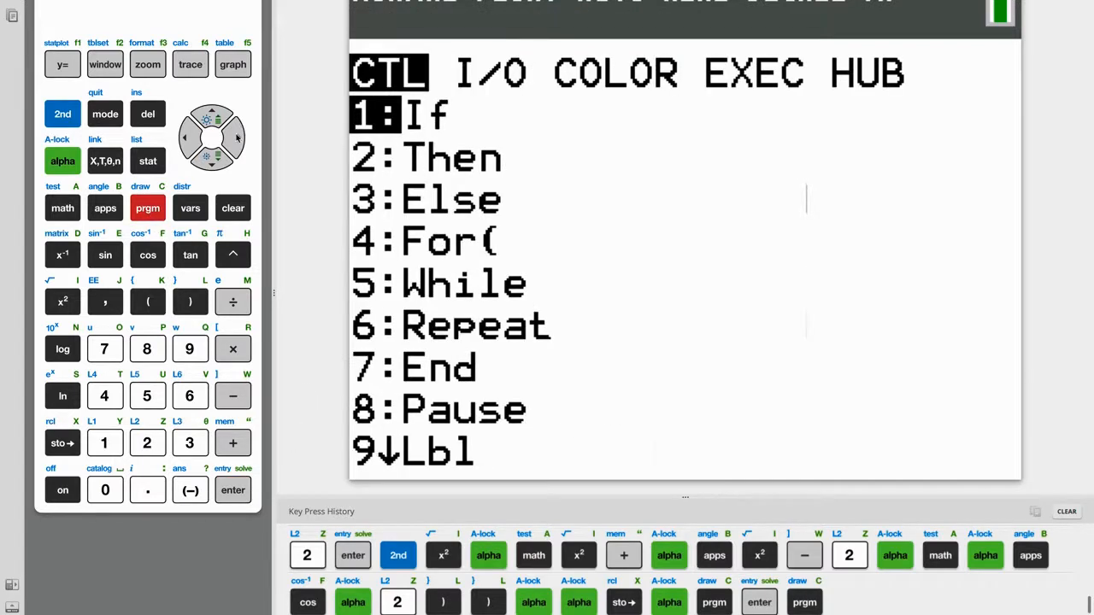
pyautogui.click(237, 138)
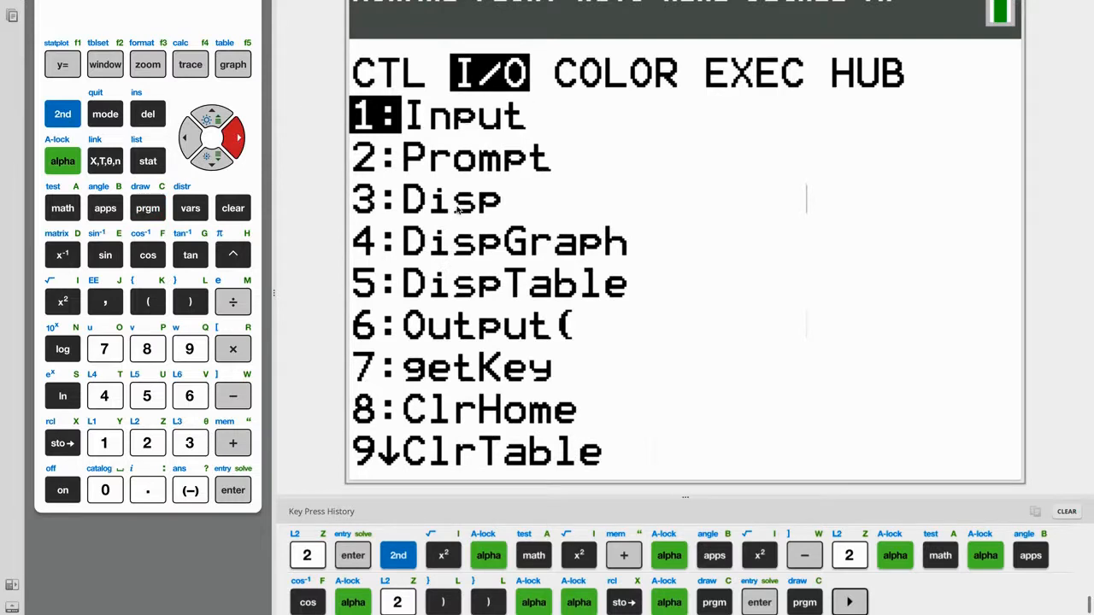
pyautogui.click(189, 442)
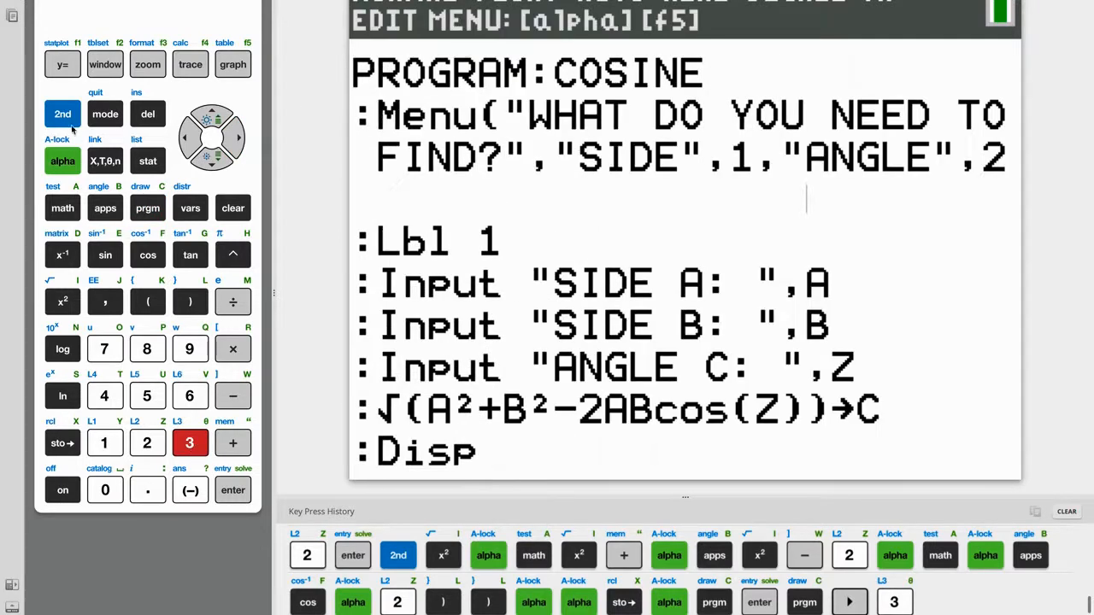
pyautogui.click(232, 443)
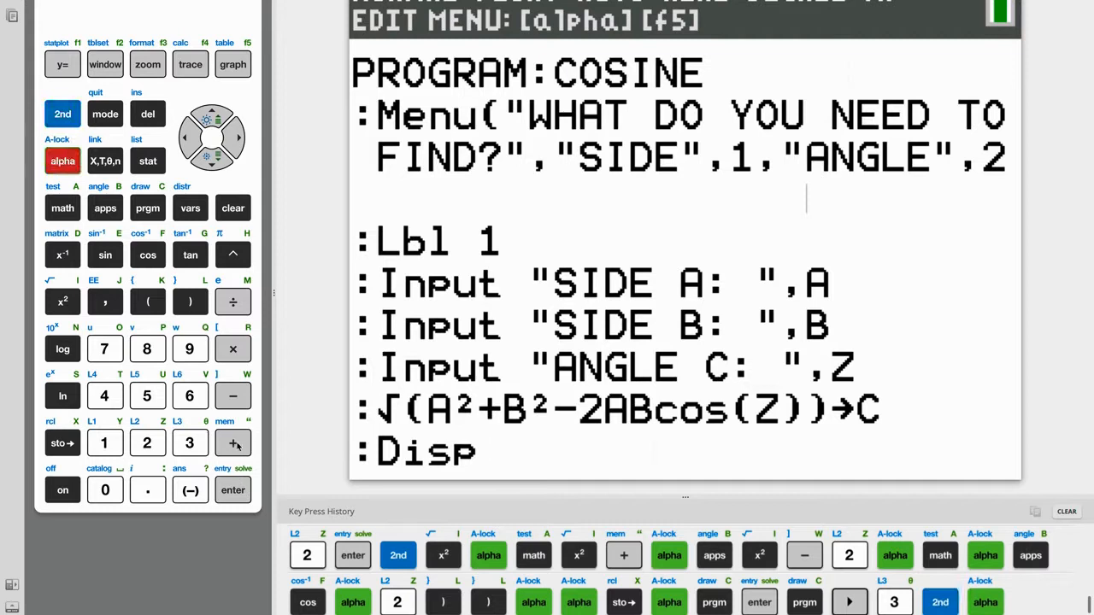
pyautogui.click(232, 442)
pyautogui.write(' "SIDE')
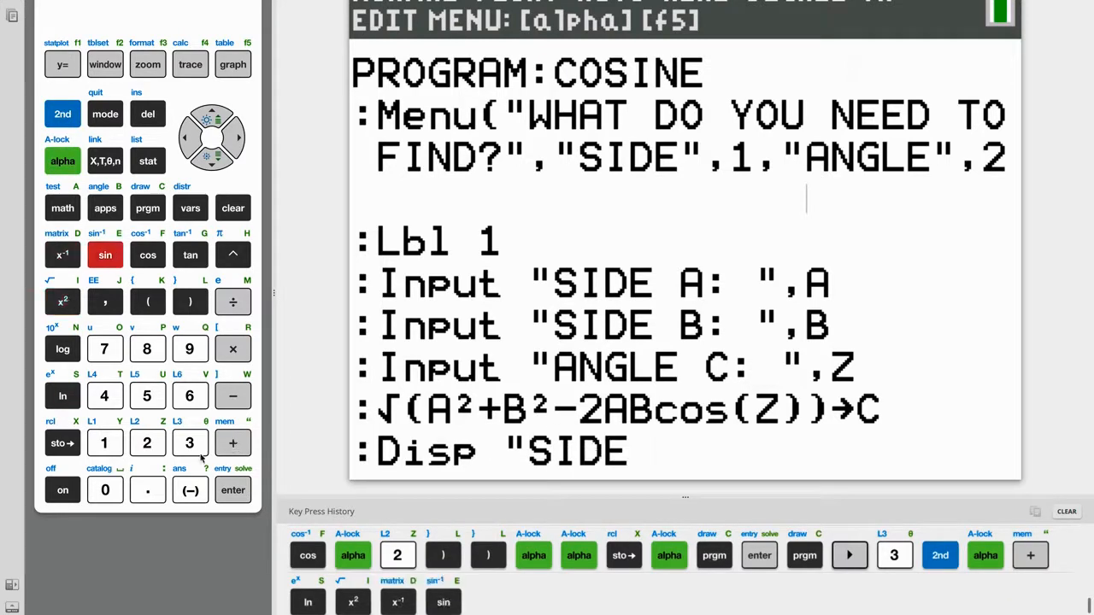
pyautogui.click(147, 208)
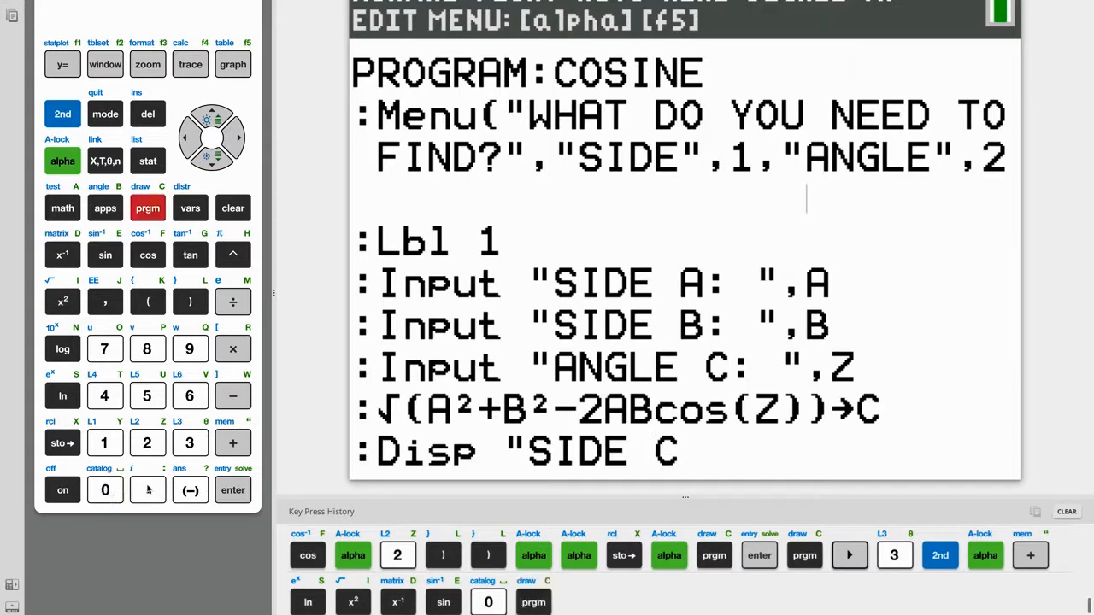
pyautogui.click(233, 442)
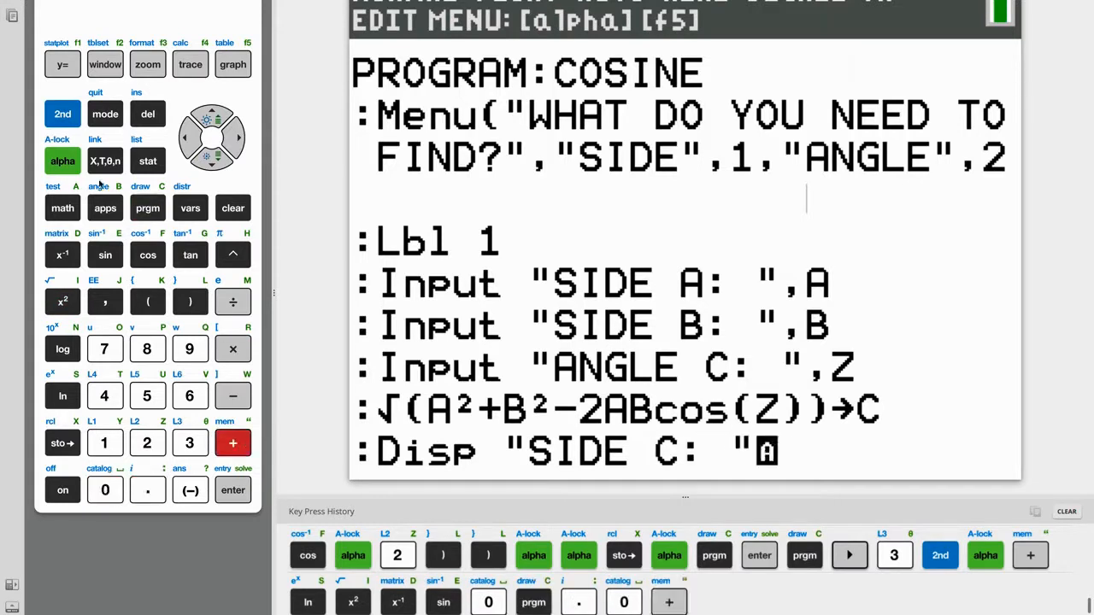
pyautogui.click(104, 301)
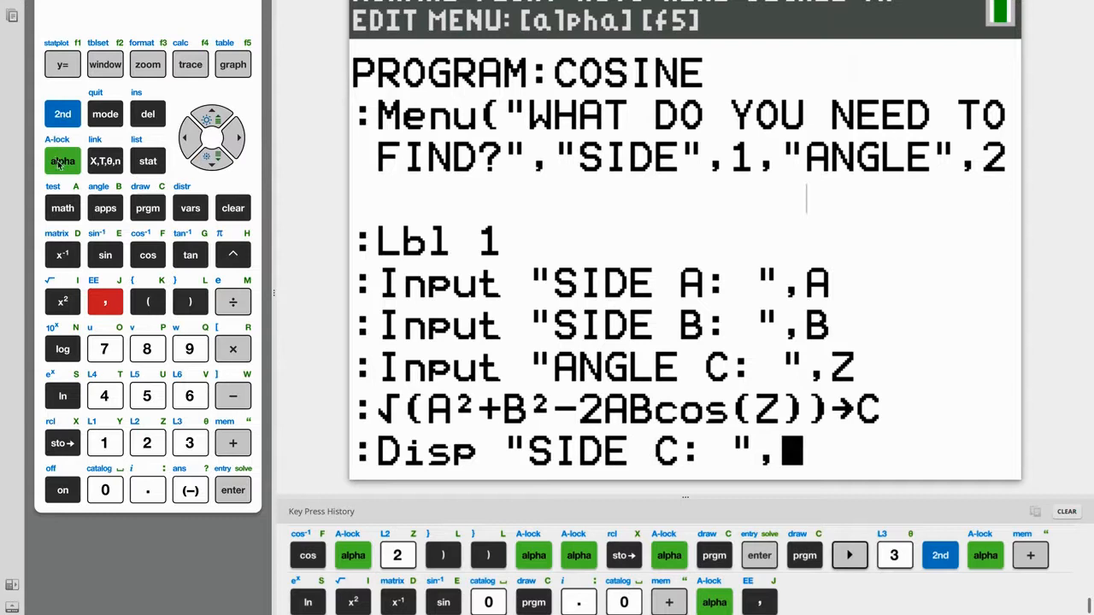
pyautogui.click(147, 208)
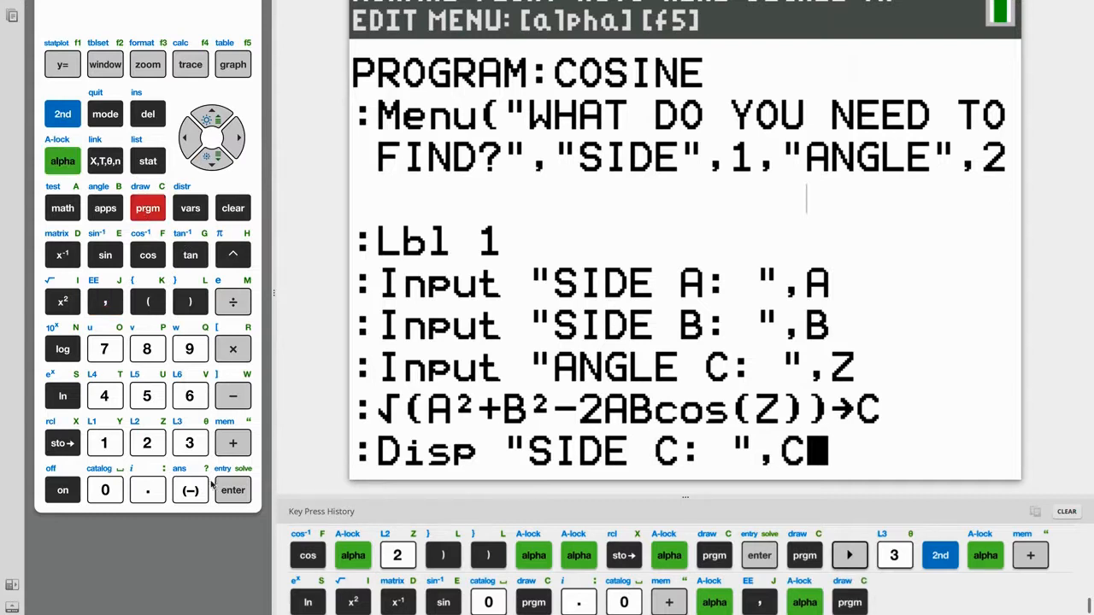
# - Start a new line after the Disp line and begin inserting Stop
pyautogui.click(232, 490)
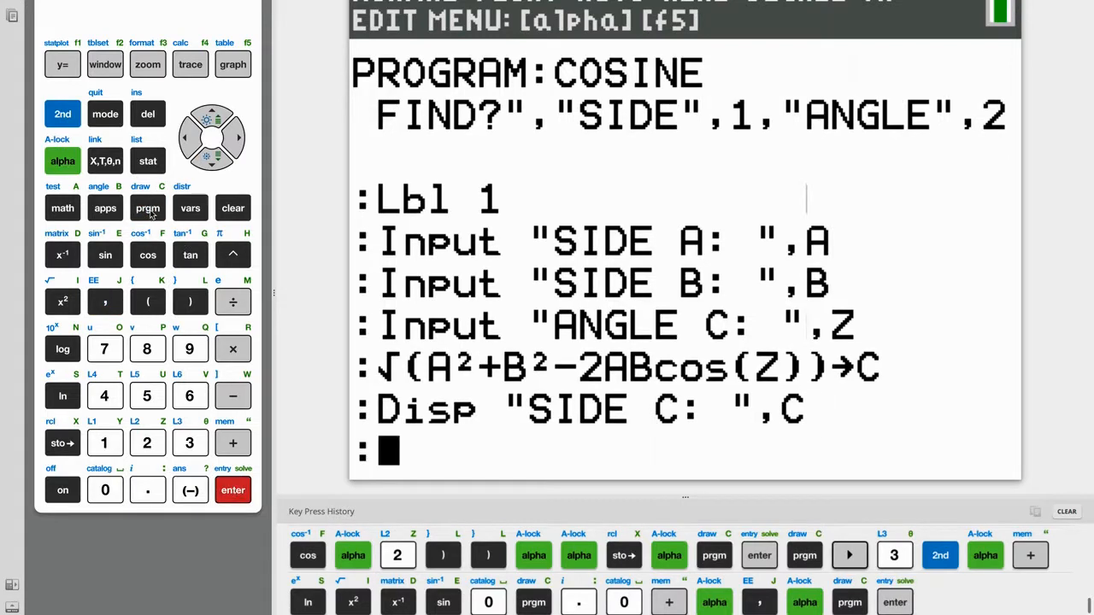
pyautogui.click(147, 208)
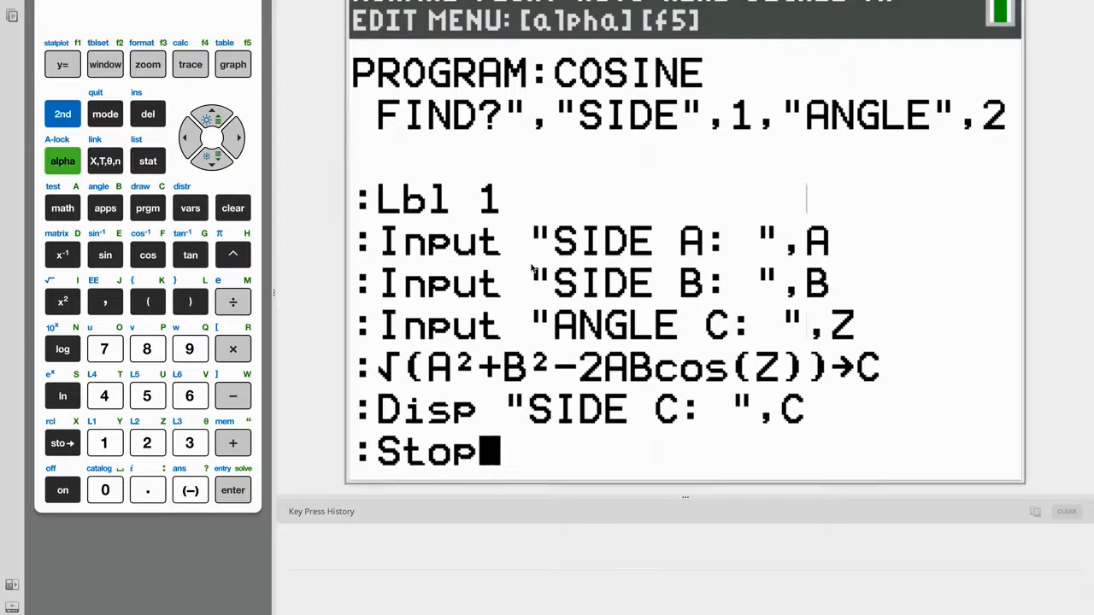
# - Add a Lbl 2 line after Stop with a new empty line below it
pyautogui.click(232, 490)
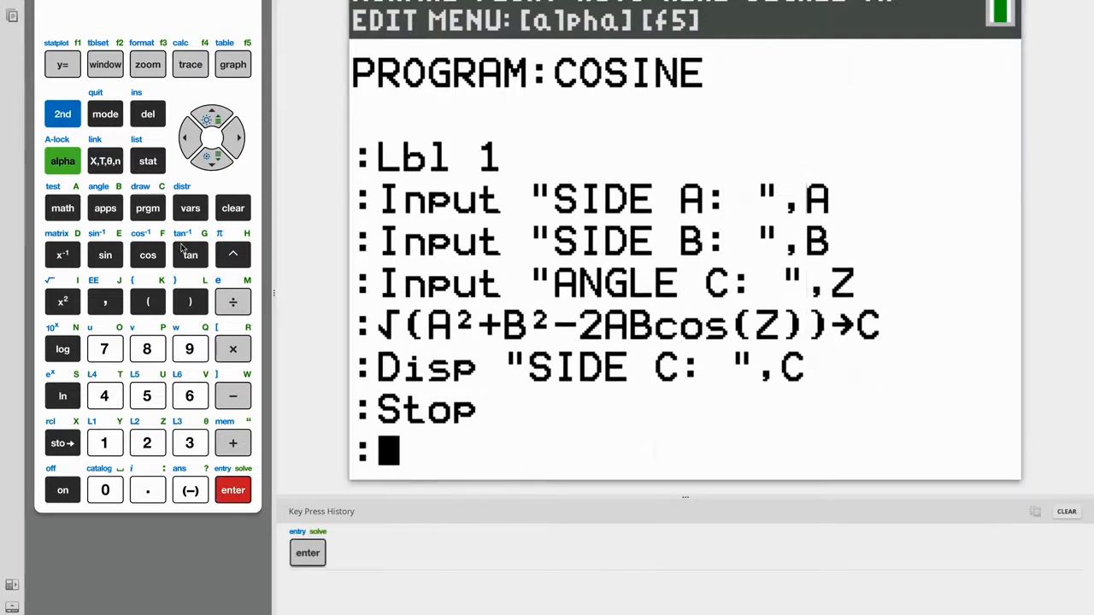
pyautogui.click(237, 137)
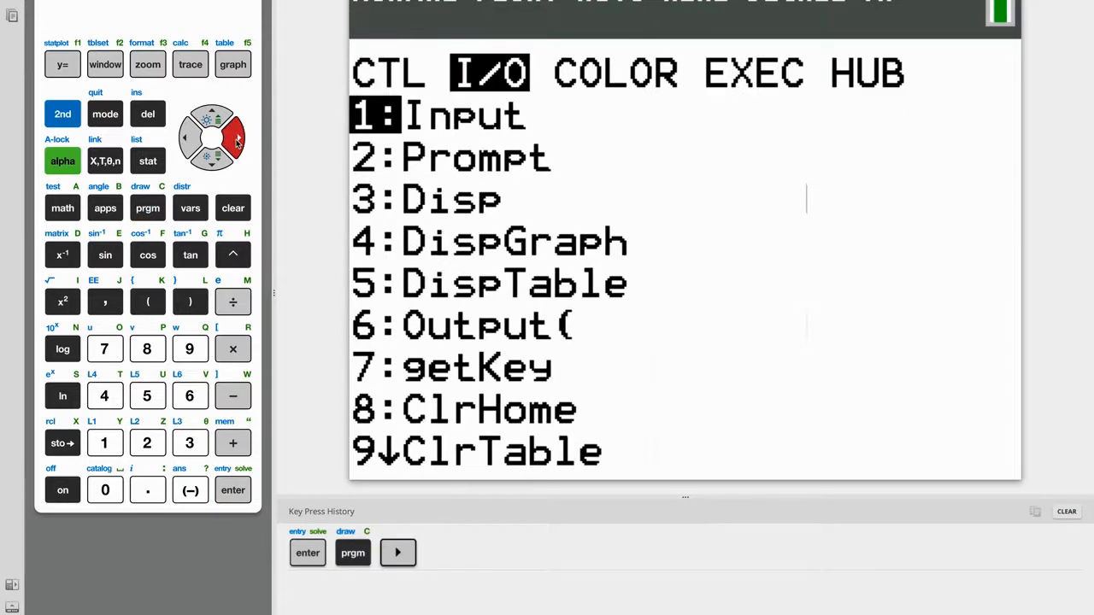
pyautogui.click(184, 137)
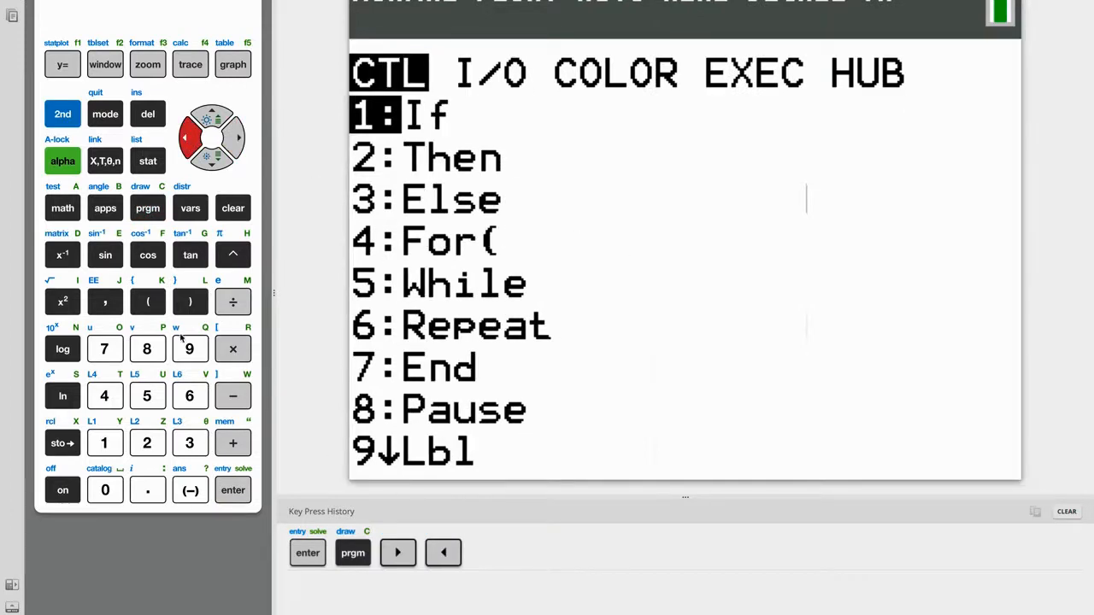
pyautogui.click(190, 349)
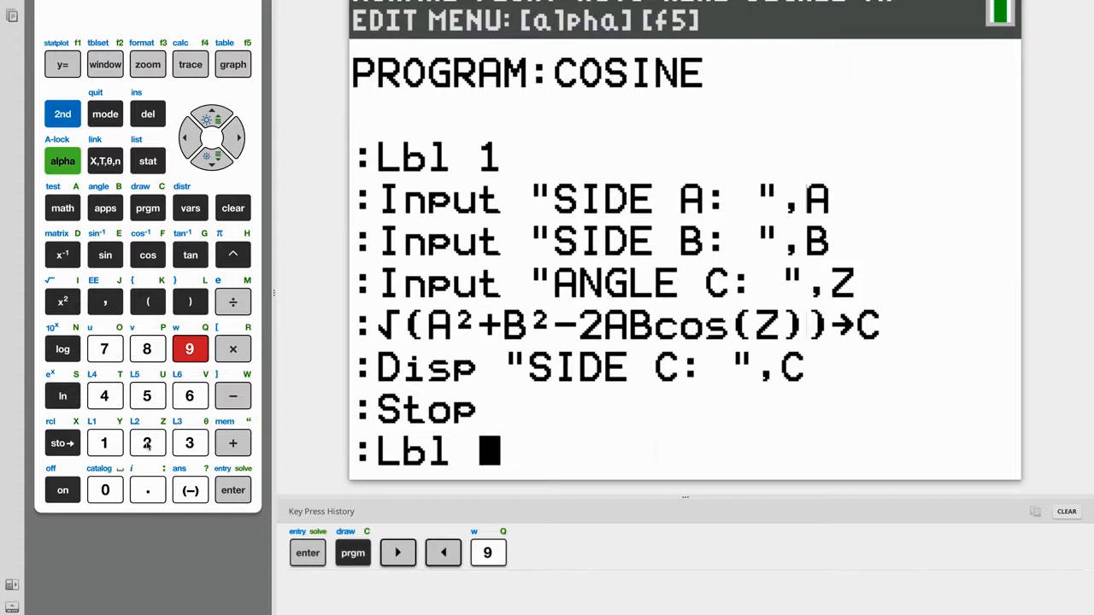
pyautogui.click(147, 442)
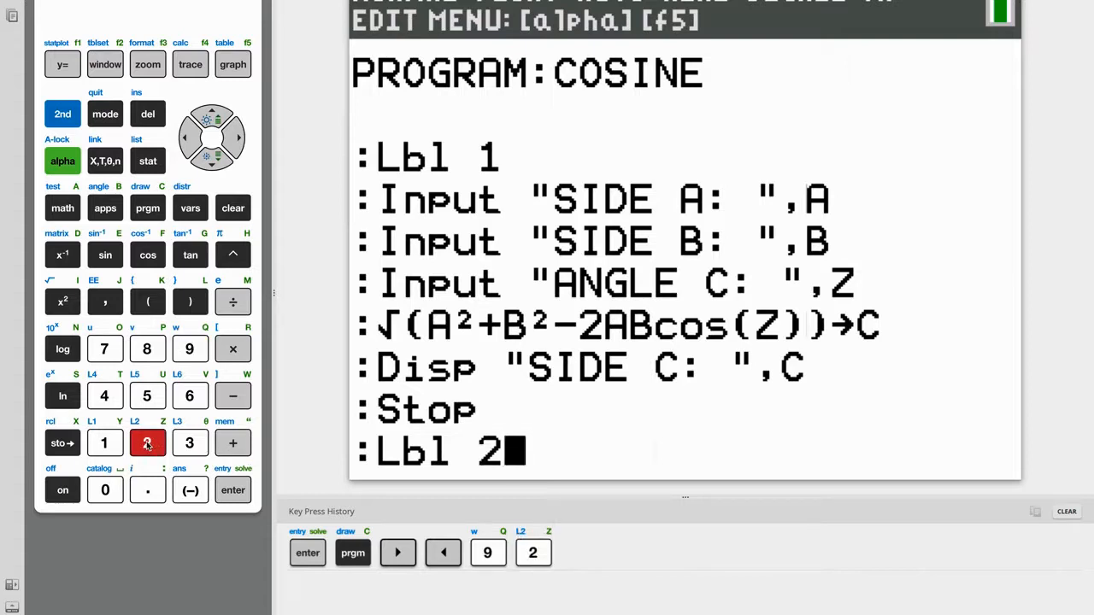
pyautogui.click(146, 443)
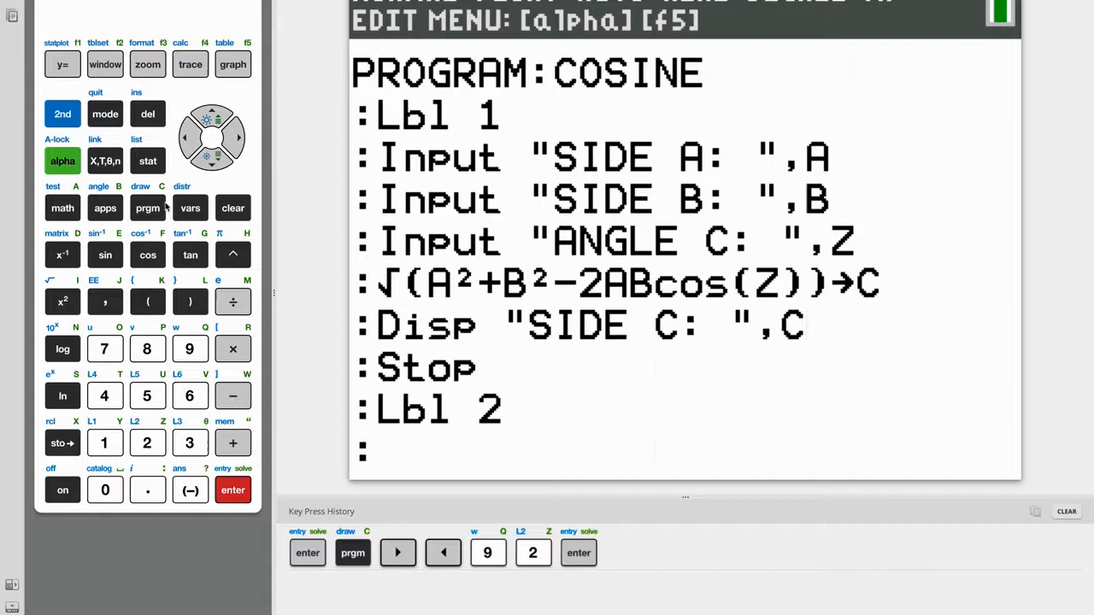
# - Add Input "SIDE A: ",A under Lbl 2 and start another line
pyautogui.click(147, 208)
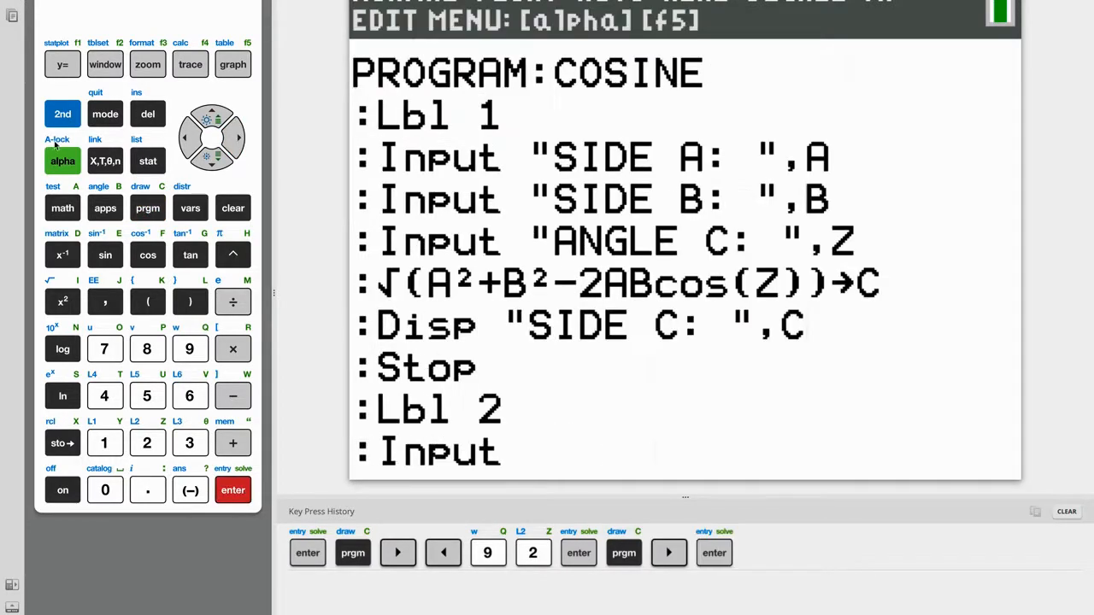
pyautogui.click(63, 161)
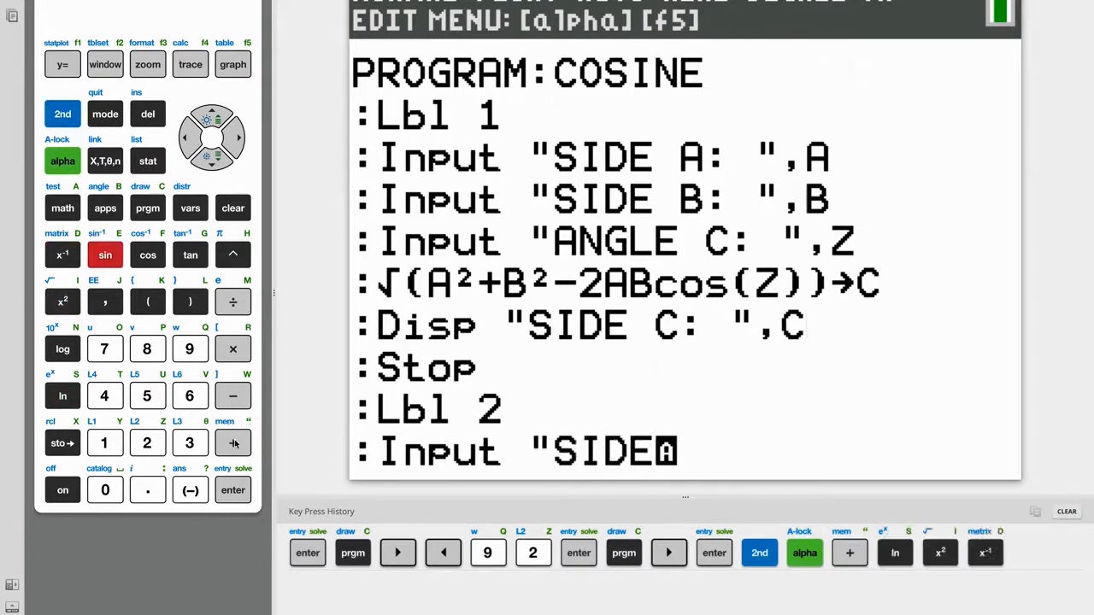
pyautogui.click(62, 208)
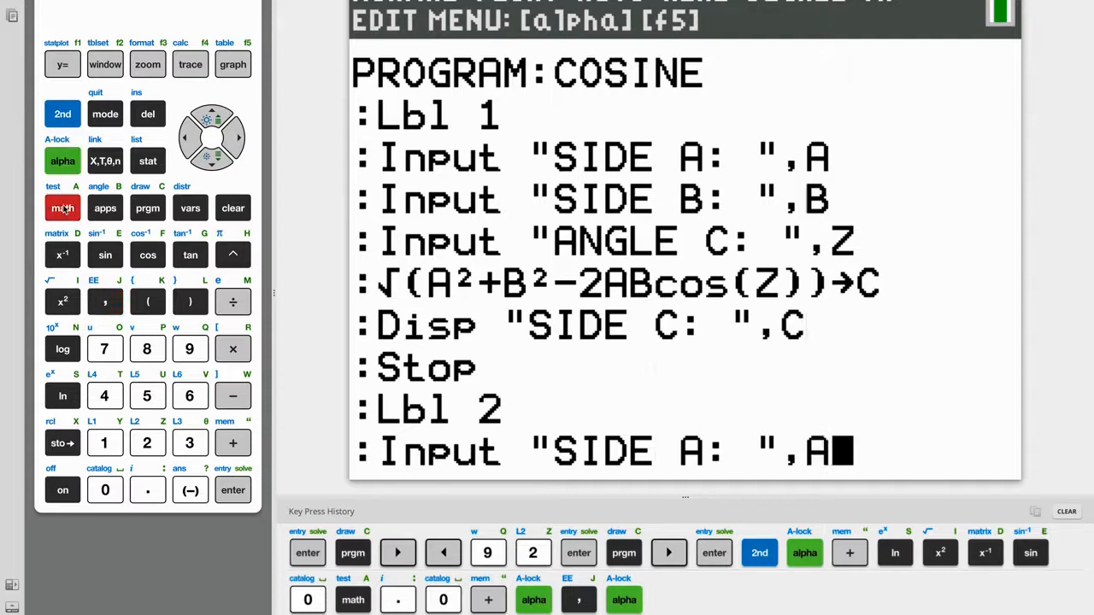
pyautogui.click(233, 490)
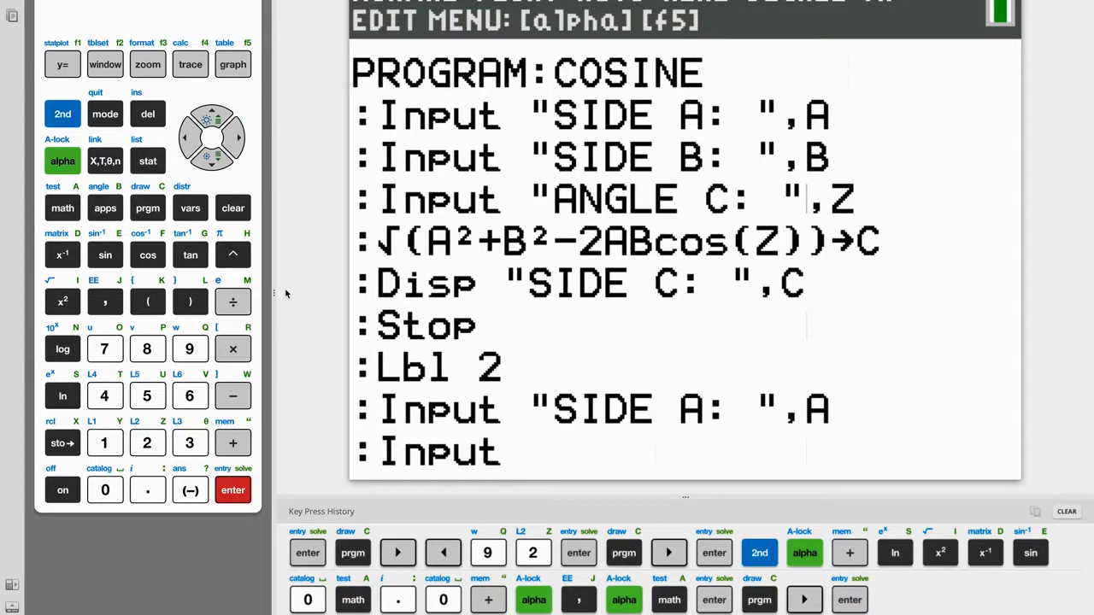
# - Add Input "SIDE B: ",B and start a new line
pyautogui.click(62, 113)
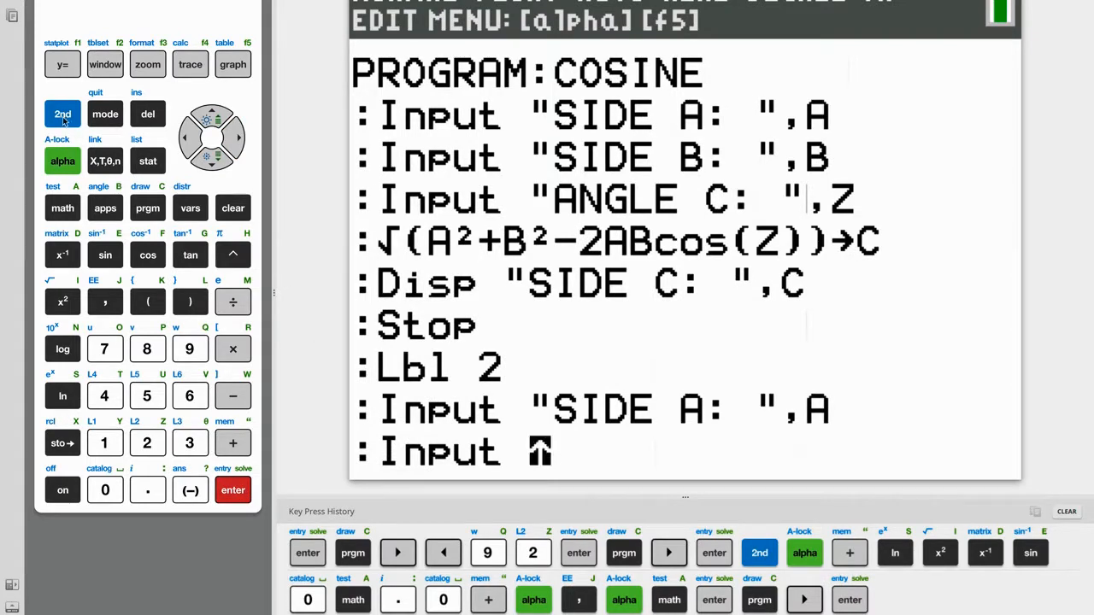
pyautogui.click(233, 443)
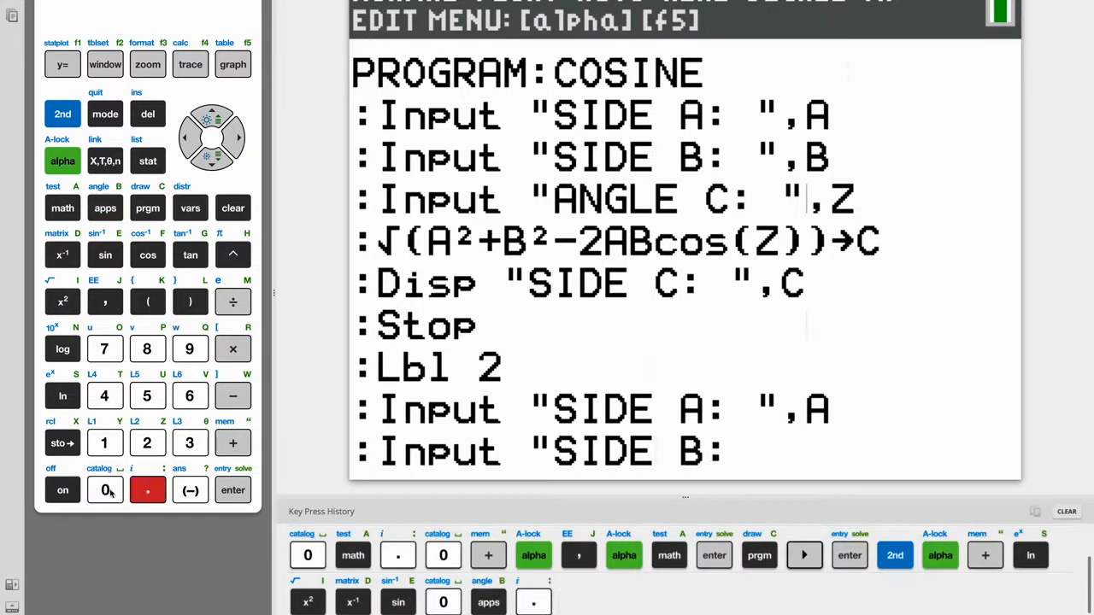
pyautogui.click(62, 161)
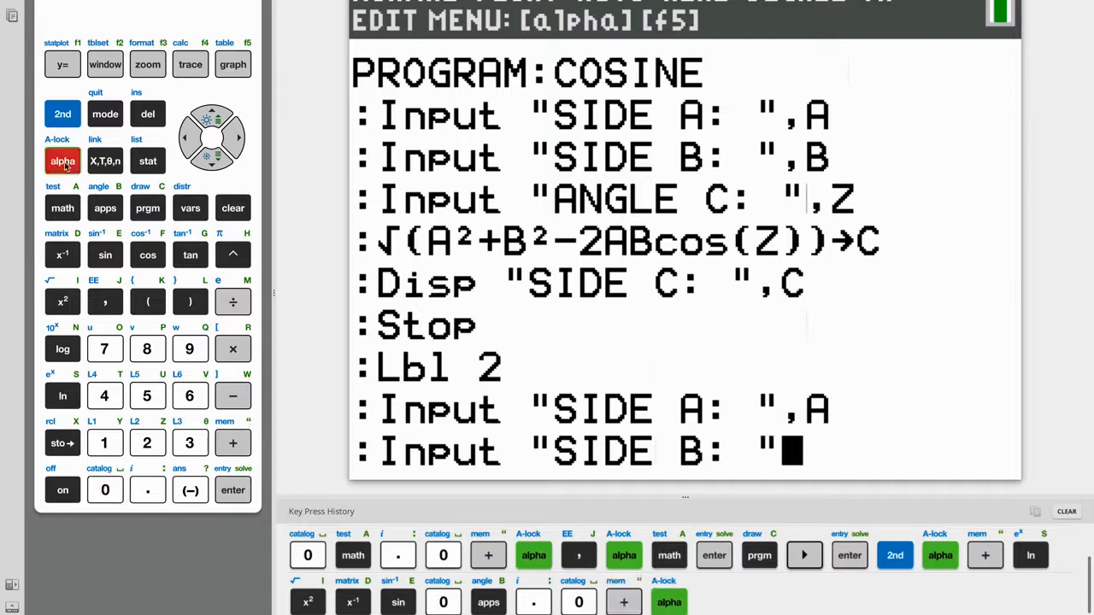
pyautogui.click(105, 208)
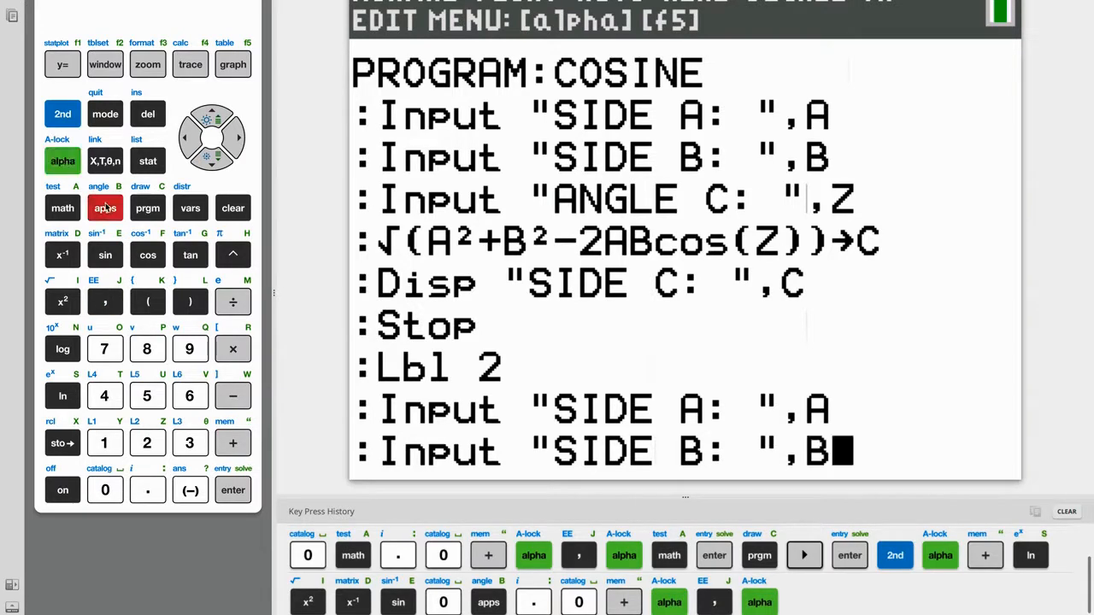
pyautogui.click(233, 489)
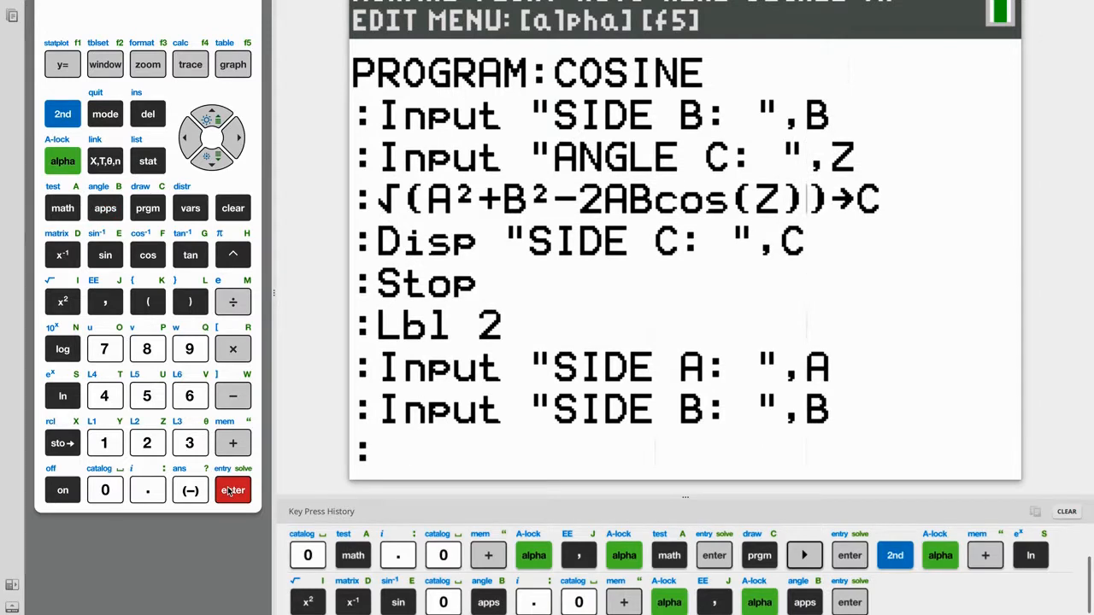
# - Add Input "SIDE C: ",C and start a new line
pyautogui.click(233, 490)
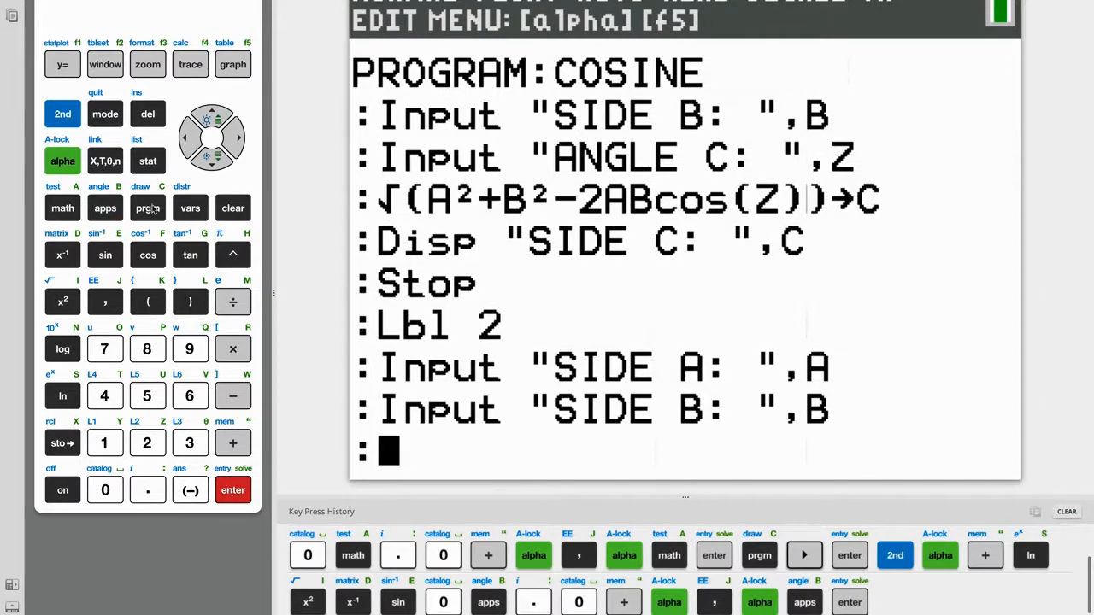
pyautogui.click(147, 208)
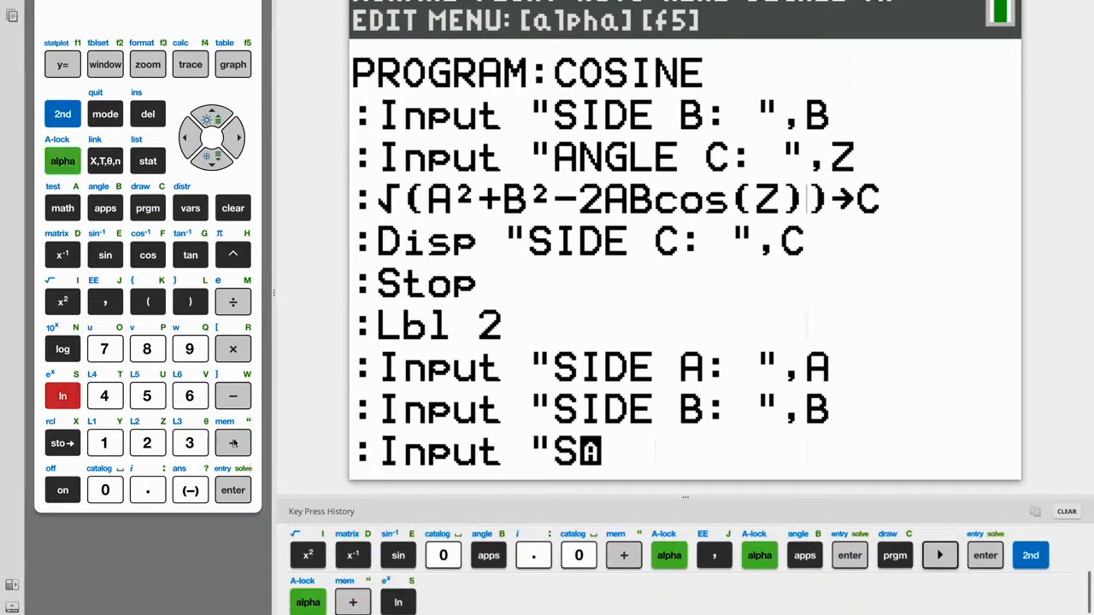
pyautogui.click(104, 255)
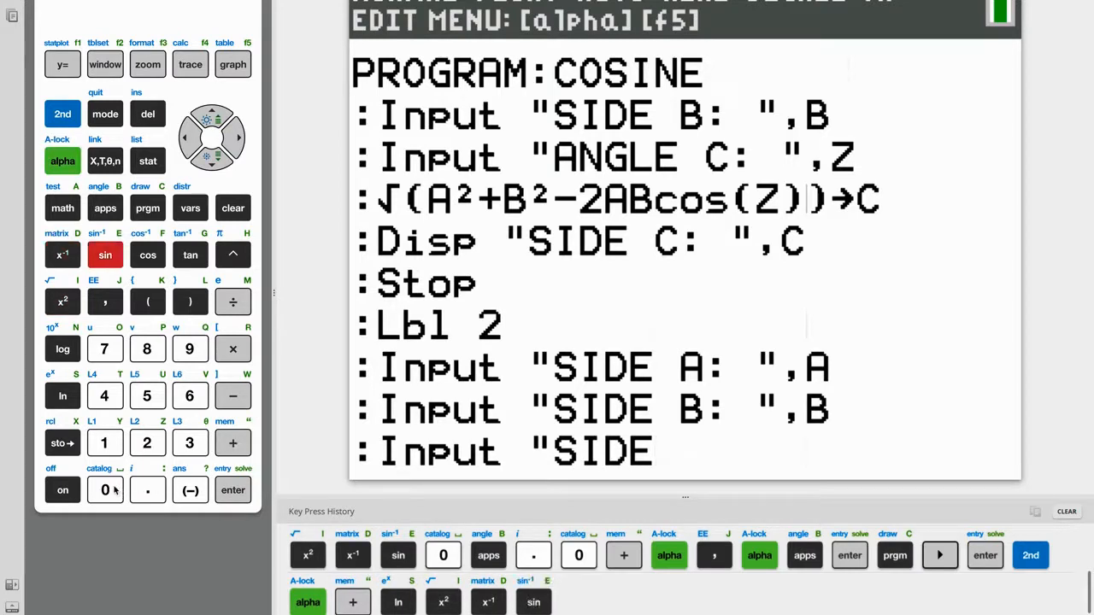
pyautogui.click(147, 489)
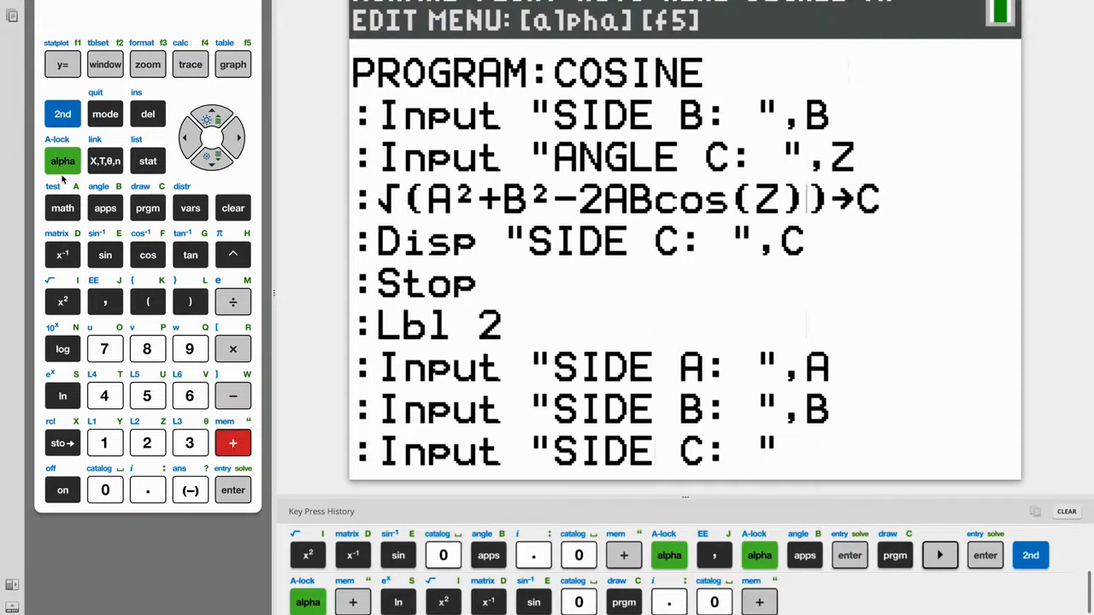
pyautogui.click(104, 300)
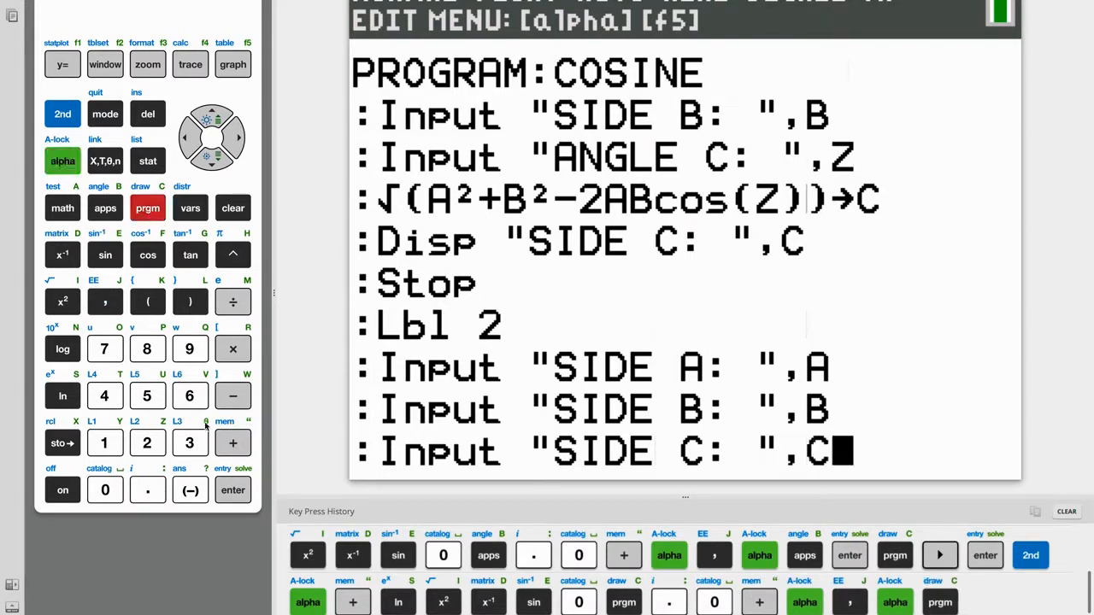
pyautogui.click(232, 489)
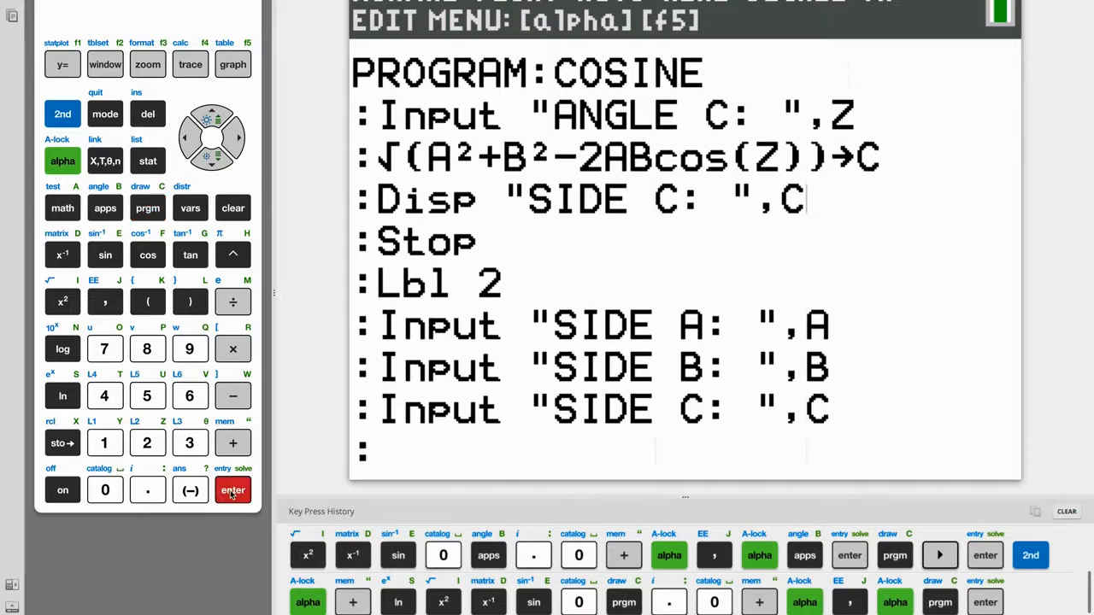
# - Enter cos⁻¹ with the numerator (A²+B²−C²)
pyautogui.click(233, 490)
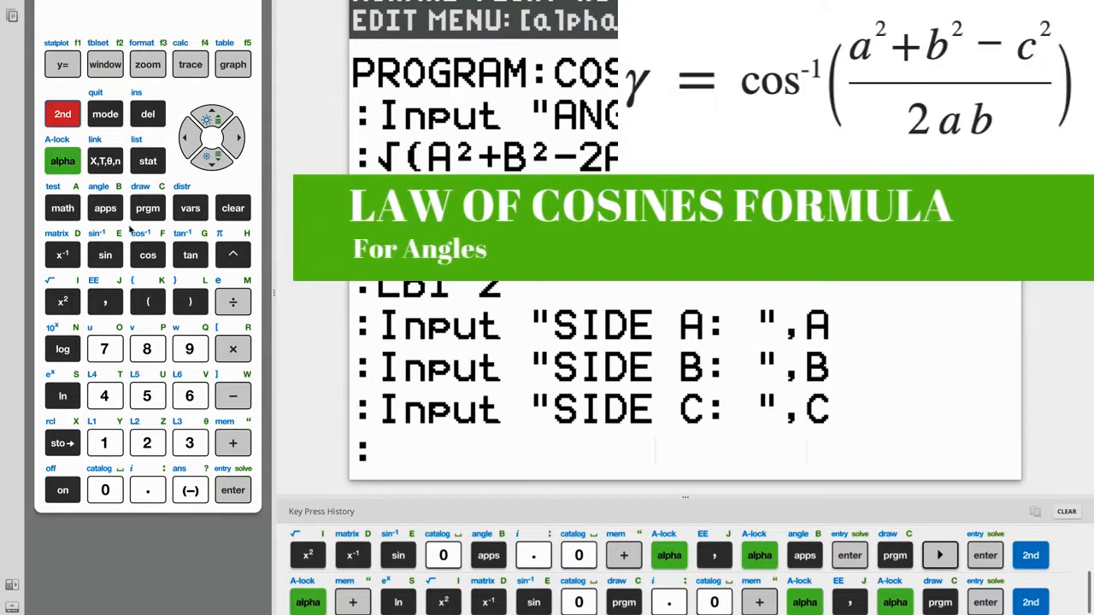
pyautogui.click(147, 255)
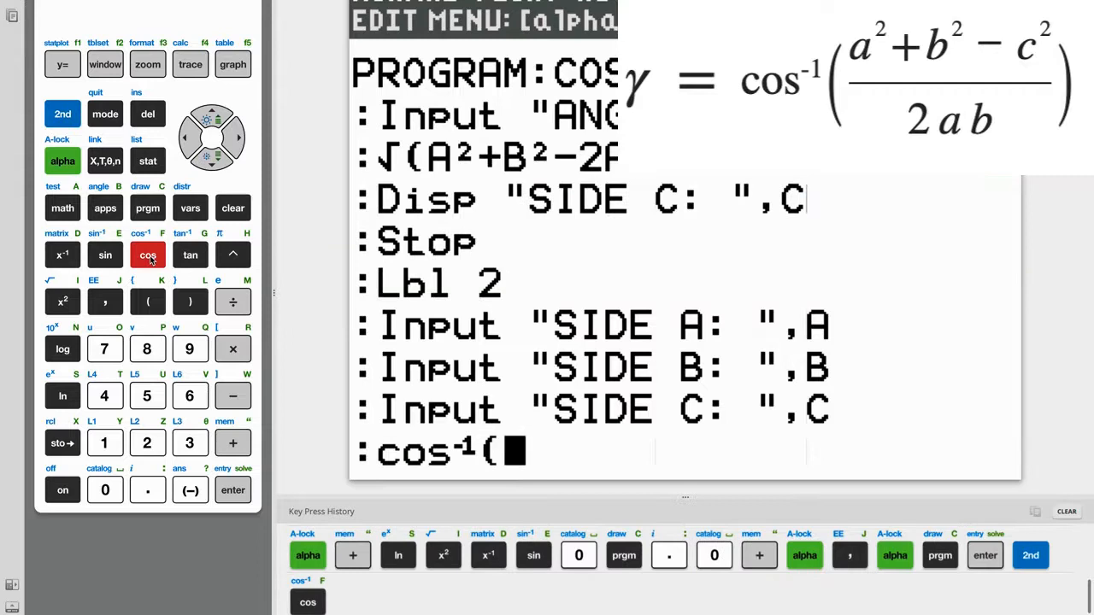
pyautogui.click(147, 302)
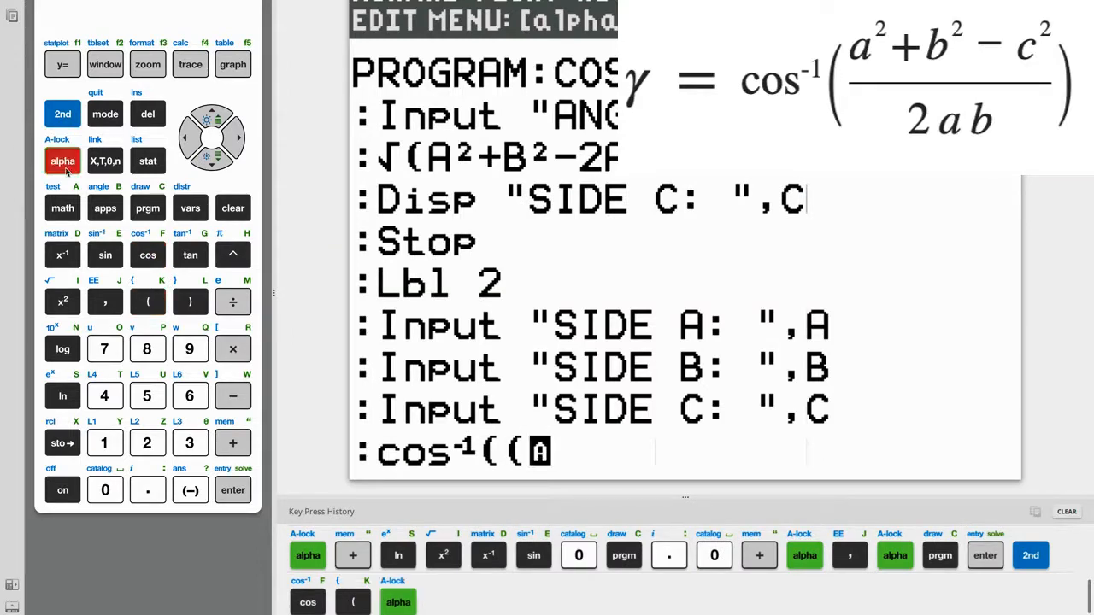
pyautogui.click(61, 302)
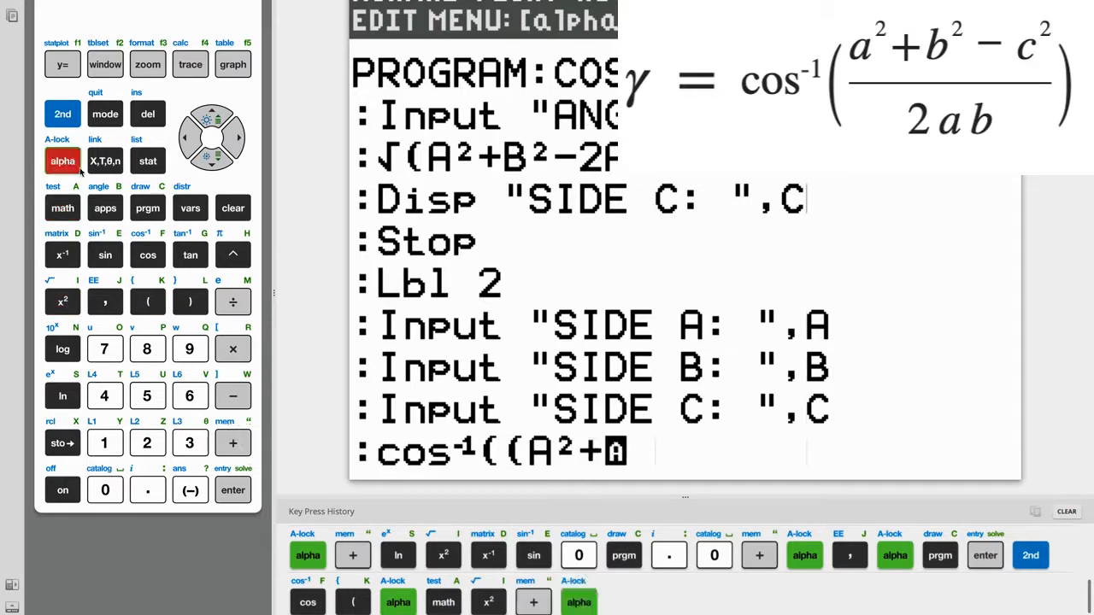
pyautogui.click(61, 301)
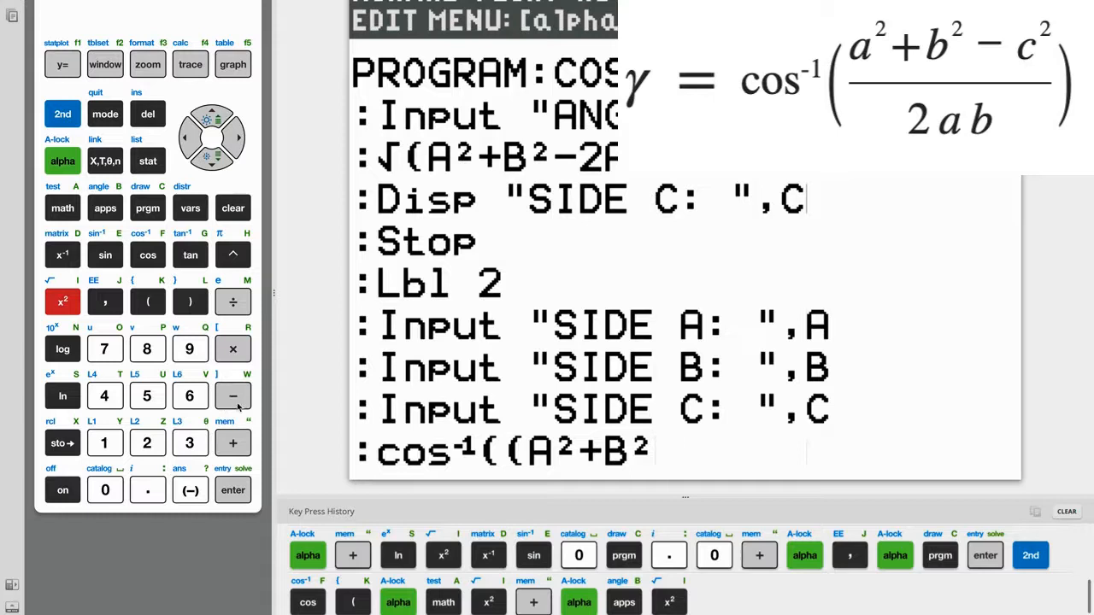
pyautogui.click(232, 395)
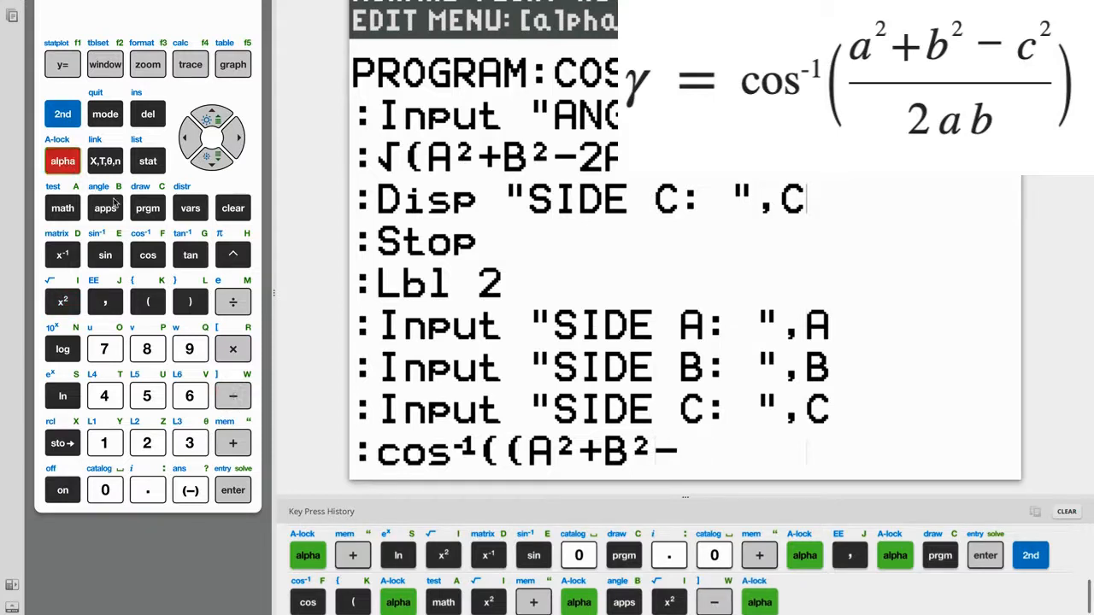
pyautogui.click(147, 208)
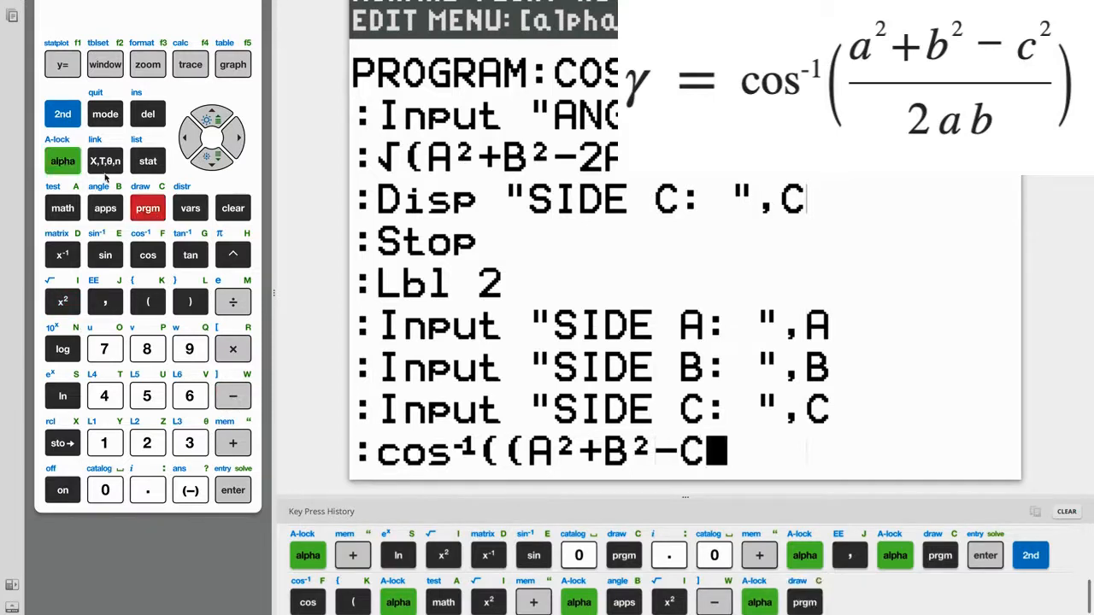
pyautogui.click(62, 301)
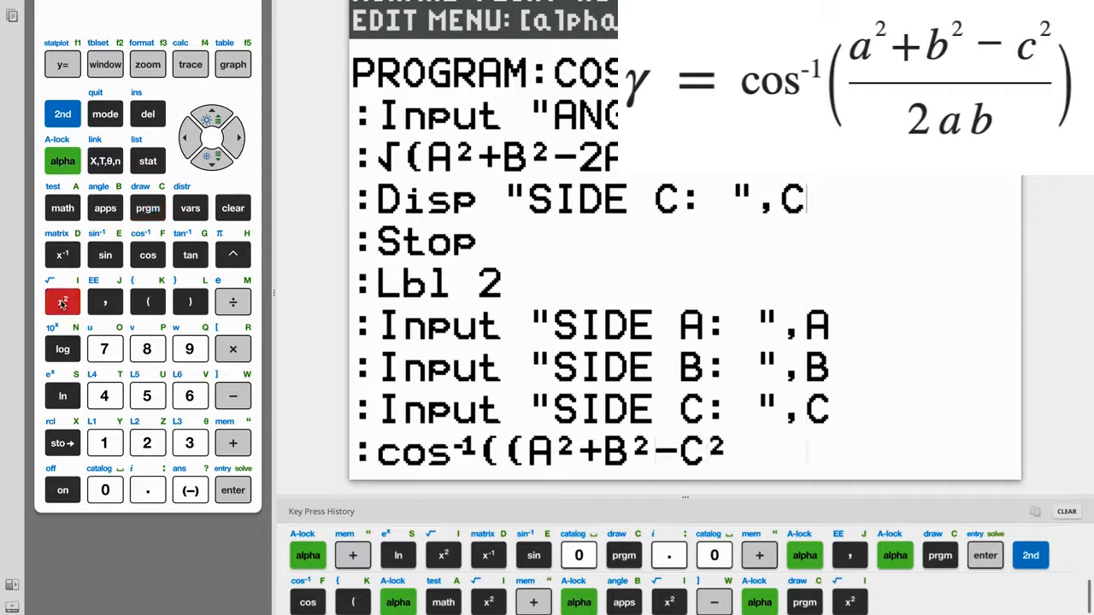
pyautogui.click(190, 302)
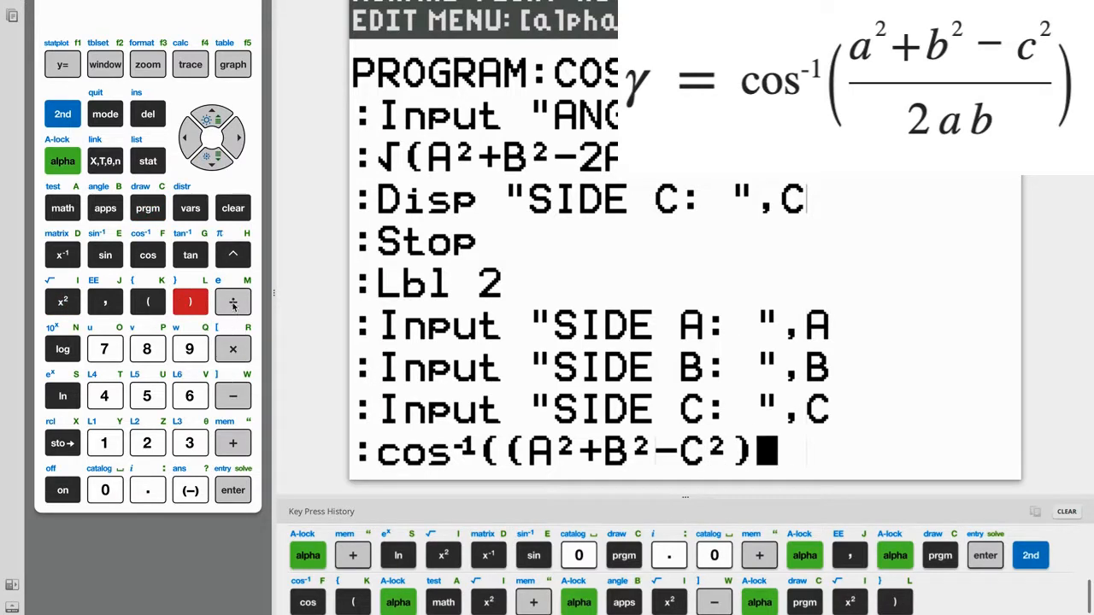
# - Divide by (2AB), close the parentheses, and store the angle into Z
pyautogui.click(232, 302)
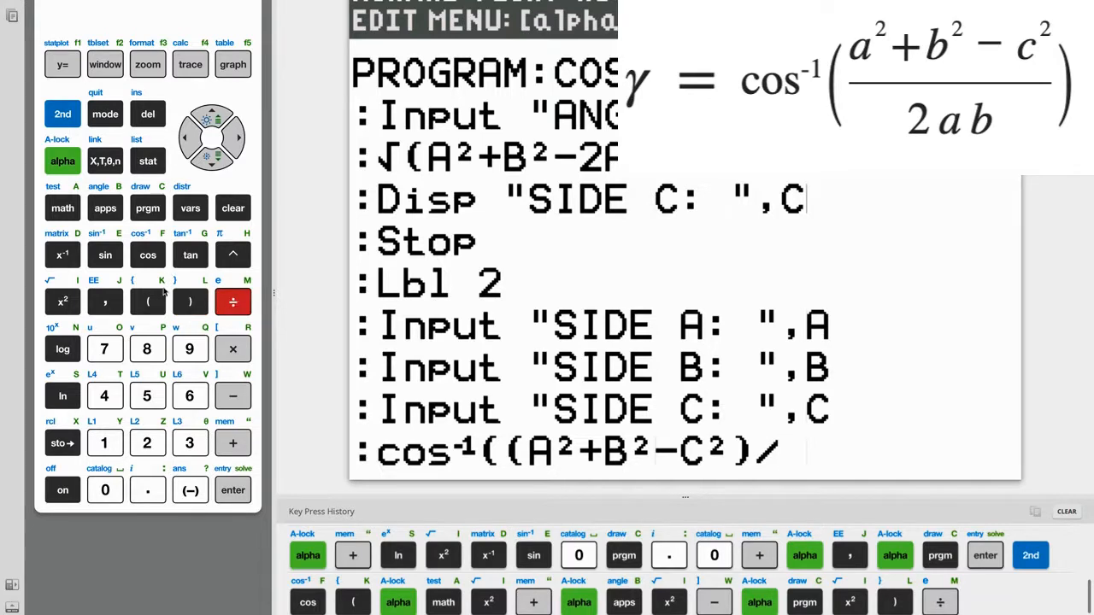
pyautogui.click(147, 301)
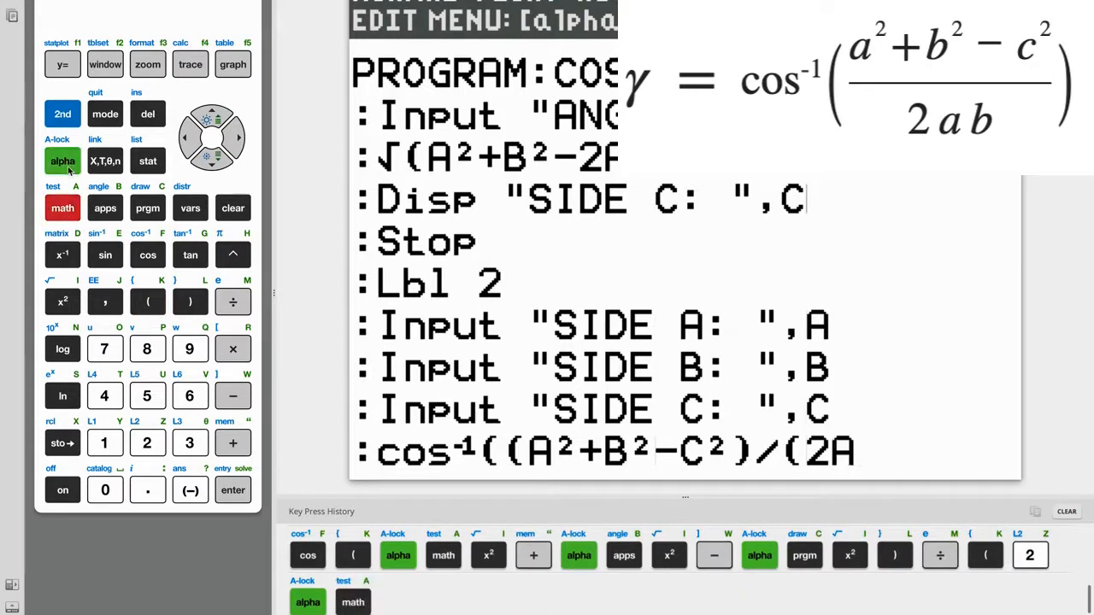
pyautogui.click(105, 208)
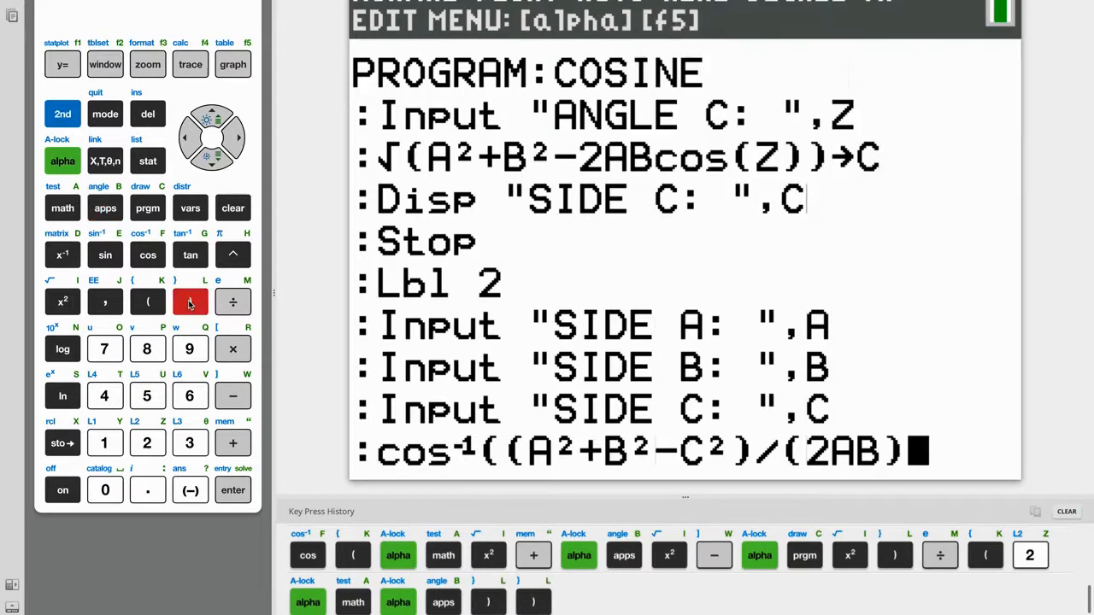
pyautogui.click(190, 302)
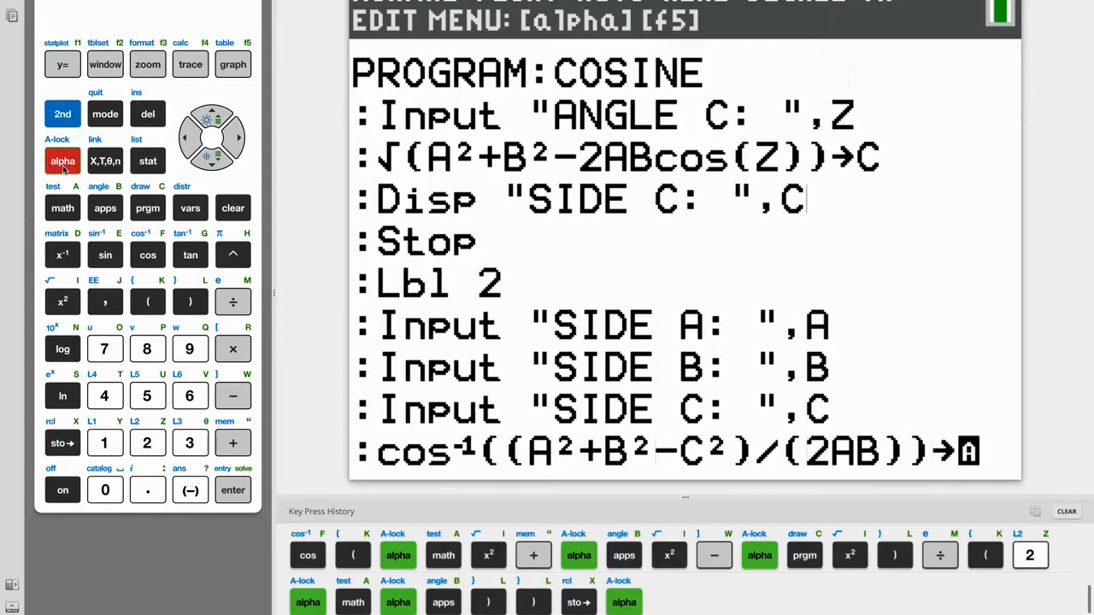
pyautogui.click(147, 443)
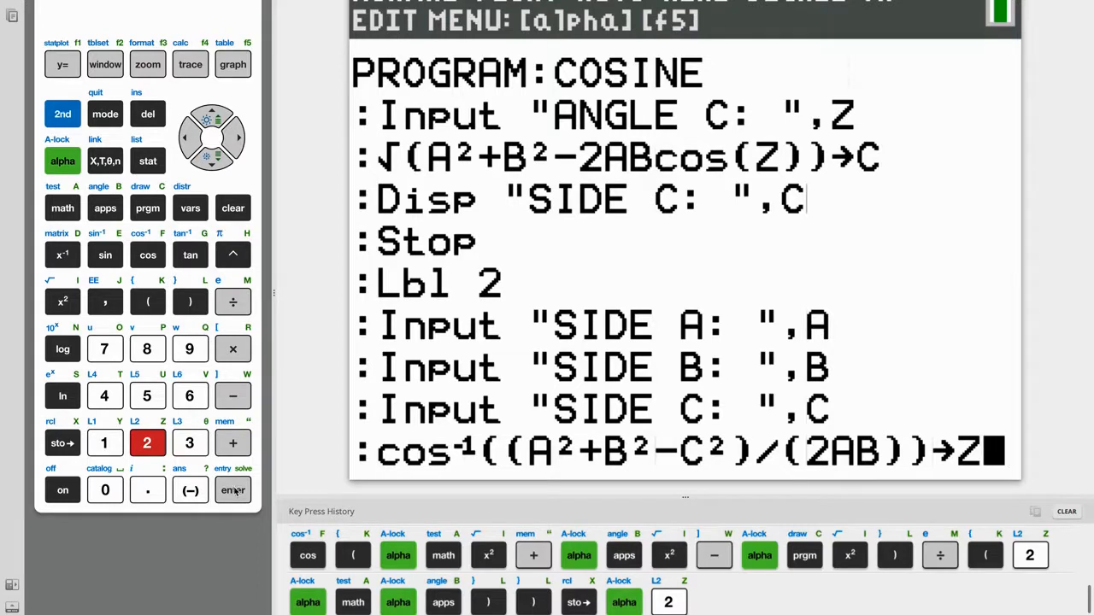
# - Add the line Disp "ANGLE C: ",Z to the COSINE program
pyautogui.click(147, 207)
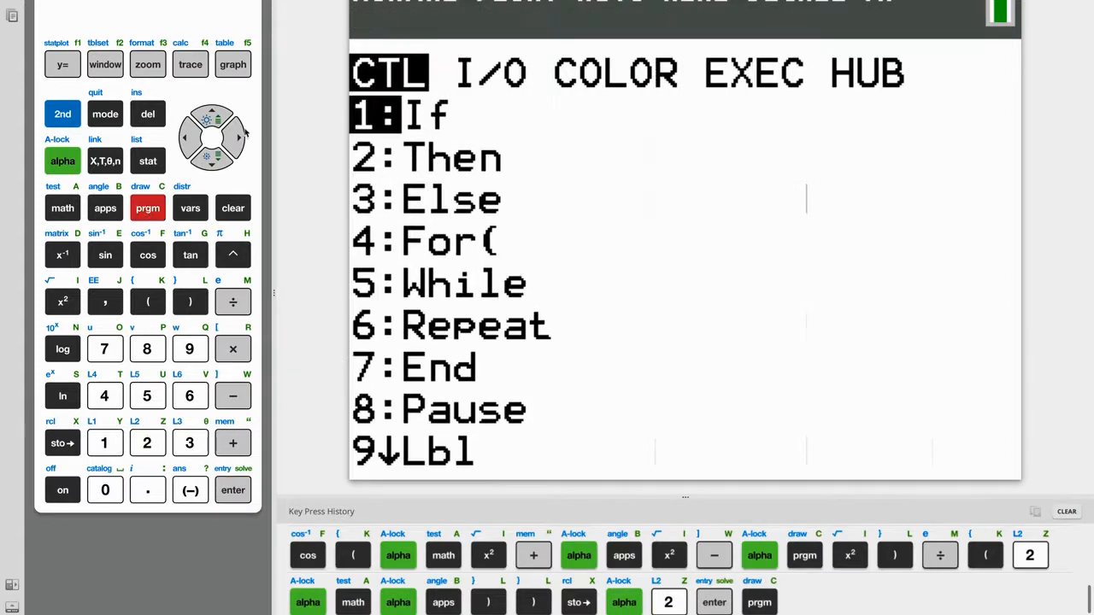
pyautogui.click(238, 138)
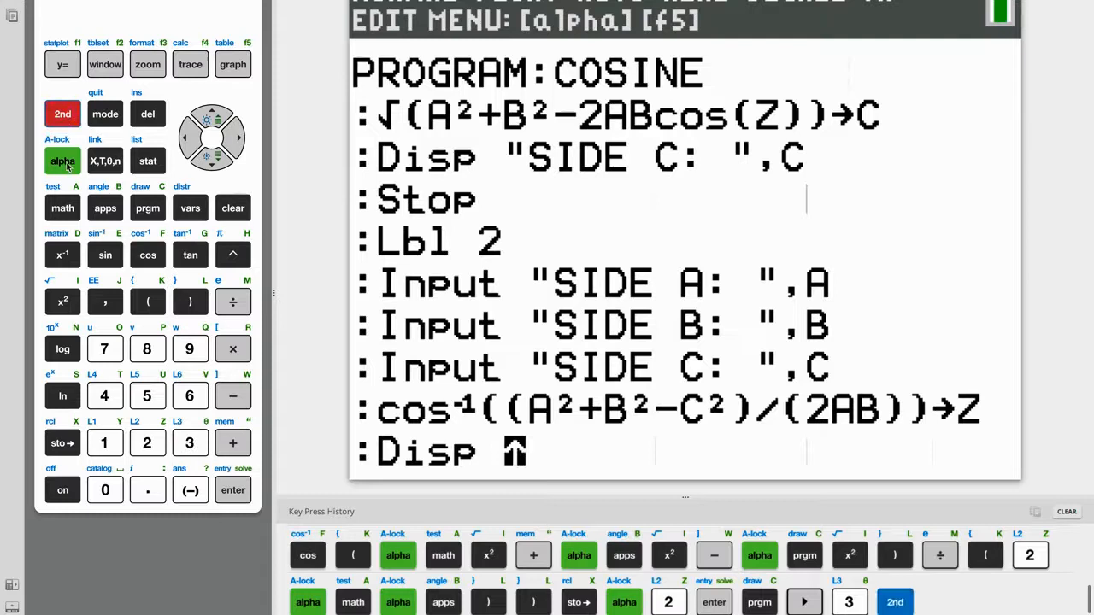
pyautogui.click(232, 442)
pyautogui.write(' "ANGL')
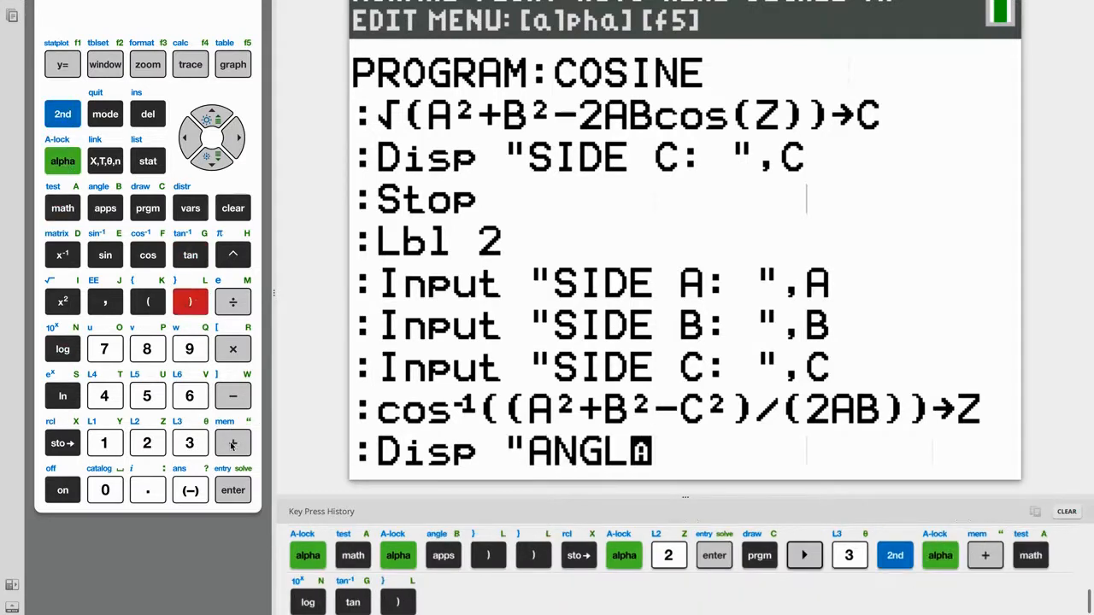
pyautogui.click(147, 208)
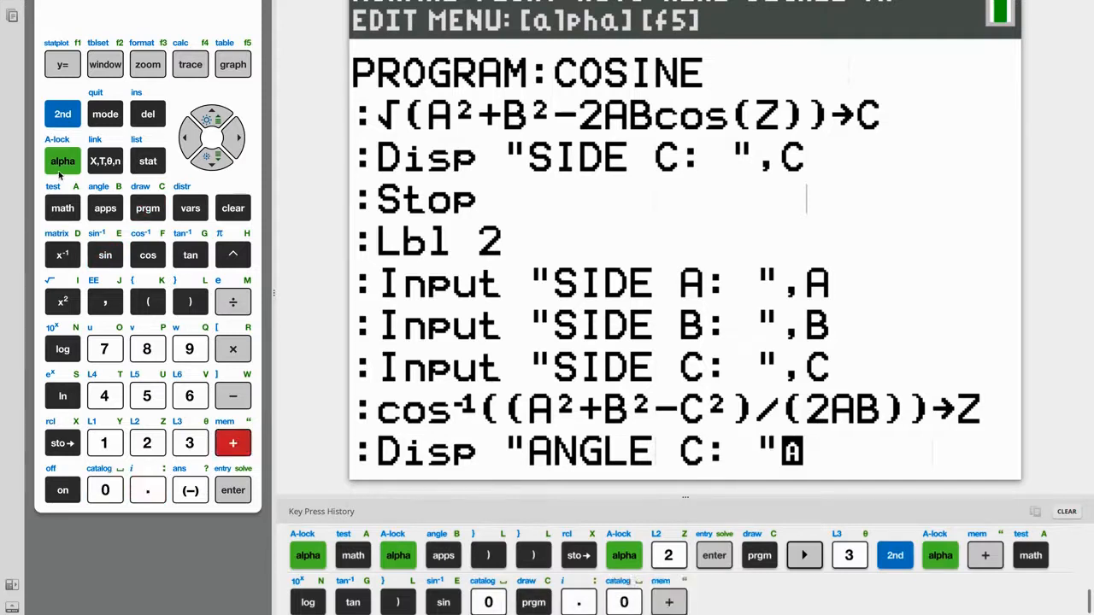
pyautogui.click(104, 301)
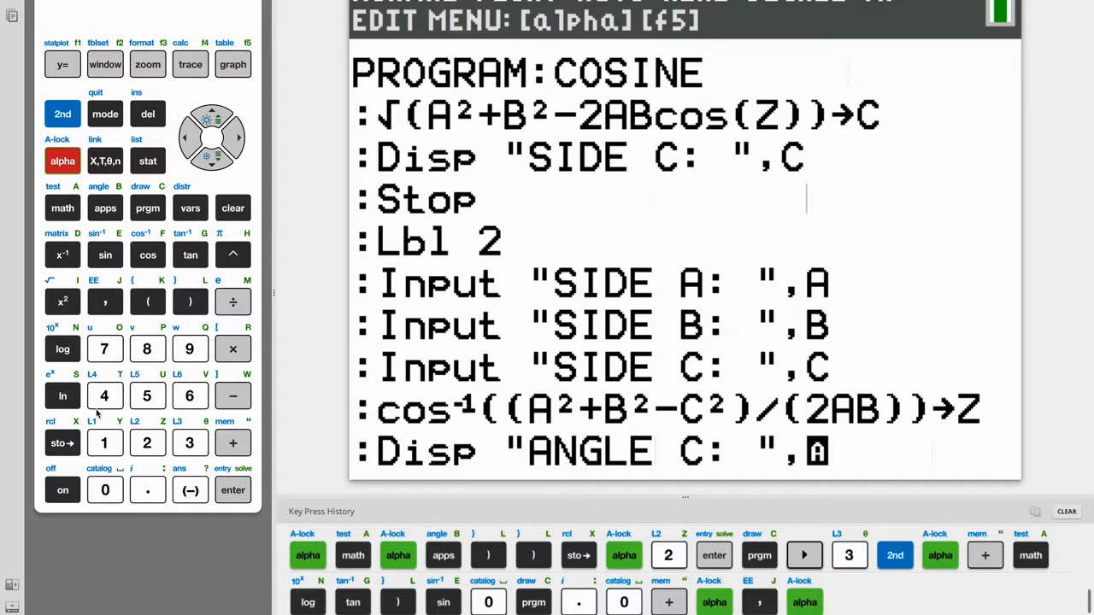
pyautogui.click(146, 443)
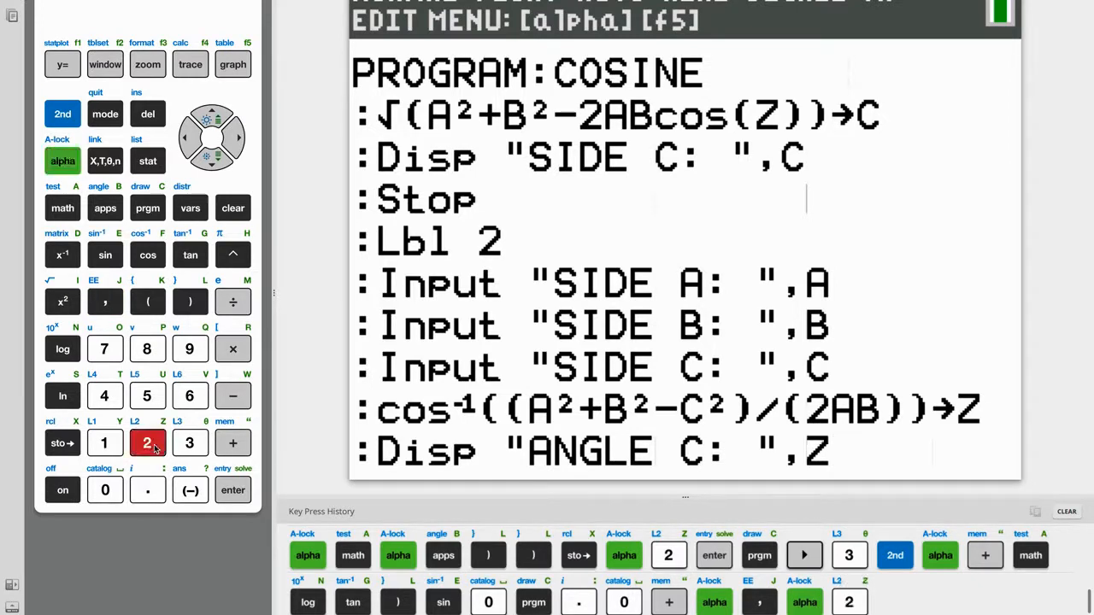